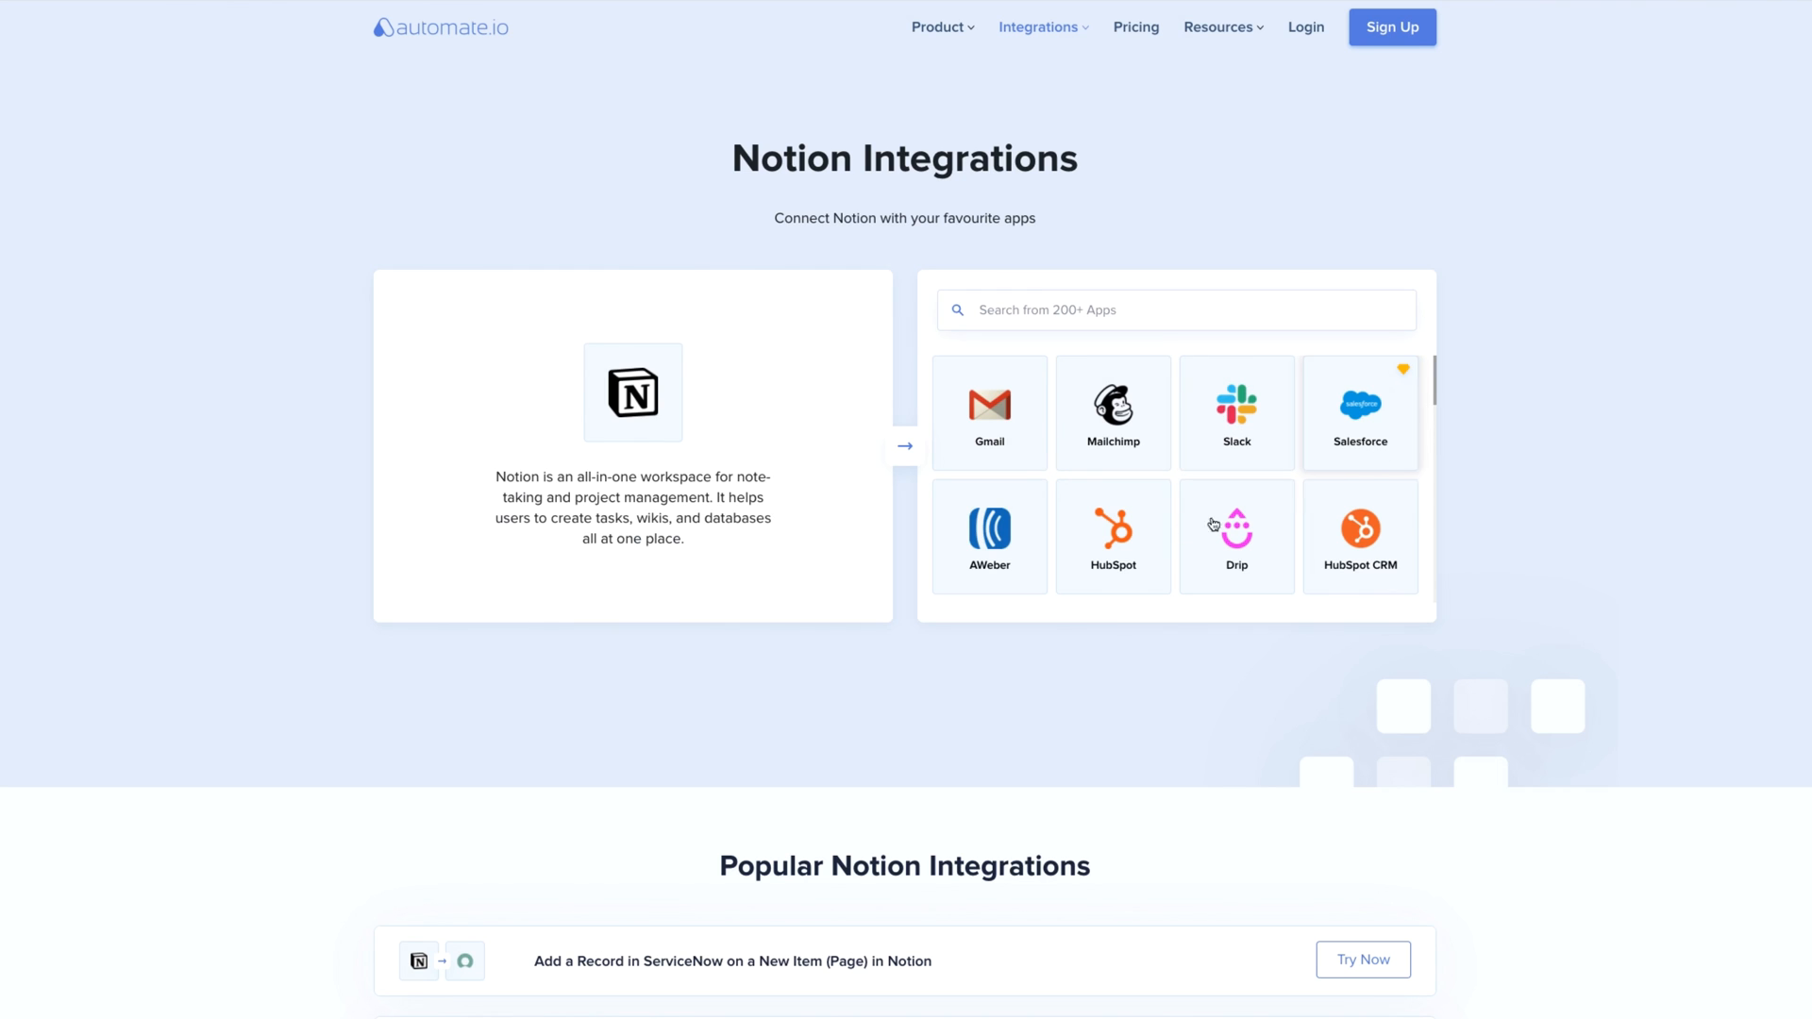
Scan Automate.io's Notion integrations down to 'Create your own Integration', then move to Zapier's app search for Gumroad.
{"action": "scroll", "scroll_direction": "down", "scroll_amount": 3}
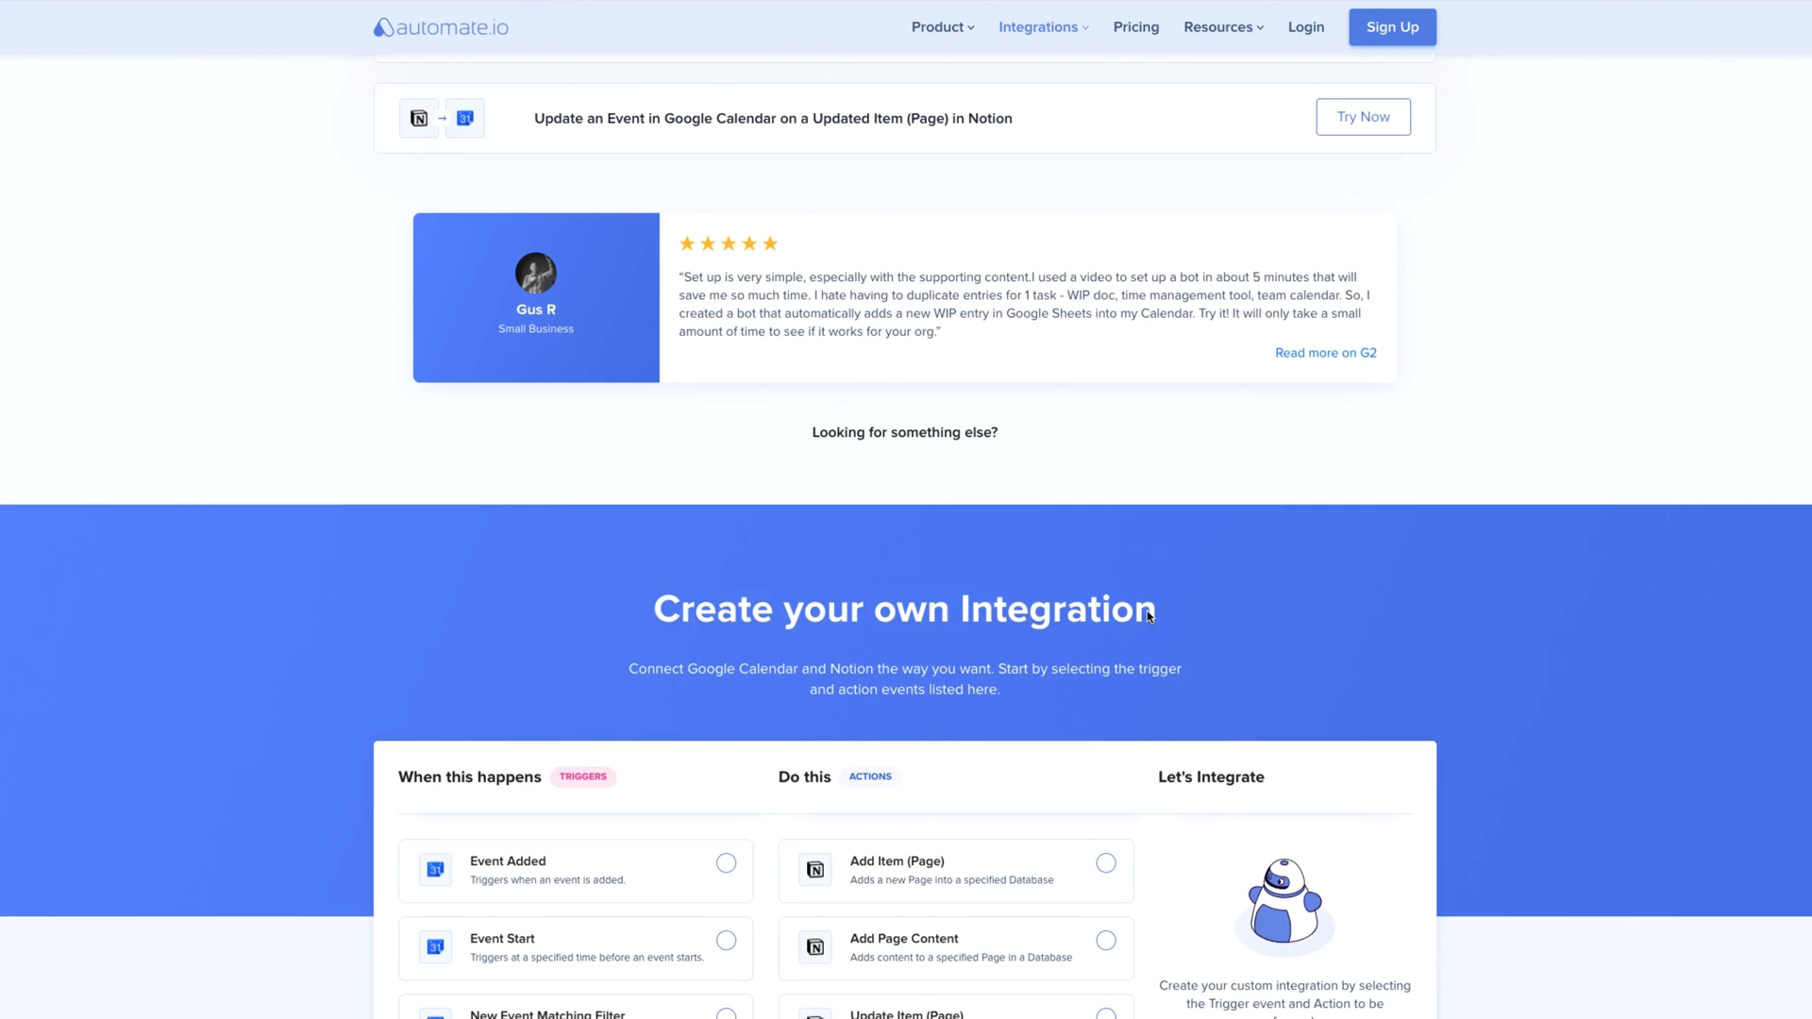
{"action": "scroll", "scroll_direction": "up", "scroll_amount": 3}
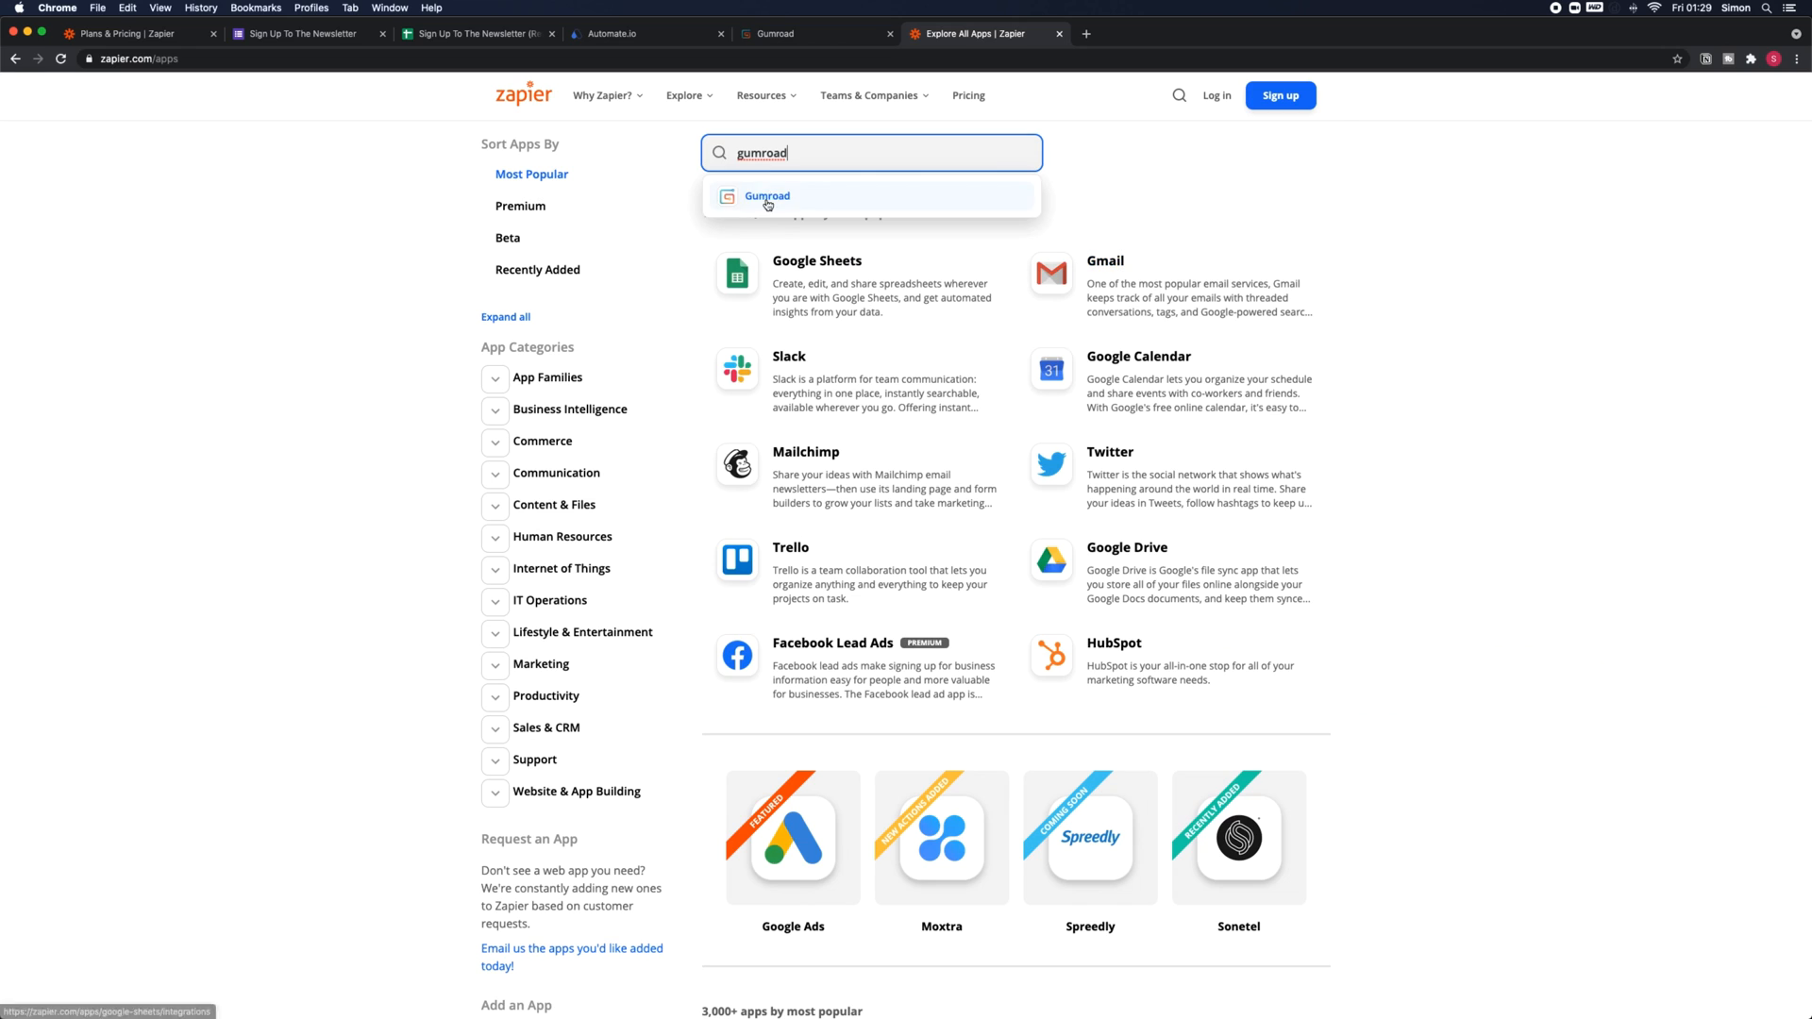
{"action": "left_click", "coordinate": [766, 196]}
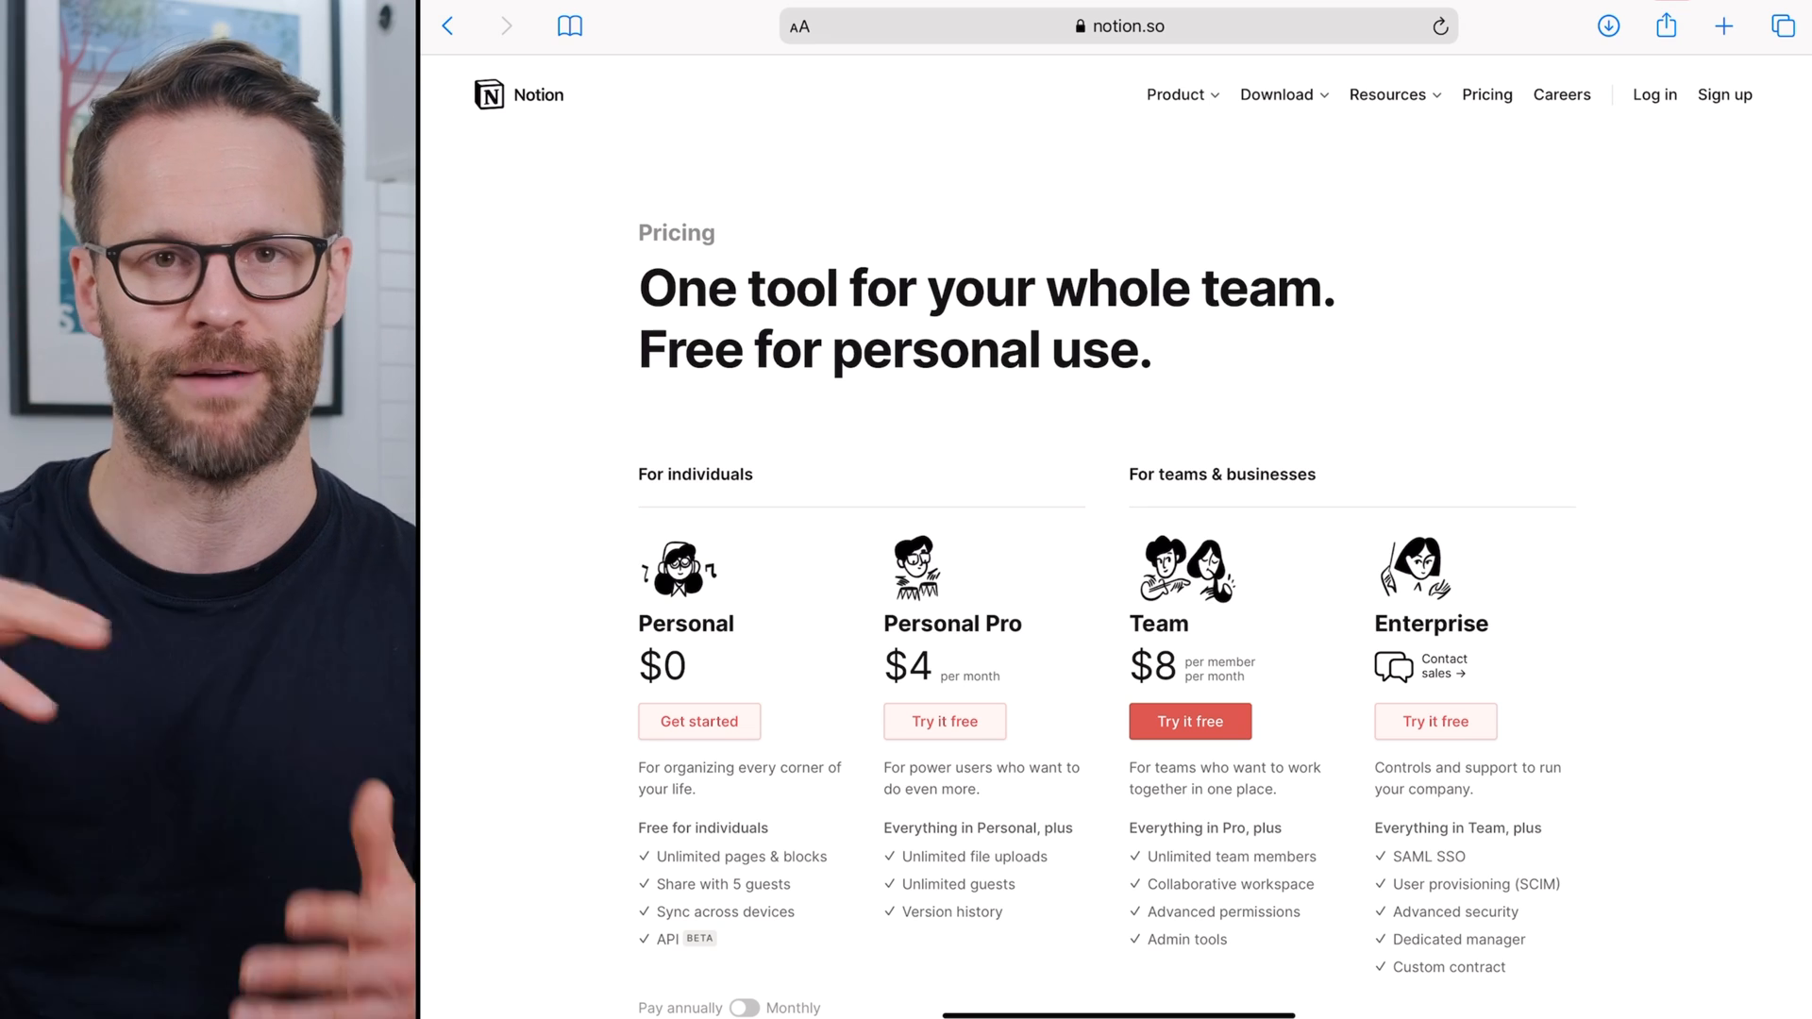
Read down the Notion API developer page through Getting help and Changelog, then return to Automate.io's Notion integrations.
{"action": "scroll", "scroll_direction": "down", "scroll_amount": 3}
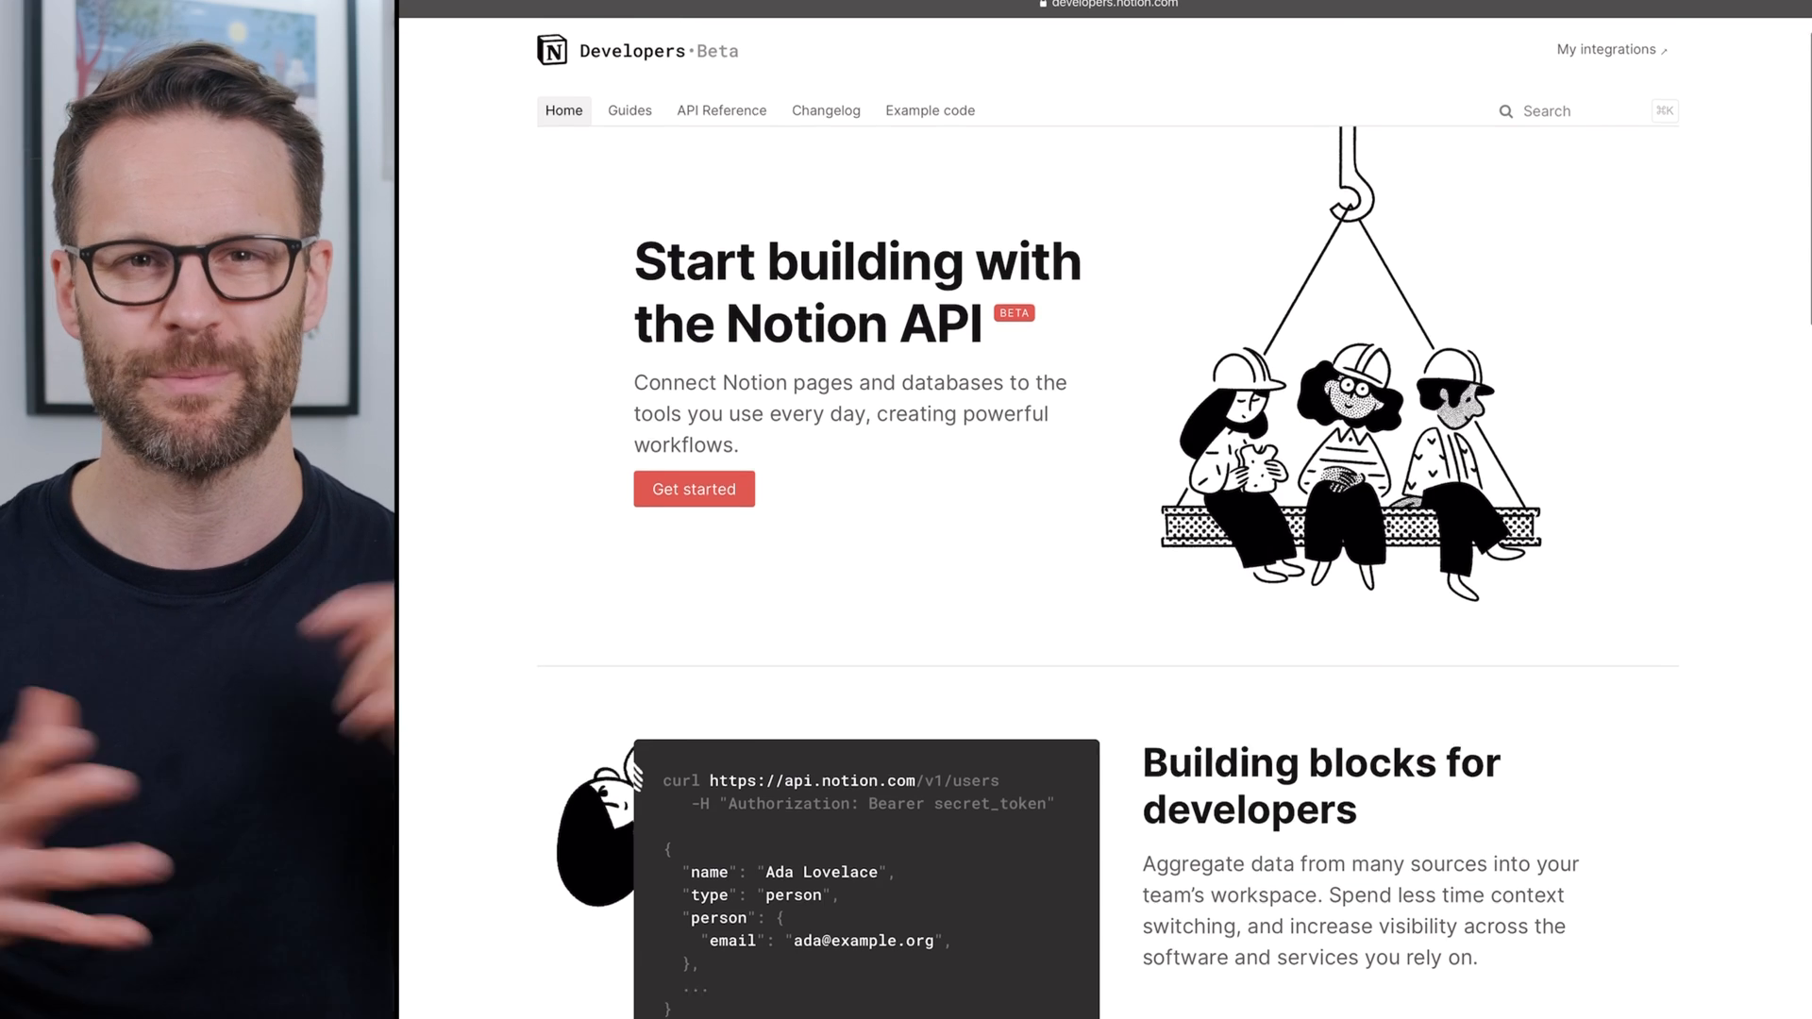
{"action": "scroll", "scroll_direction": "down", "scroll_amount": 3}
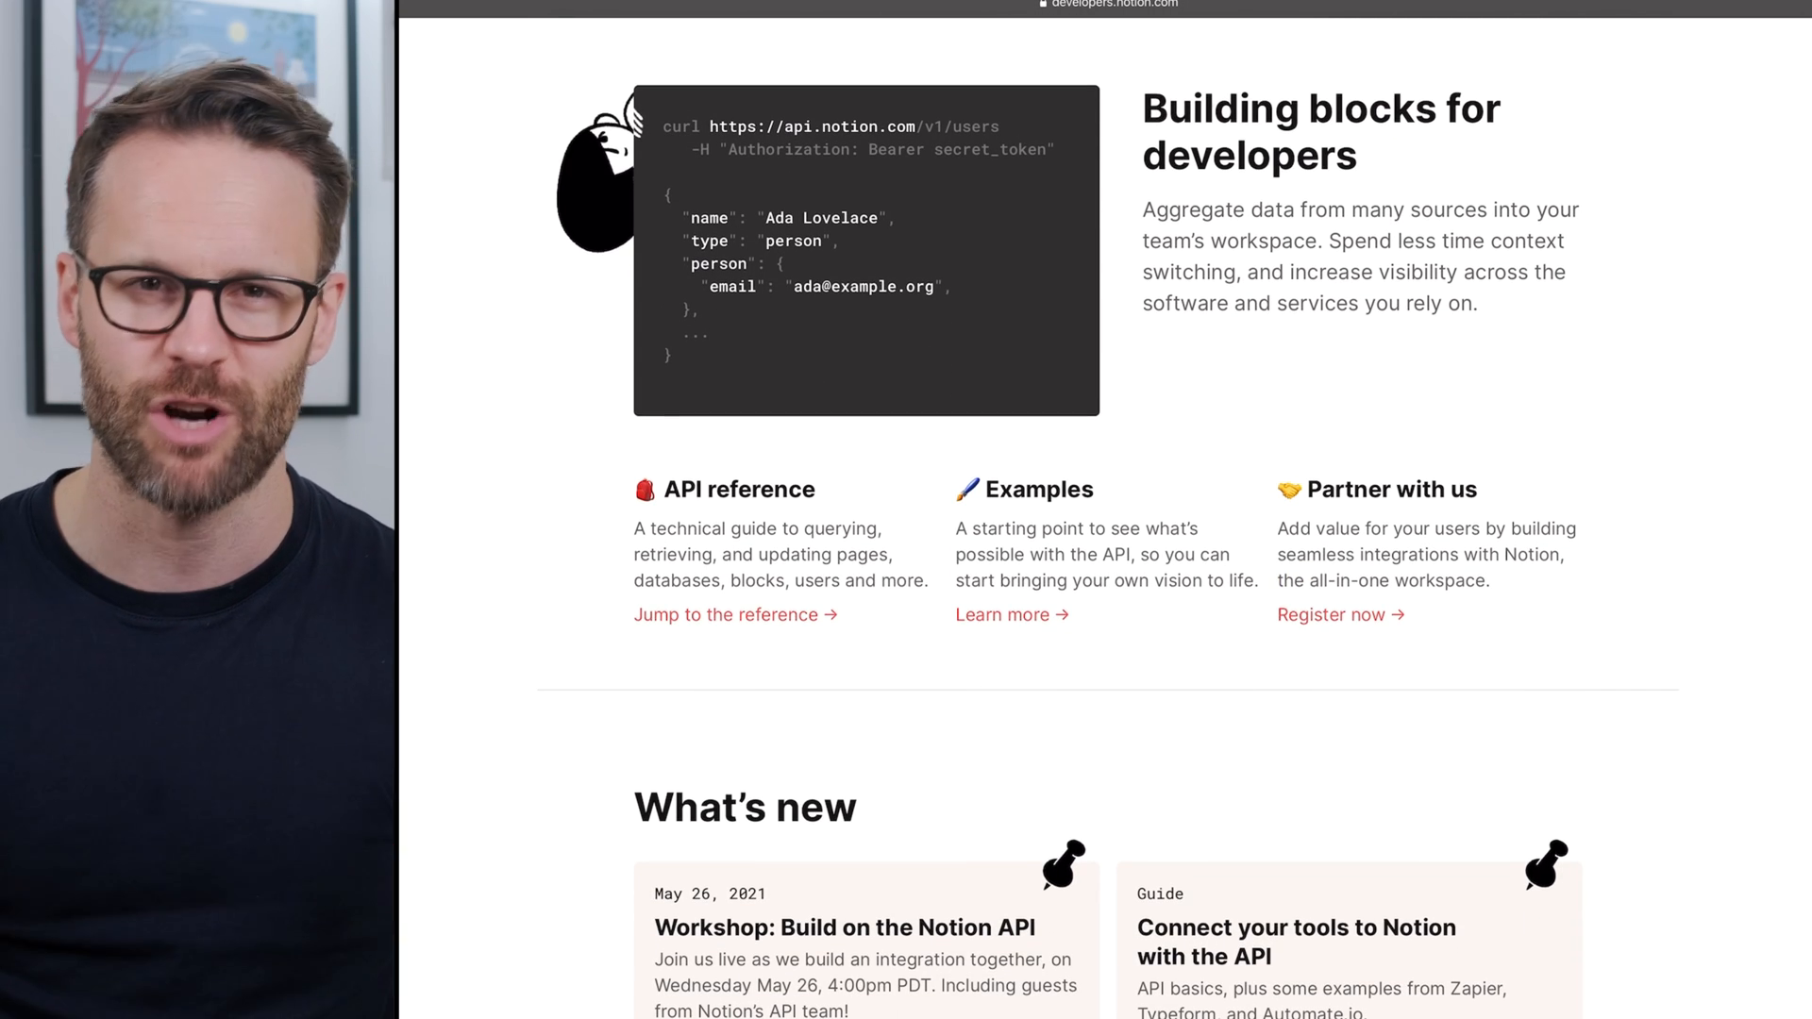
{"action": "scroll", "scroll_direction": "down", "scroll_amount": 3}
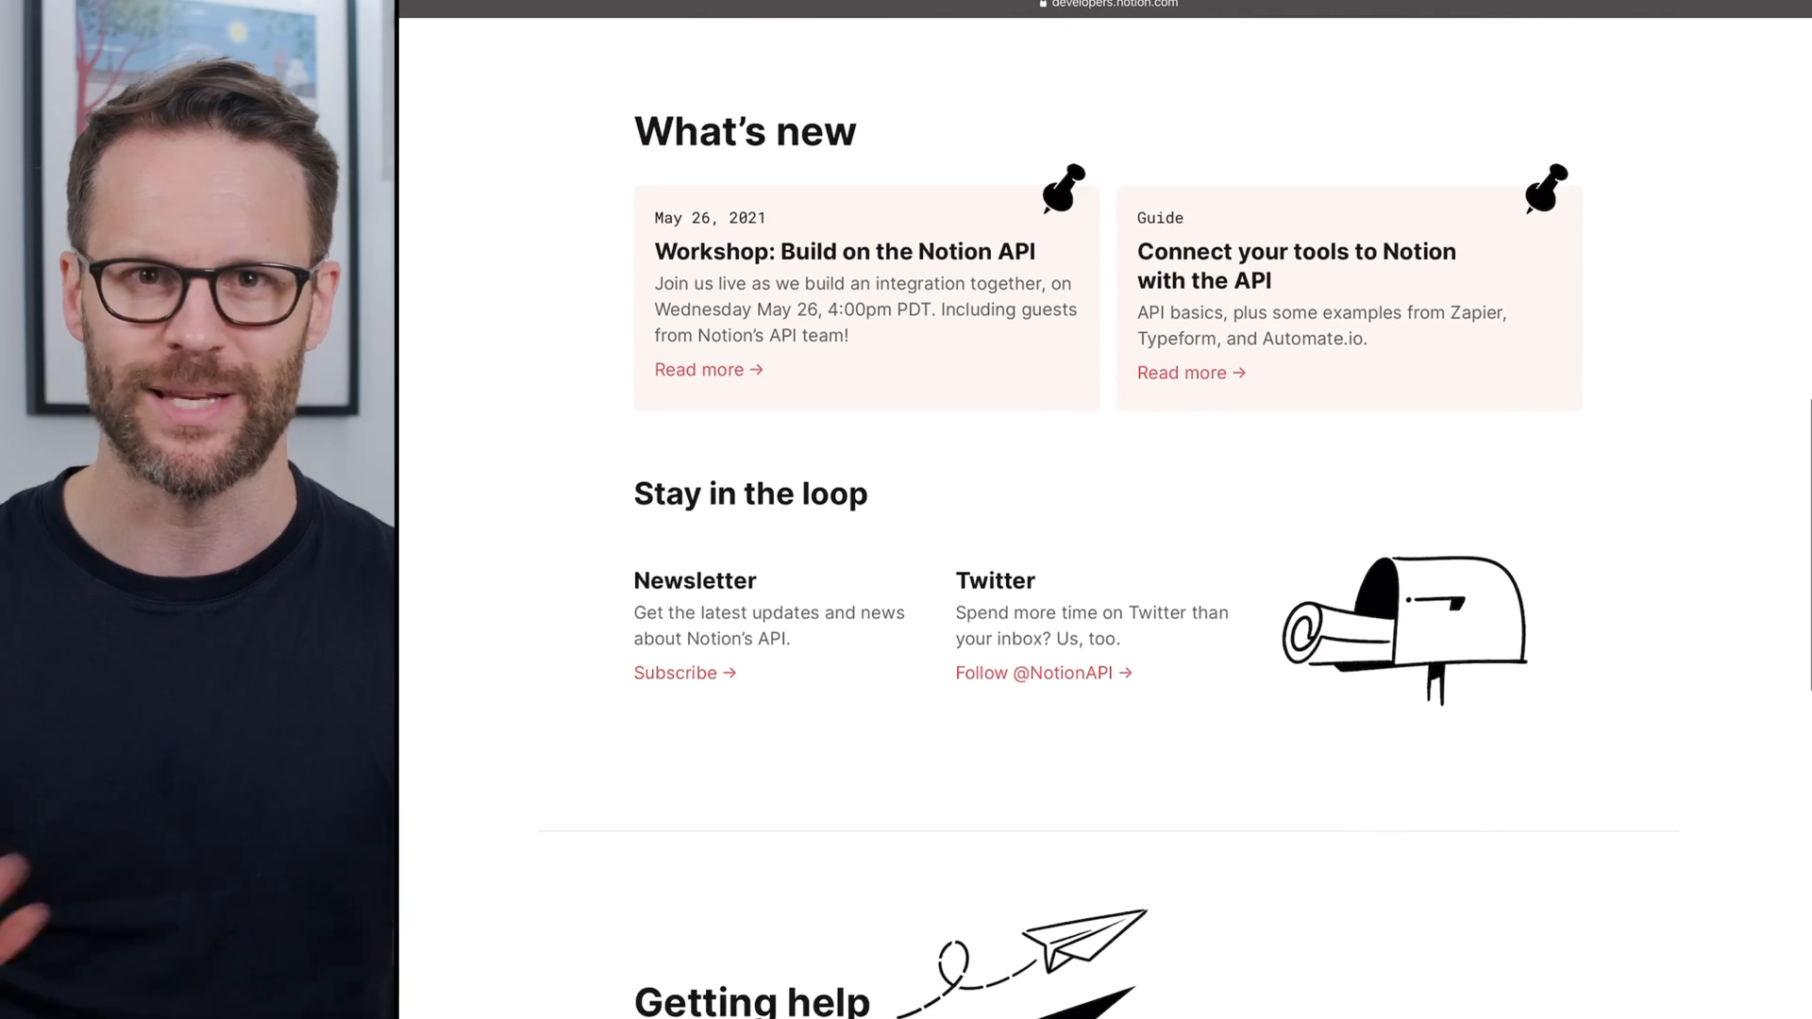
{"action": "scroll", "scroll_direction": "down", "scroll_amount": 3}
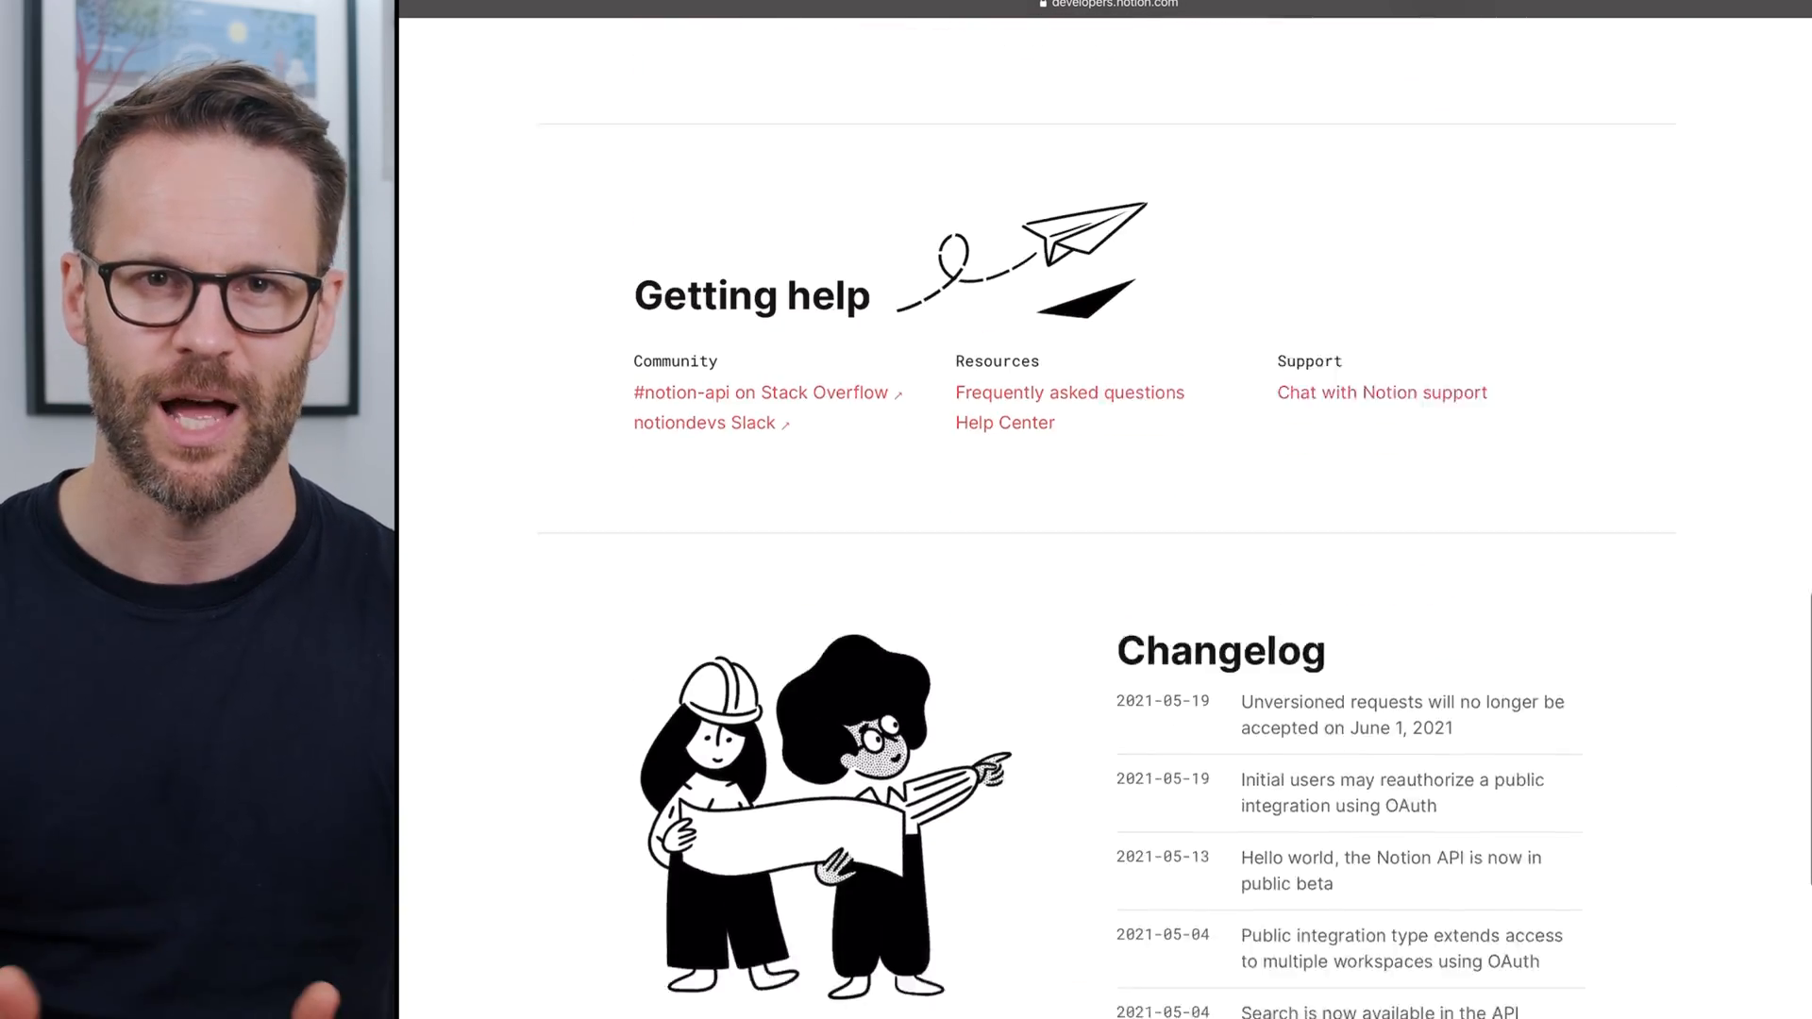
{"action": "left_click", "coordinate": [138, 32]}
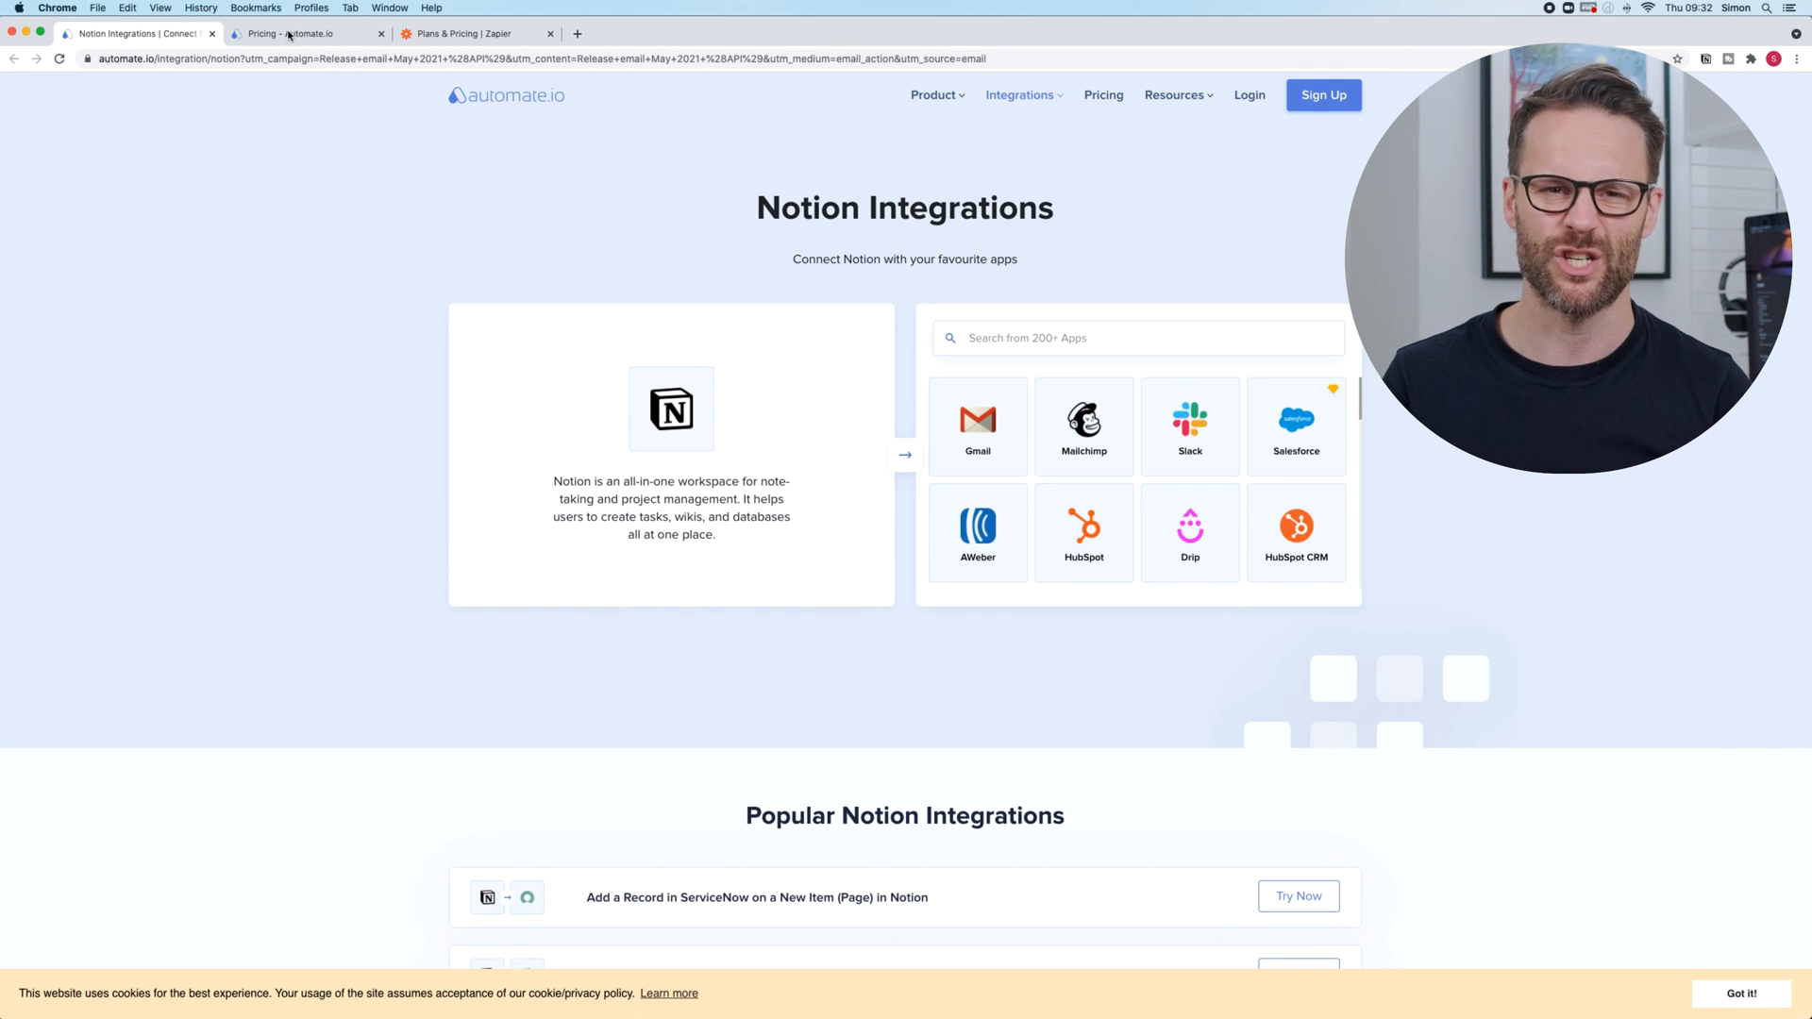
Compare Automate.io's pricing plans against Zapier's Plans & Pricing page.
{"action": "left_click", "coordinate": [302, 32]}
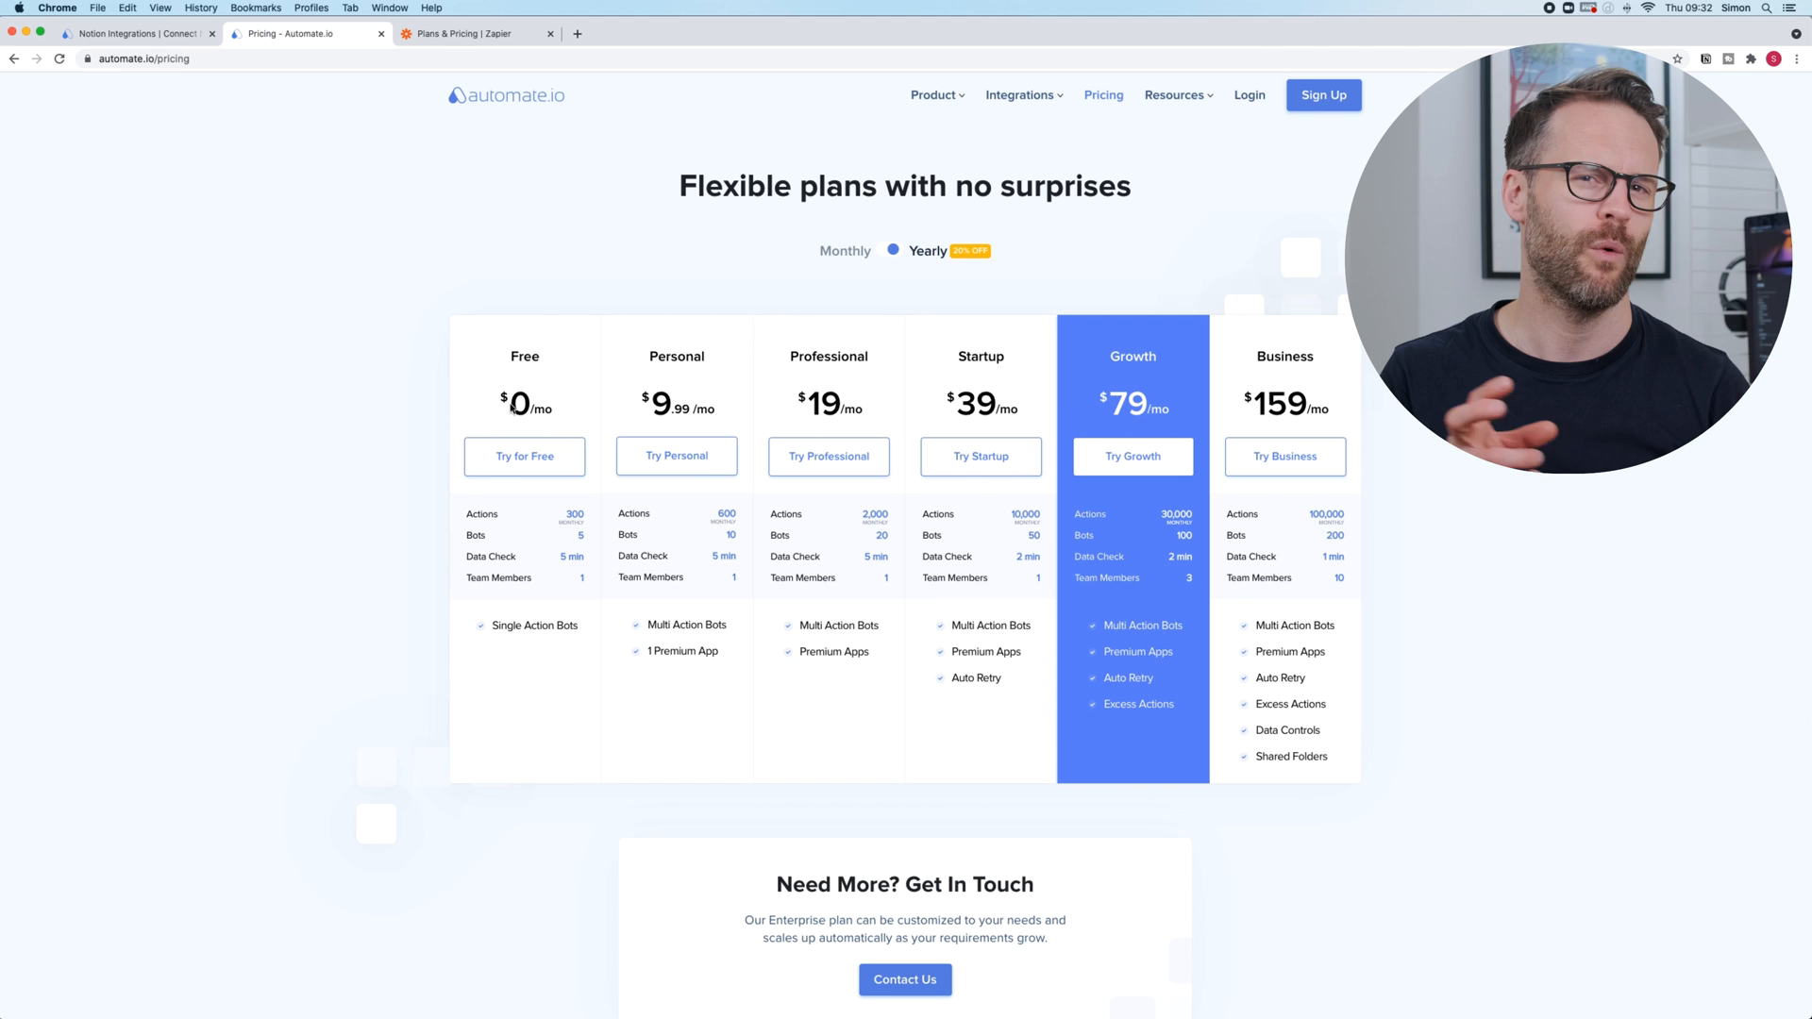
{"action": "left_click", "coordinate": [474, 32]}
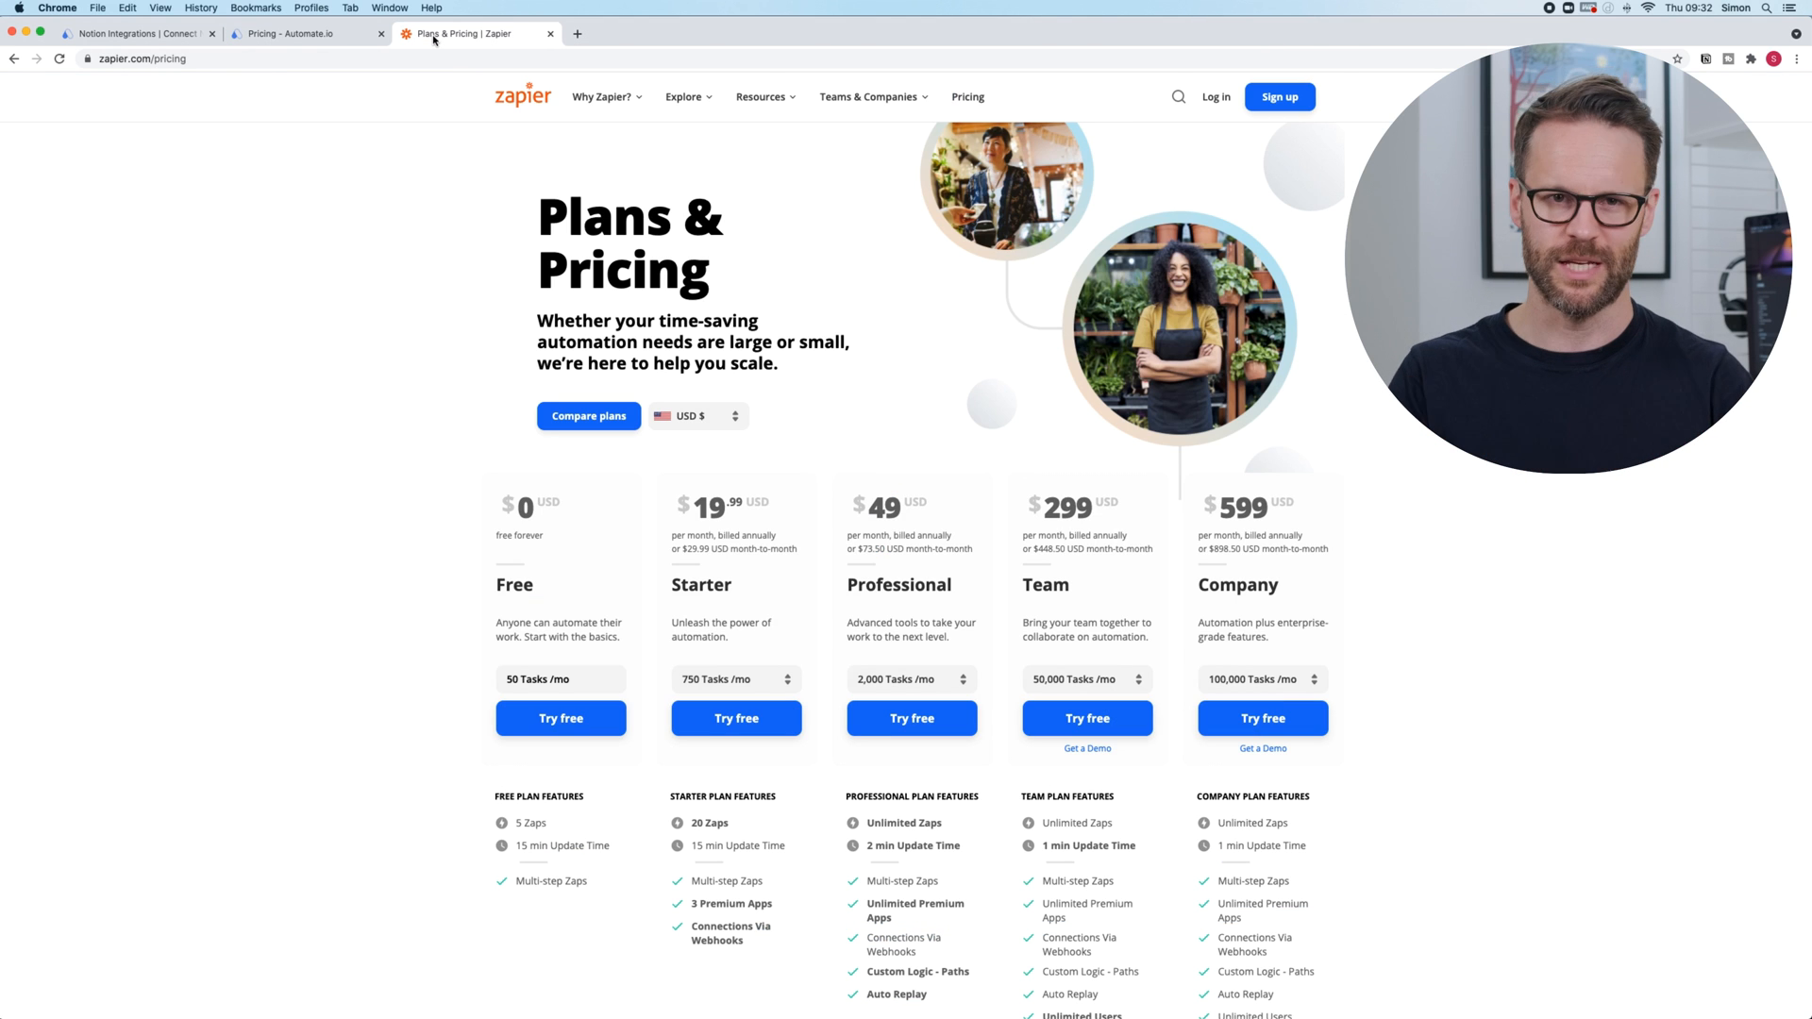
{"action": "mouse_move", "coordinate": [538, 664]}
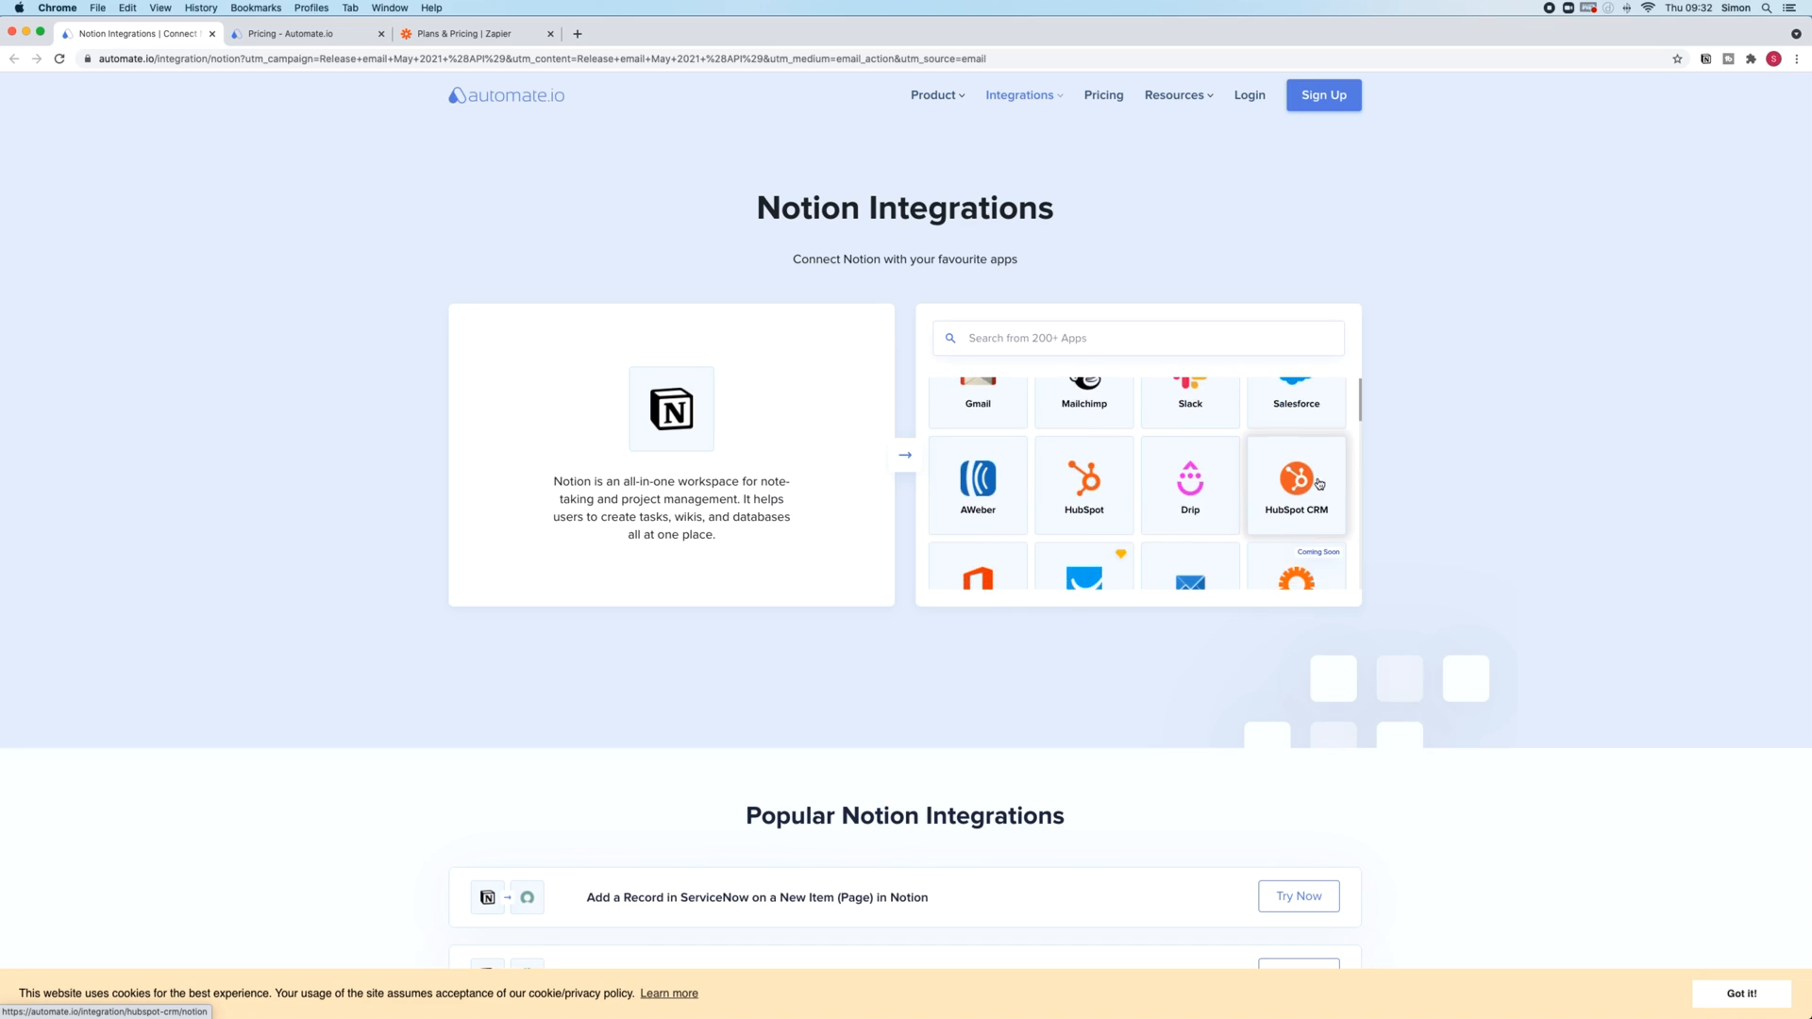
Browse further down the grid of apps that integrate with Notion.
{"action": "scroll", "scroll_direction": "down", "scroll_amount": 3}
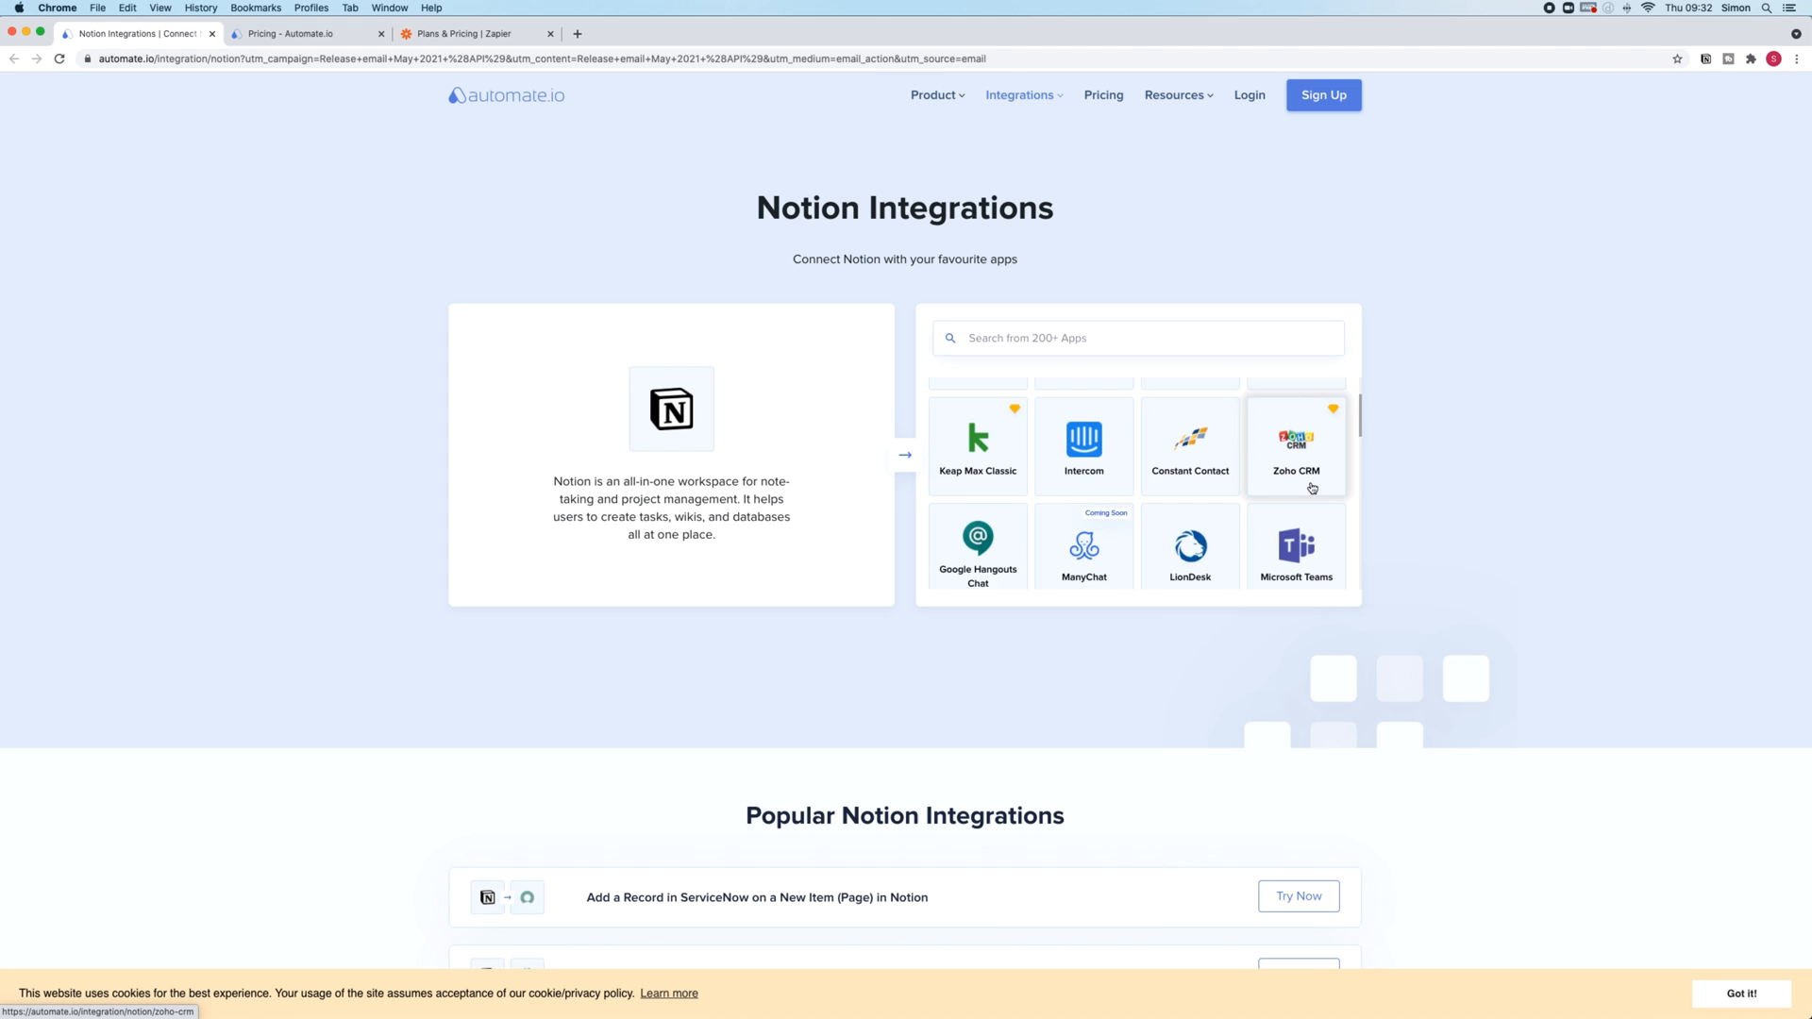
{"action": "scroll", "scroll_direction": "down", "scroll_amount": 3}
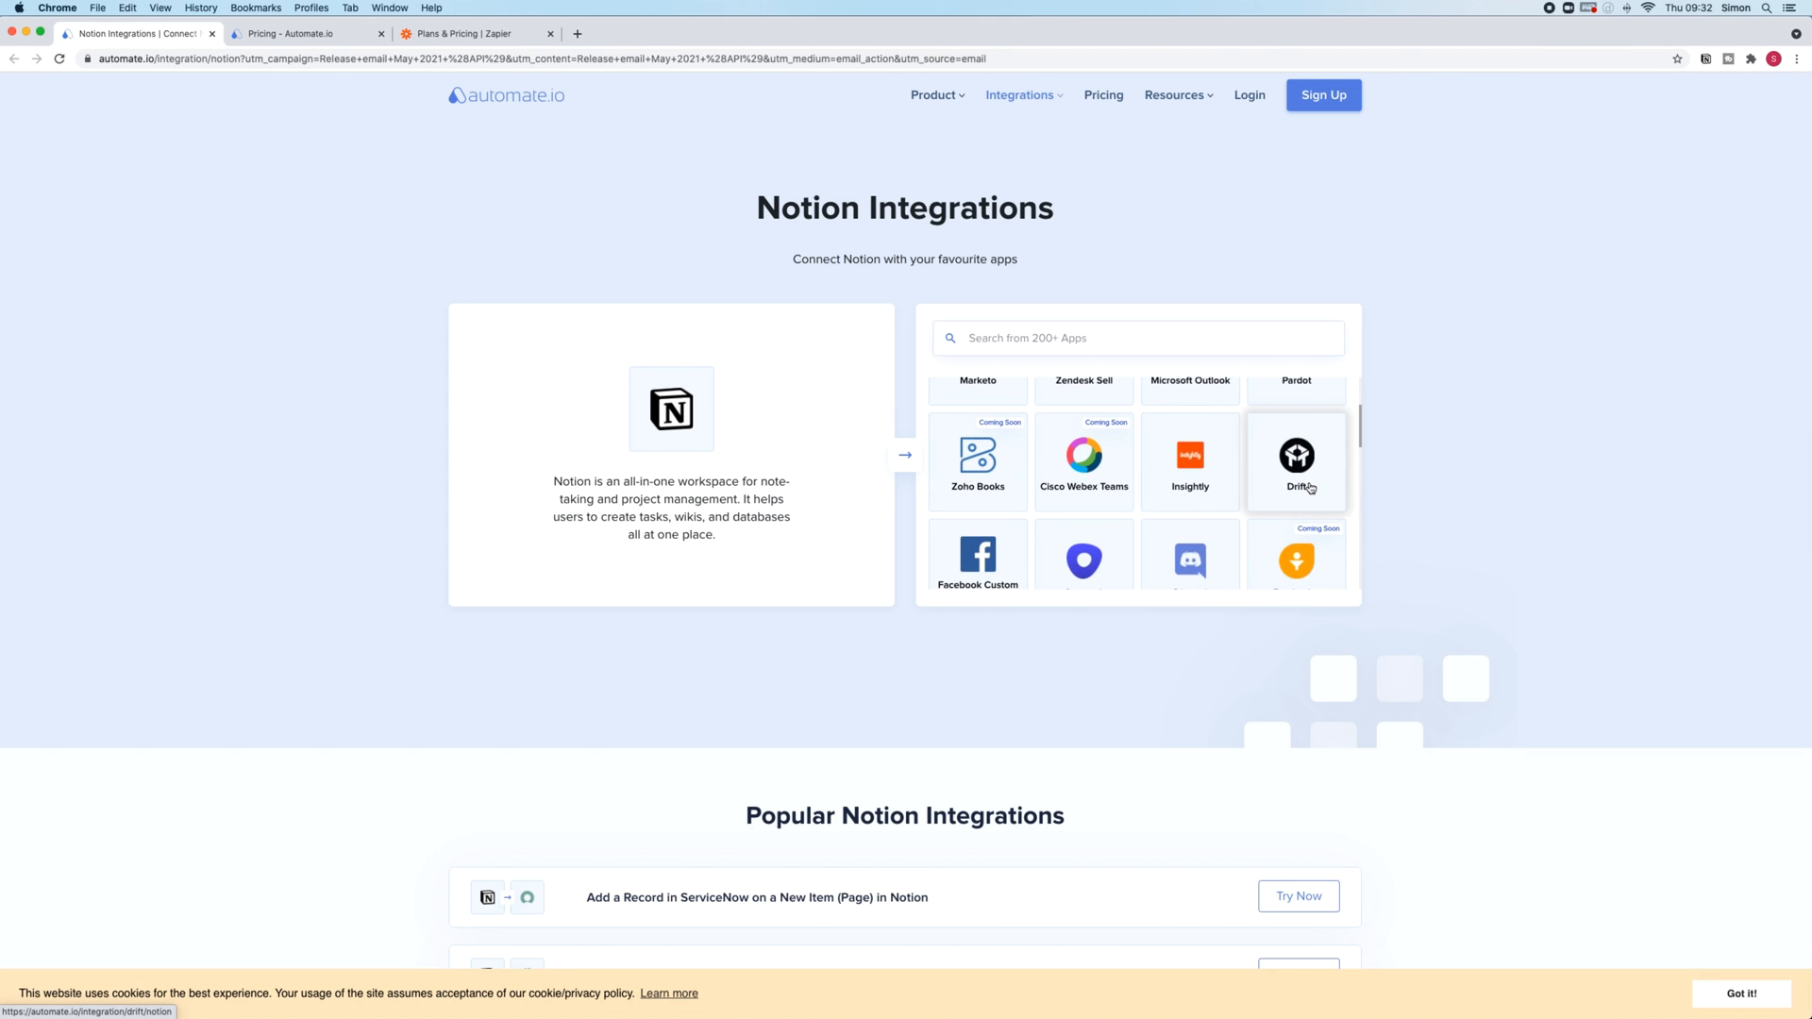
{"action": "scroll", "scroll_direction": "down", "scroll_amount": 3}
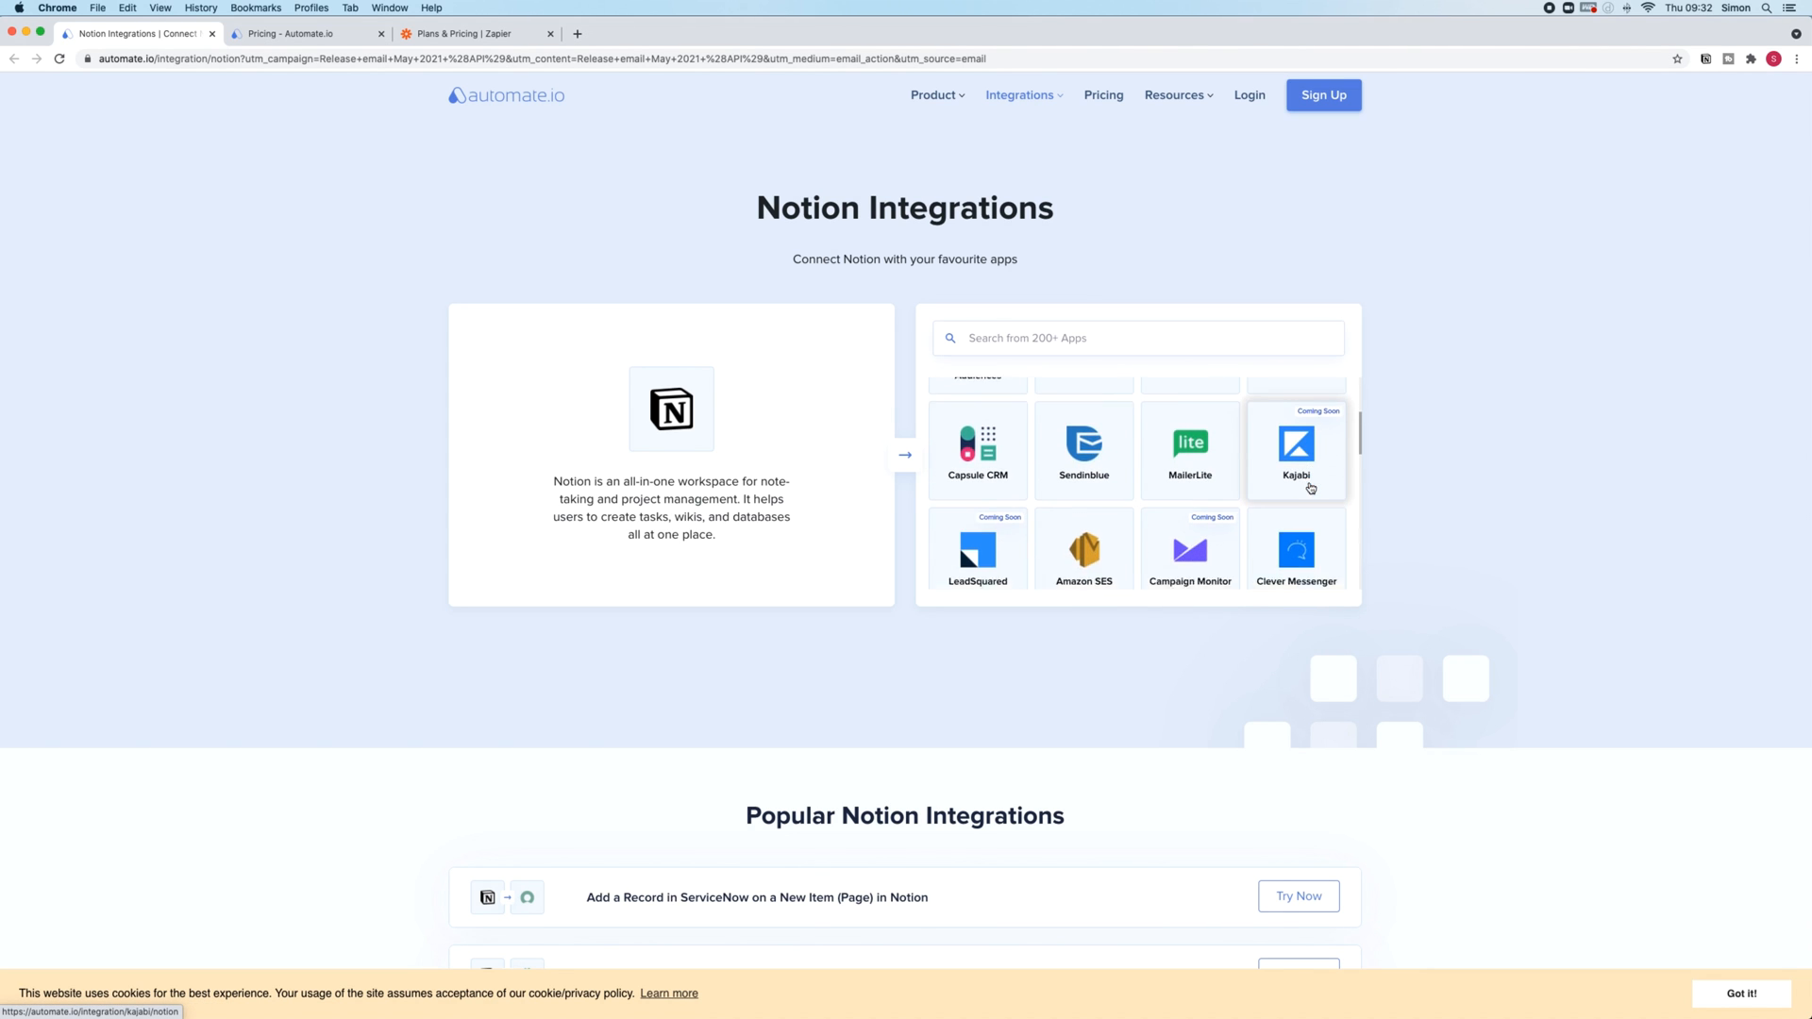
{"action": "scroll", "scroll_direction": "down", "scroll_amount": 3}
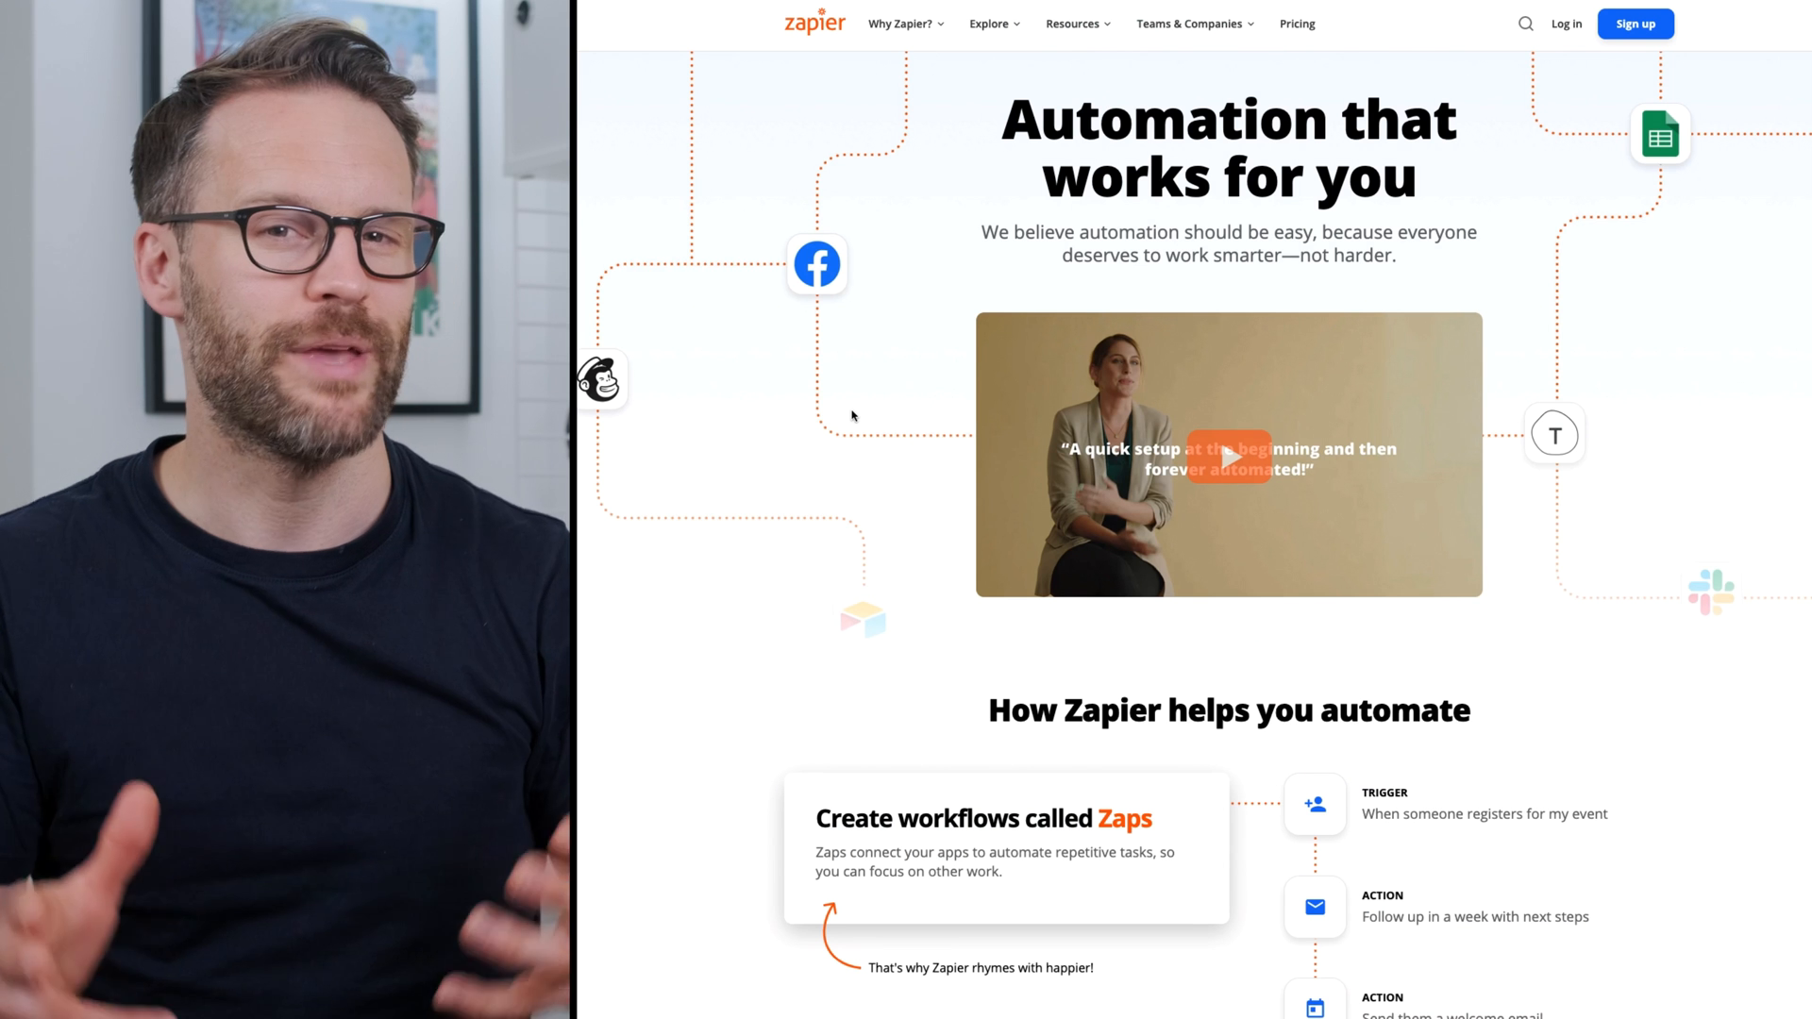
Scroll Zapier's homepage explainer on Zaps down to the Gumroad + Revue integrations listing.
{"action": "scroll", "scroll_direction": "down", "scroll_amount": 3}
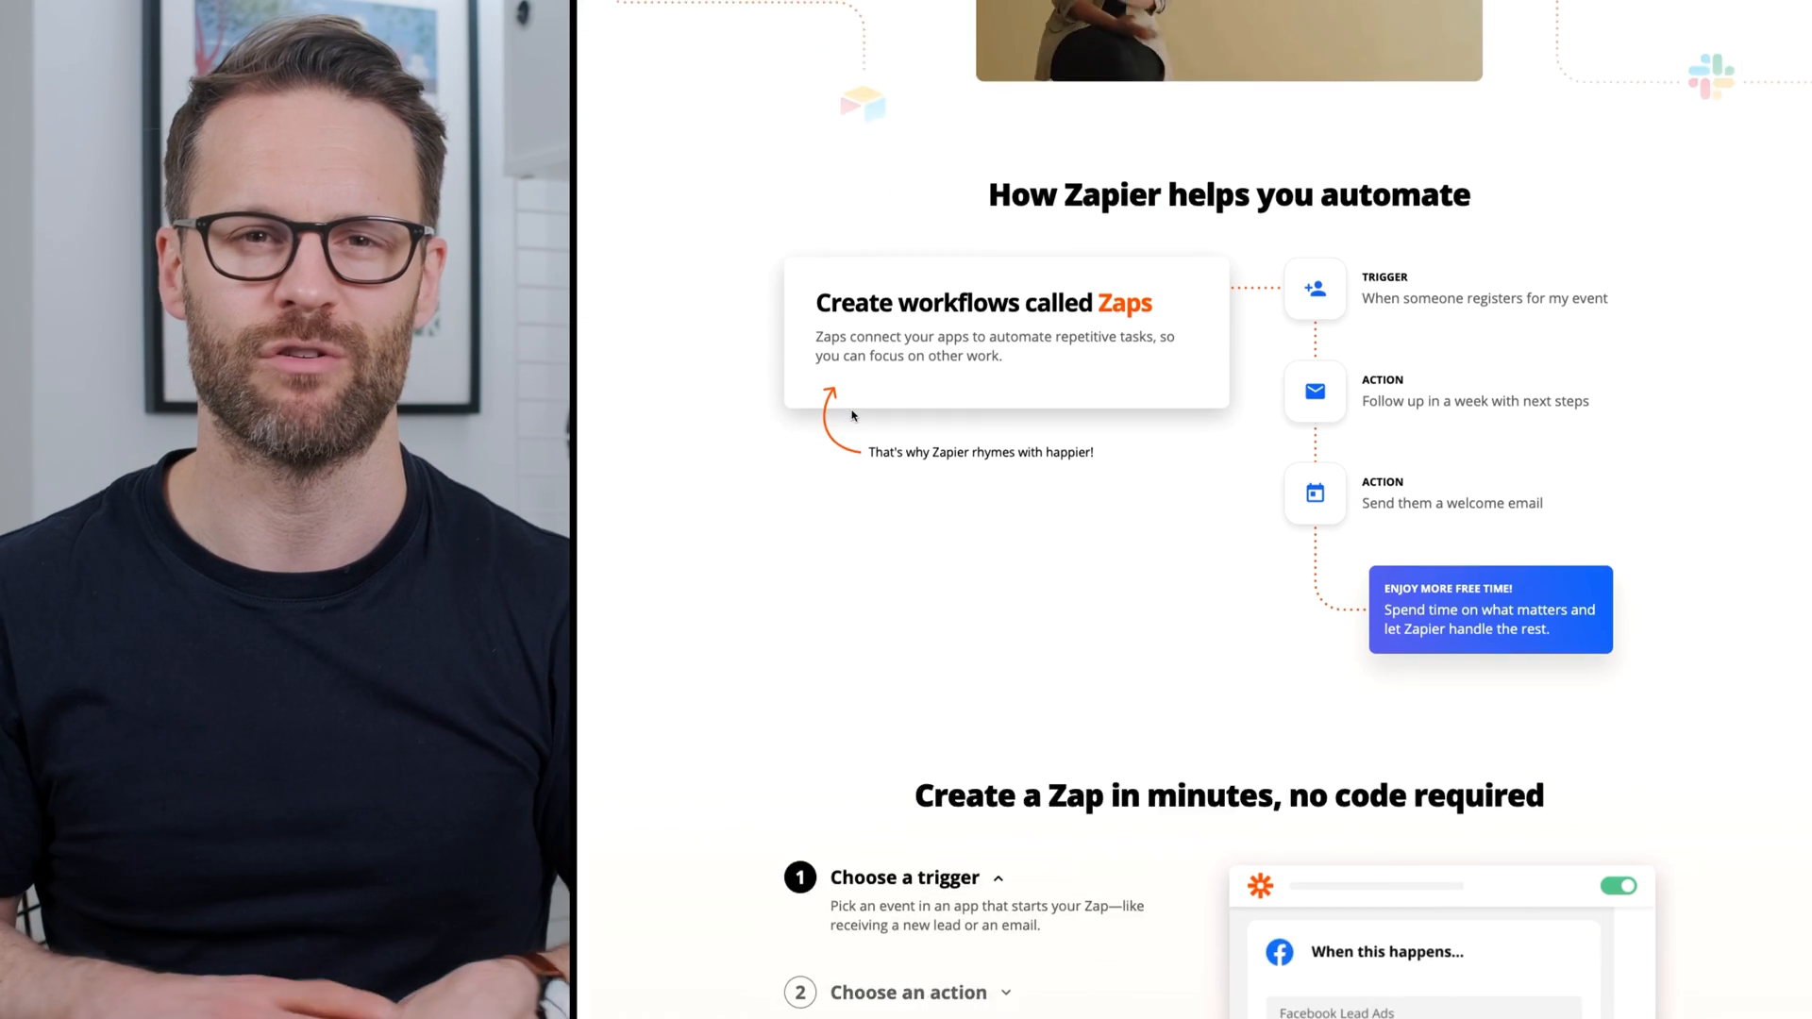
{"action": "scroll", "scroll_direction": "down", "scroll_amount": 3}
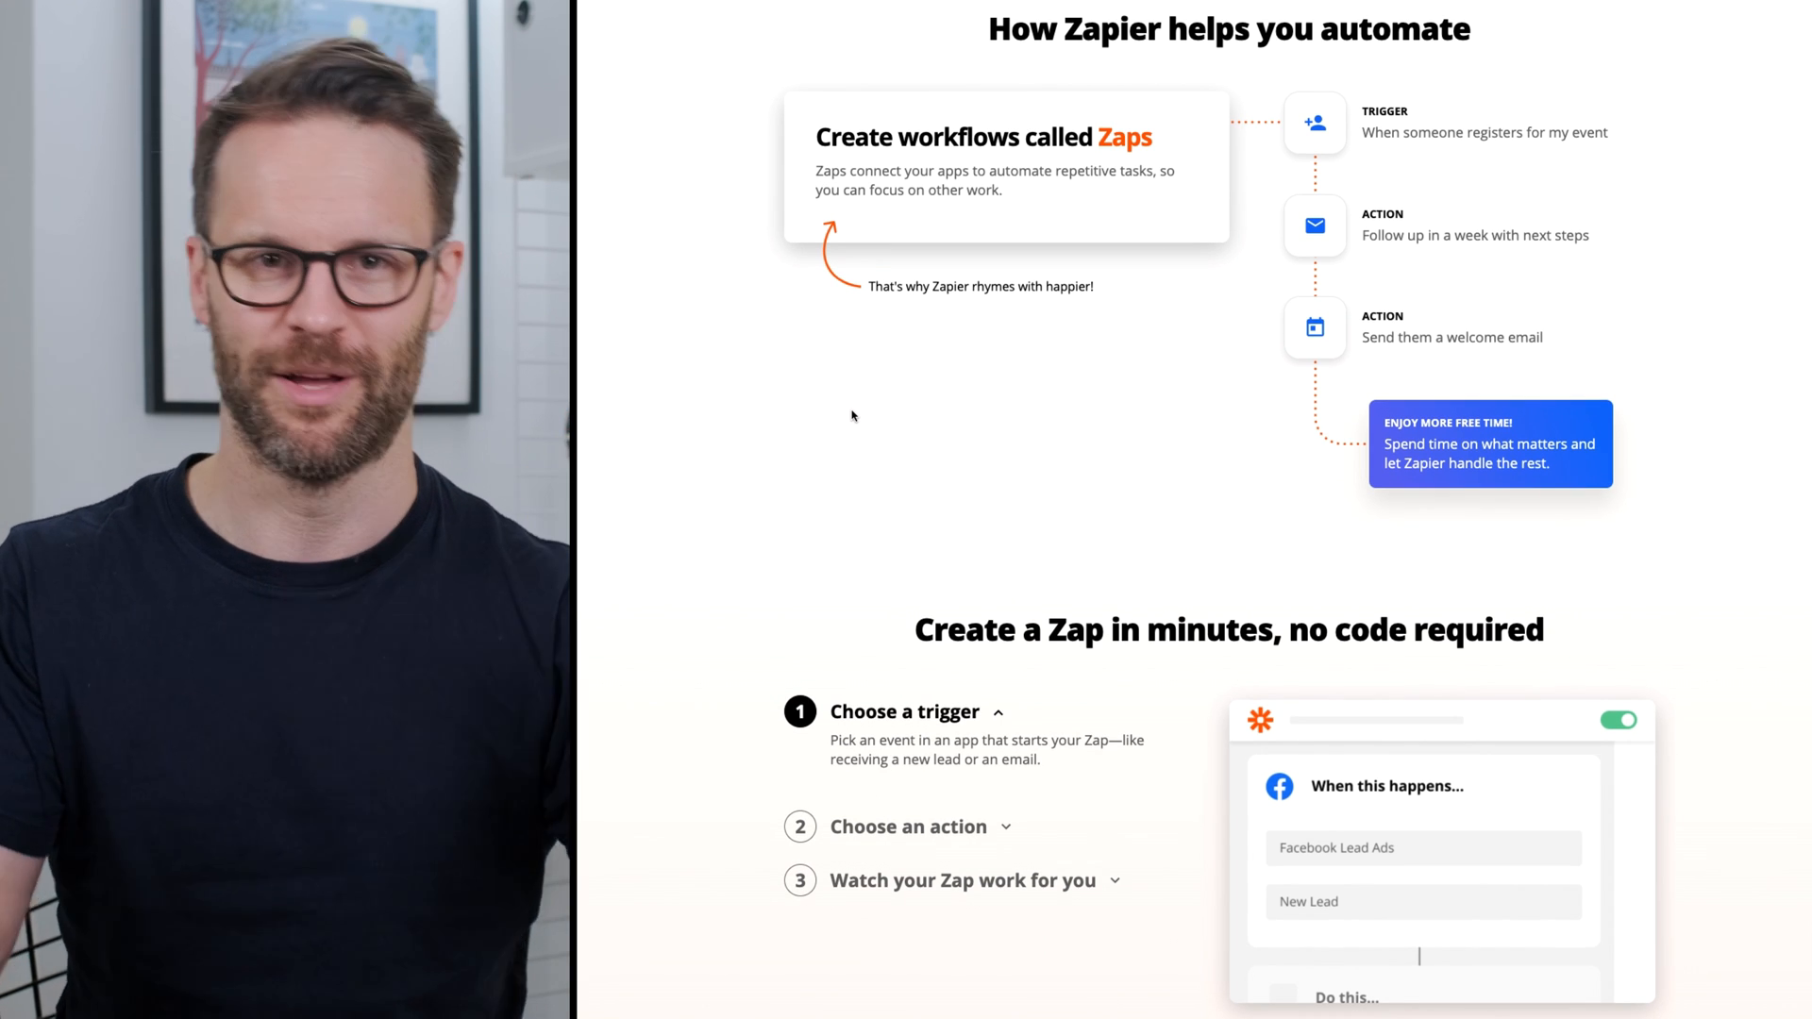
{"action": "scroll", "scroll_direction": "down", "scroll_amount": 3}
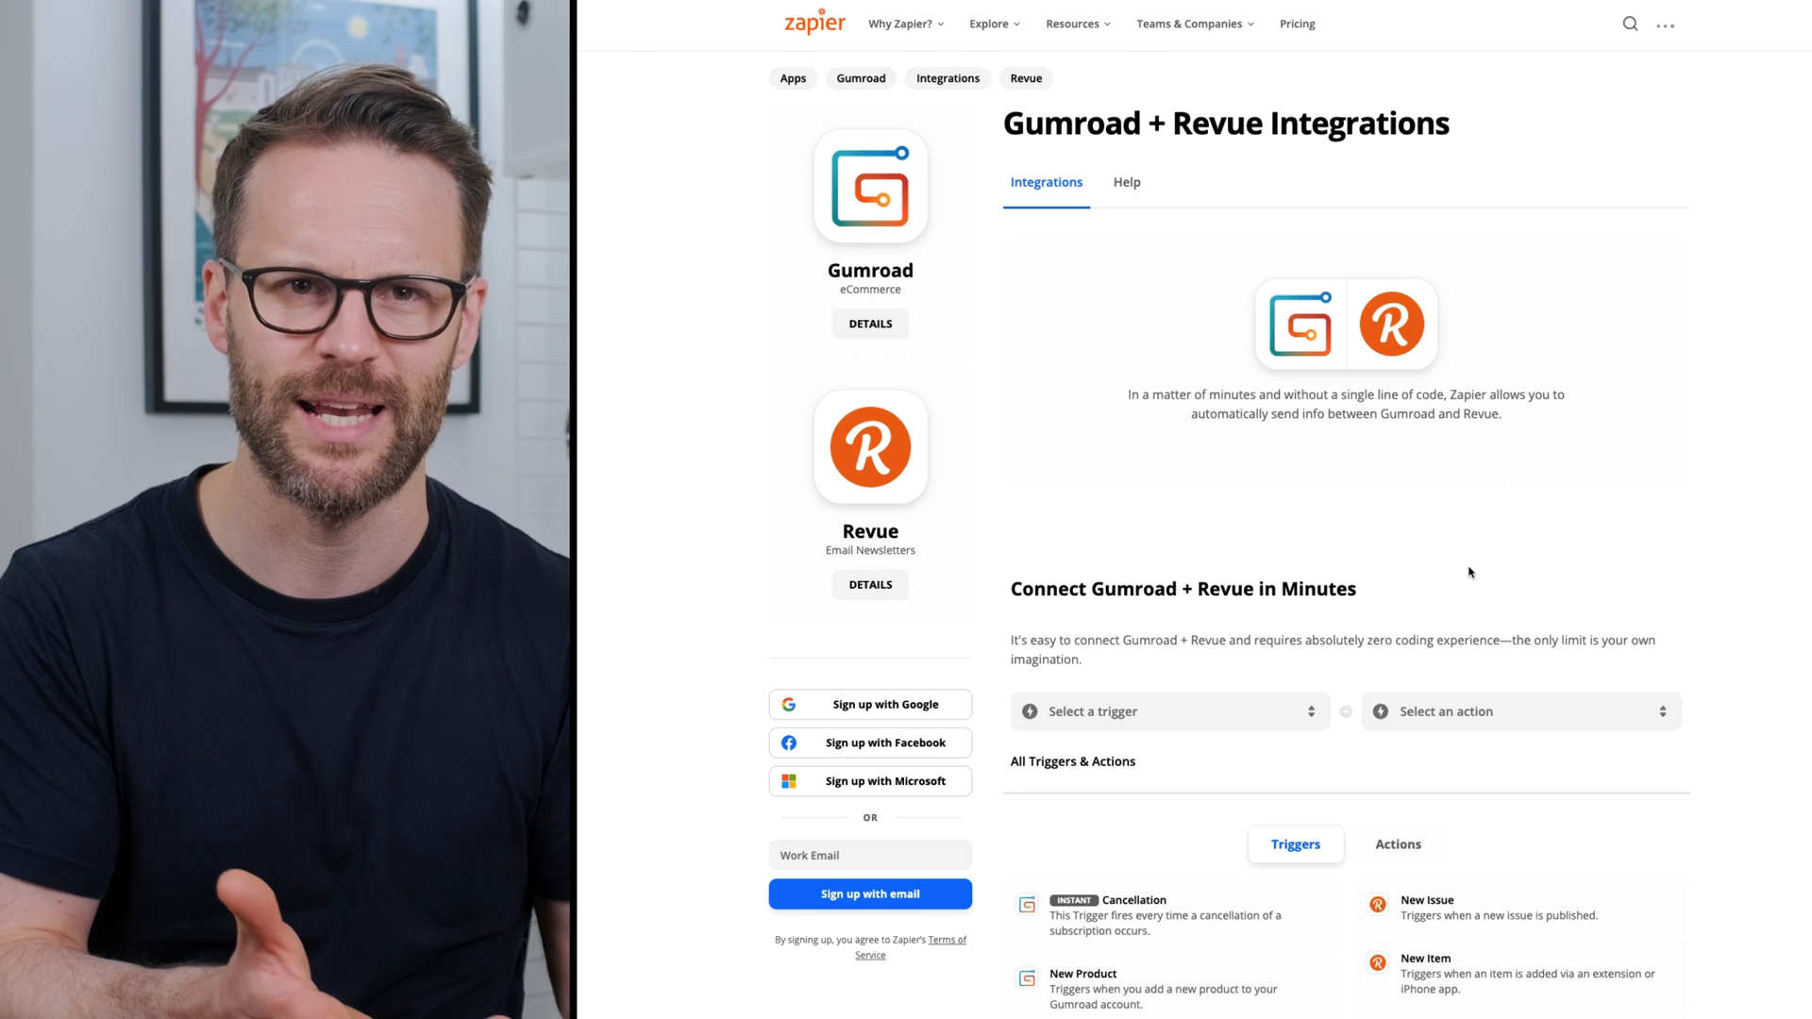
{"action": "scroll", "scroll_direction": "down", "scroll_amount": 3}
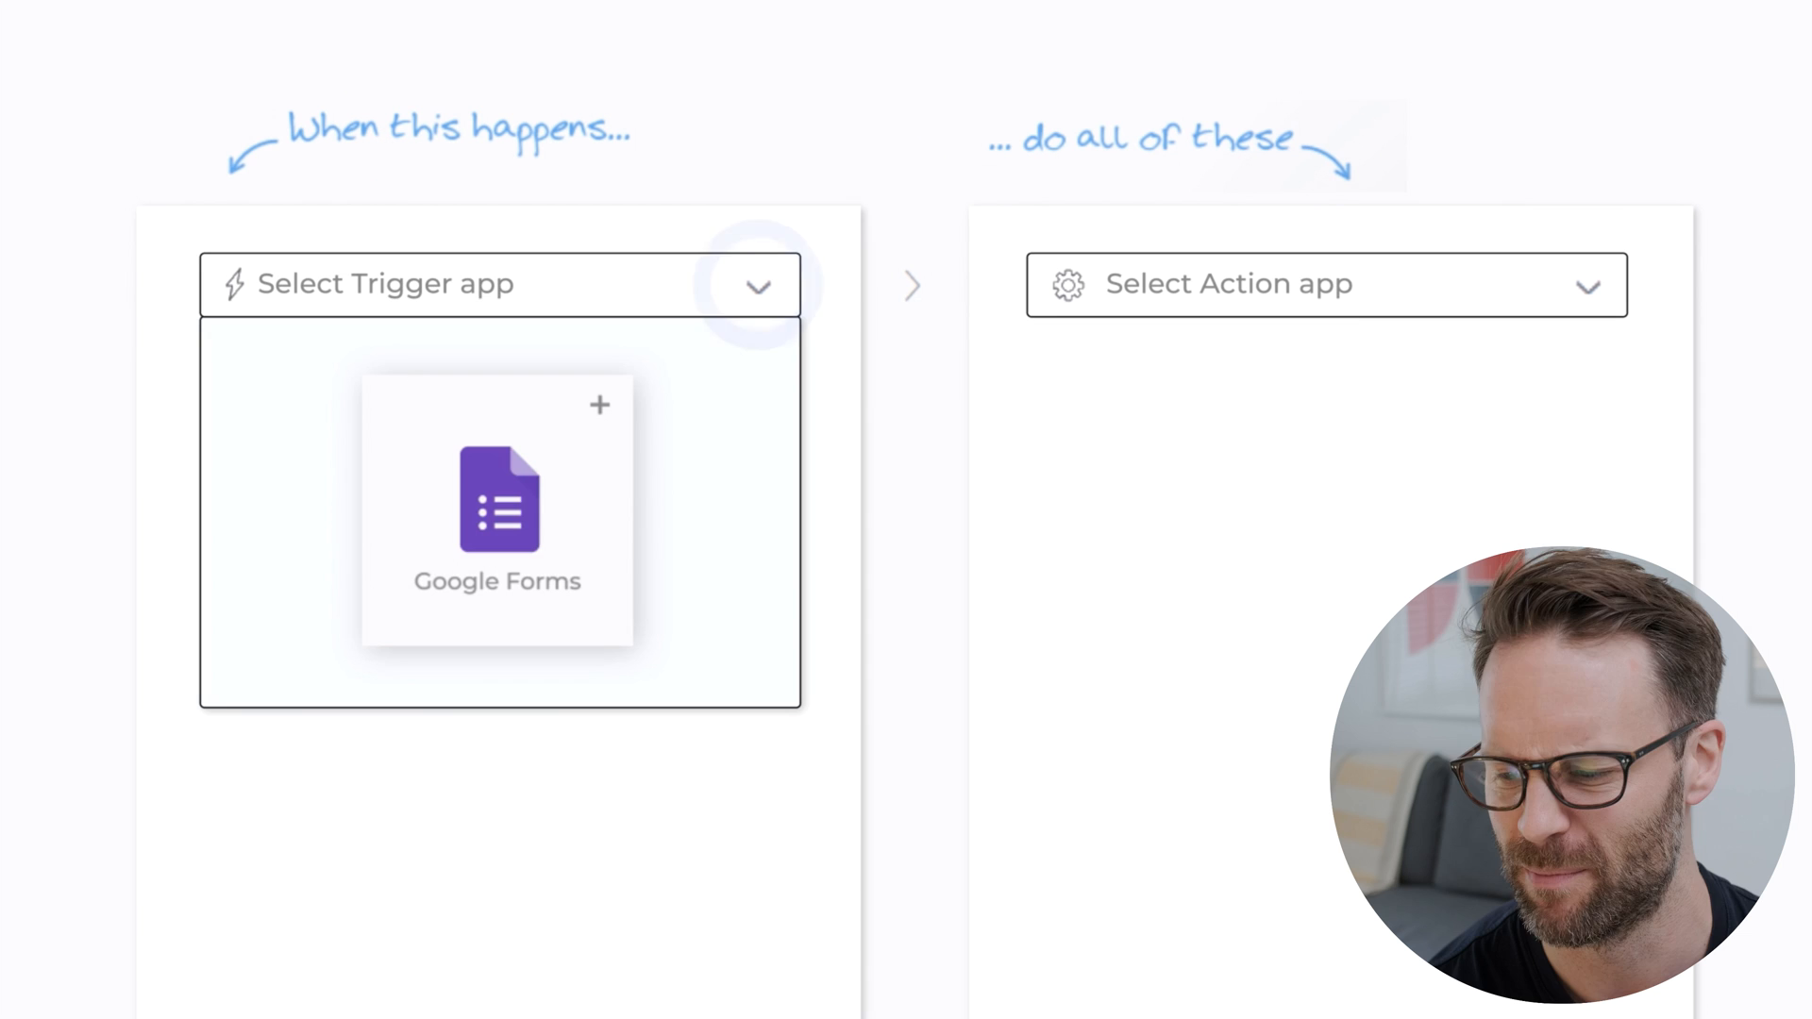
Make Google Forms the trigger app with Form Submission as the event and list the forms to watch.
{"action": "left_click", "coordinate": [496, 507]}
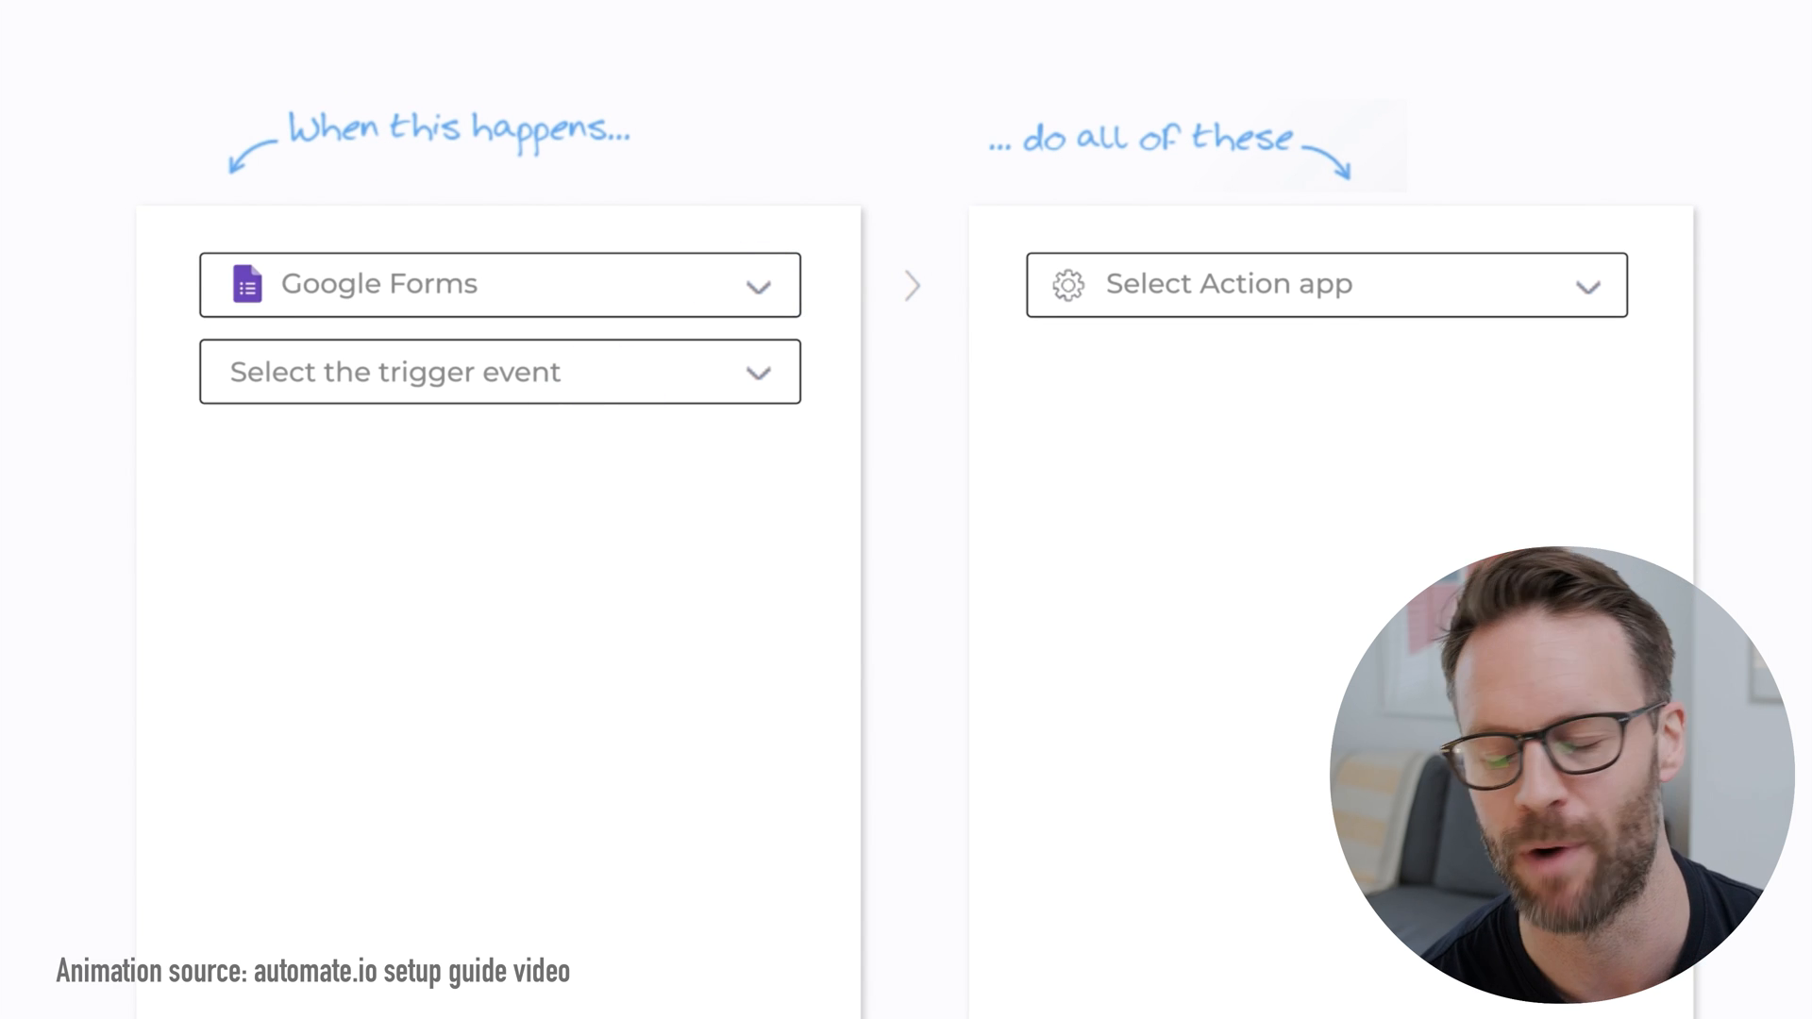
{"action": "left_click", "coordinate": [498, 372]}
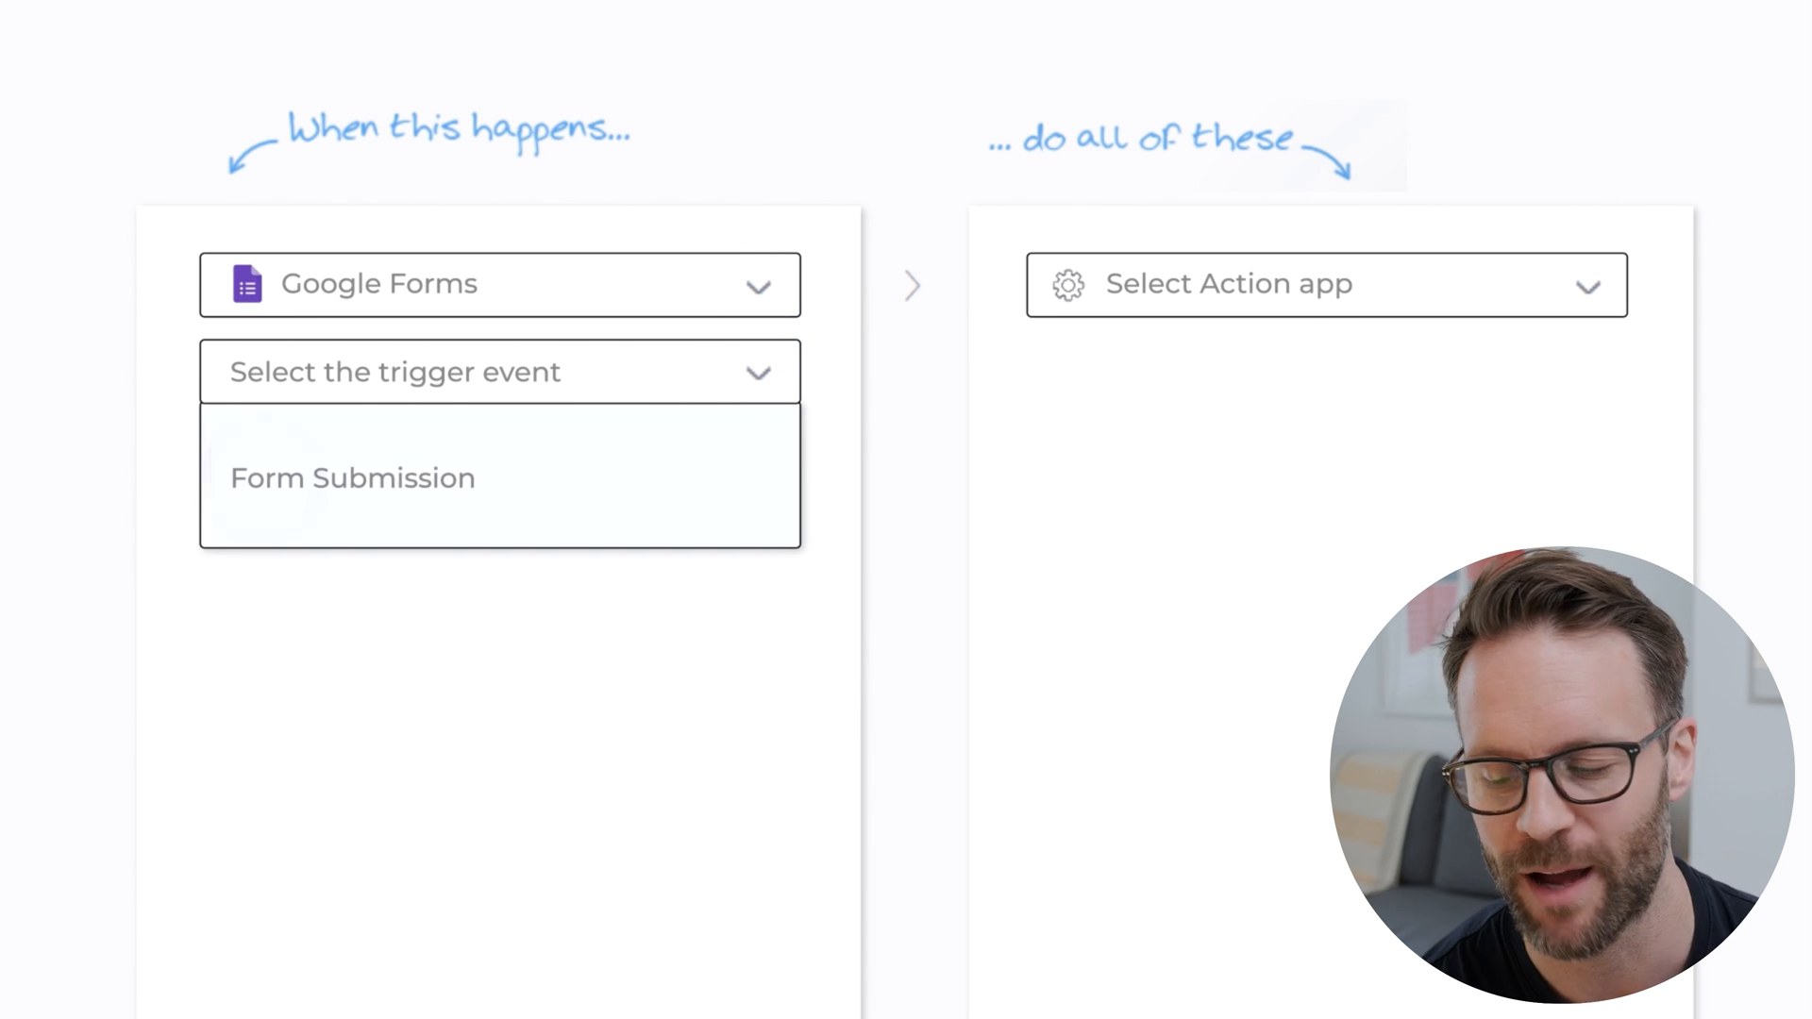
{"action": "left_click", "coordinate": [353, 477]}
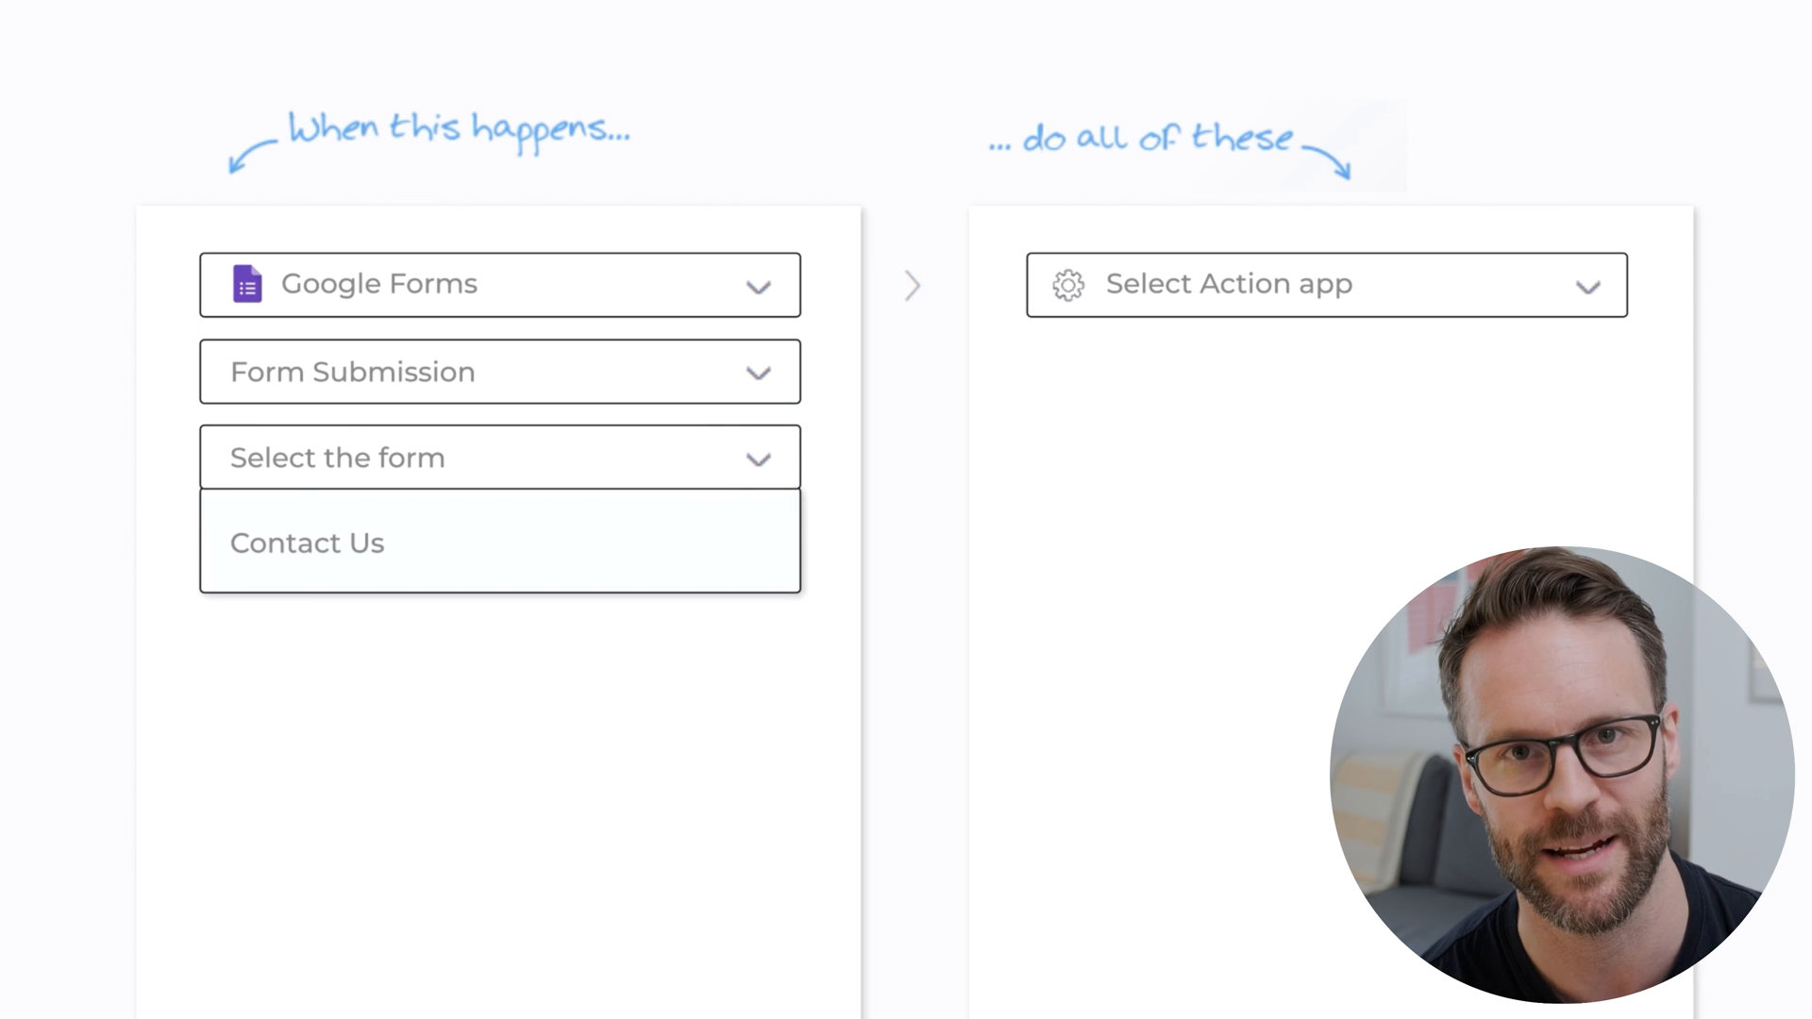
{"action": "left_click", "coordinate": [307, 542]}
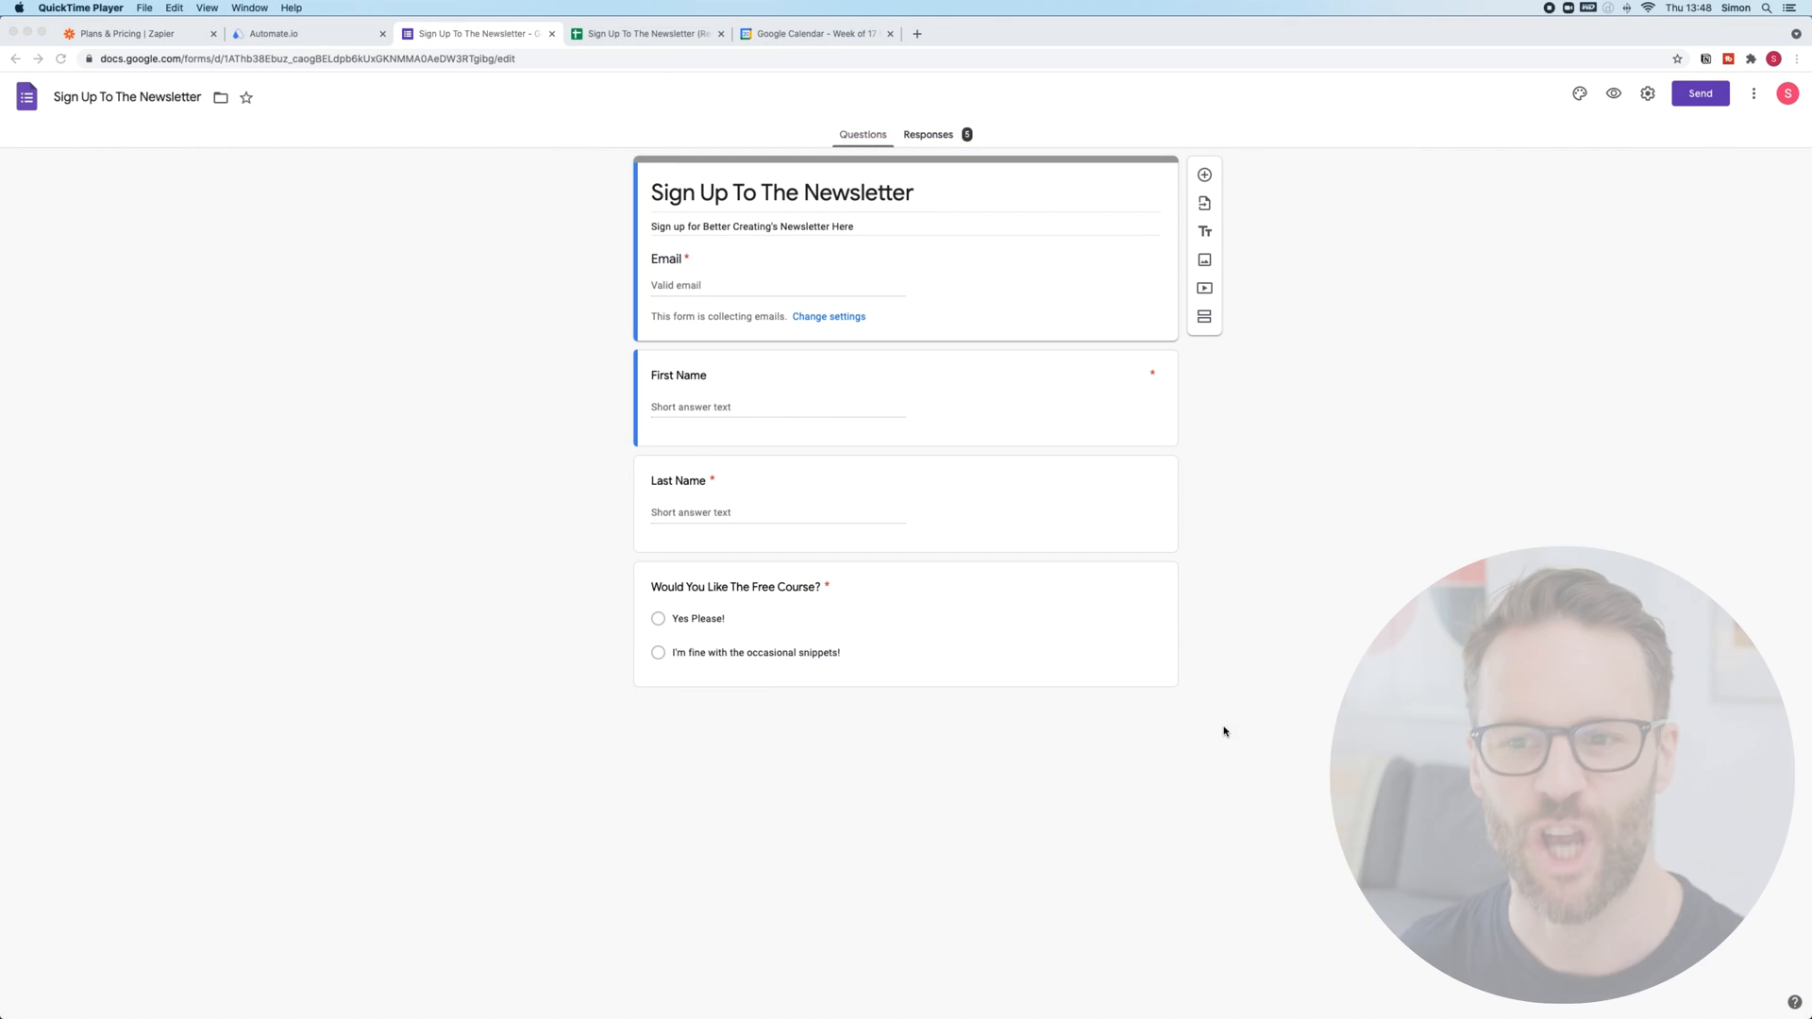
{"action": "mouse_move", "coordinate": [791, 285]}
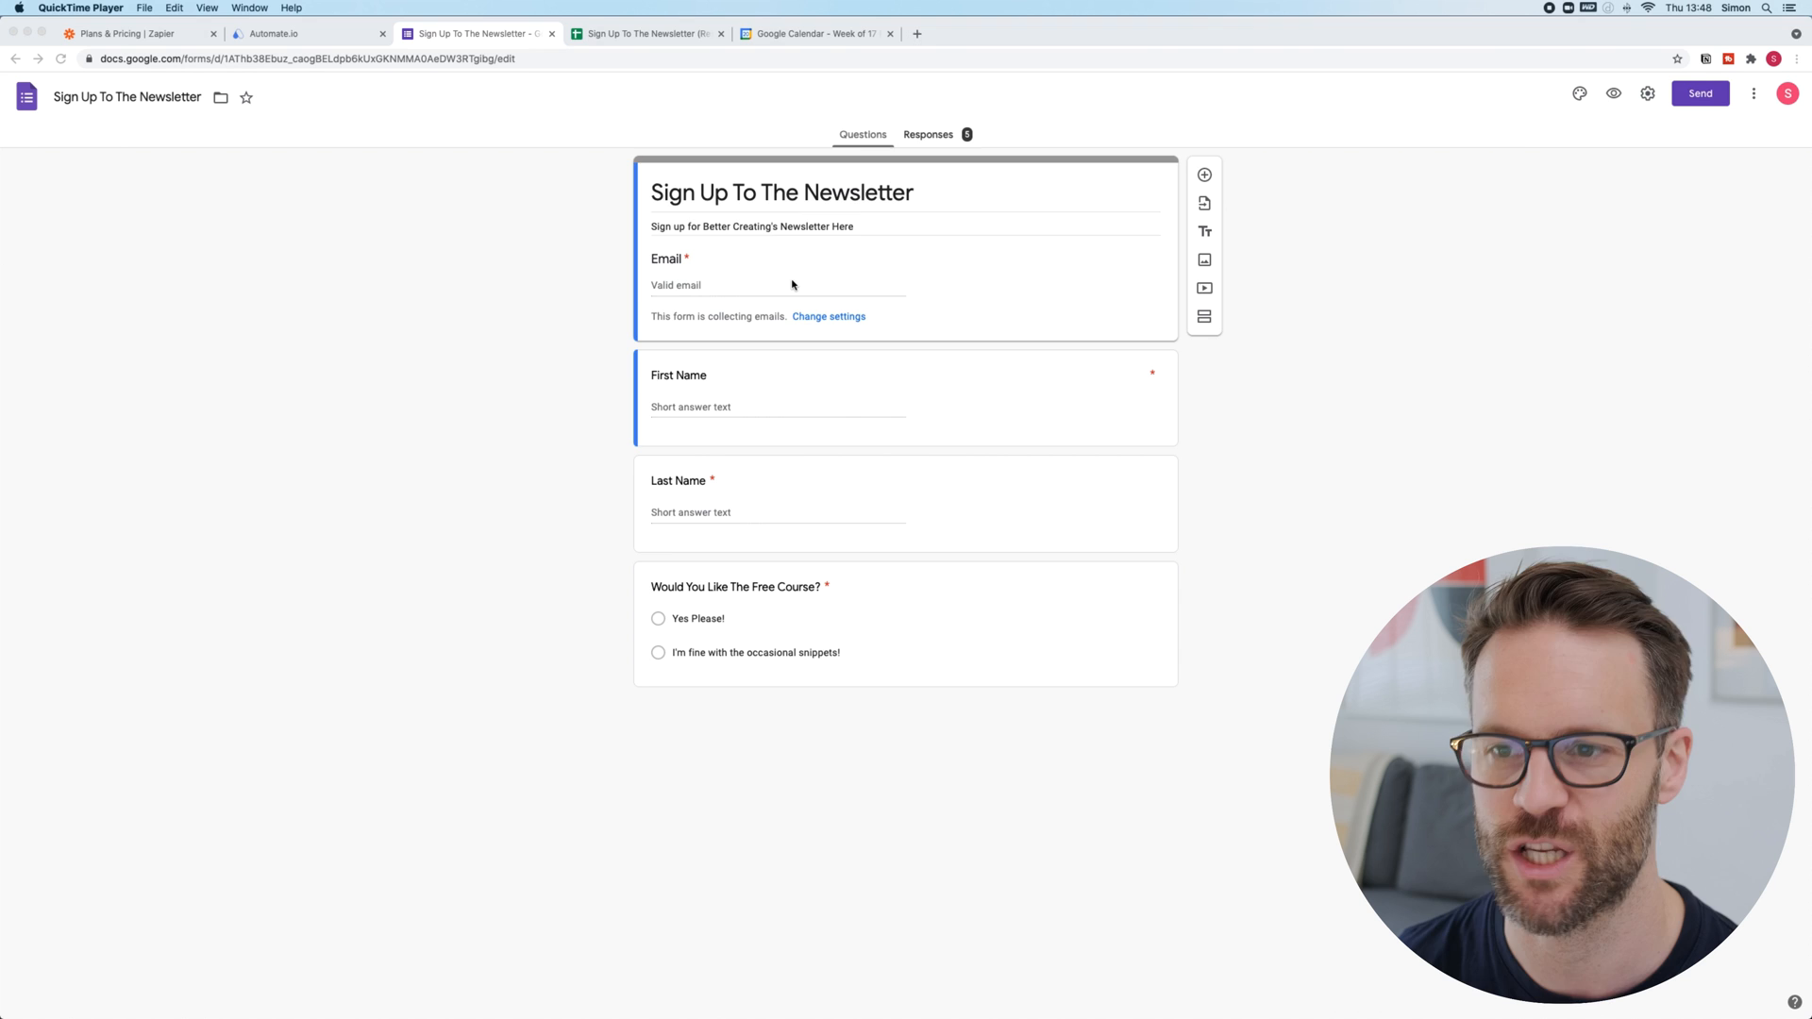
Send the newsletter form's responses to a newly created linked spreadsheet via Select response destination.
{"action": "left_click", "coordinate": [929, 134]}
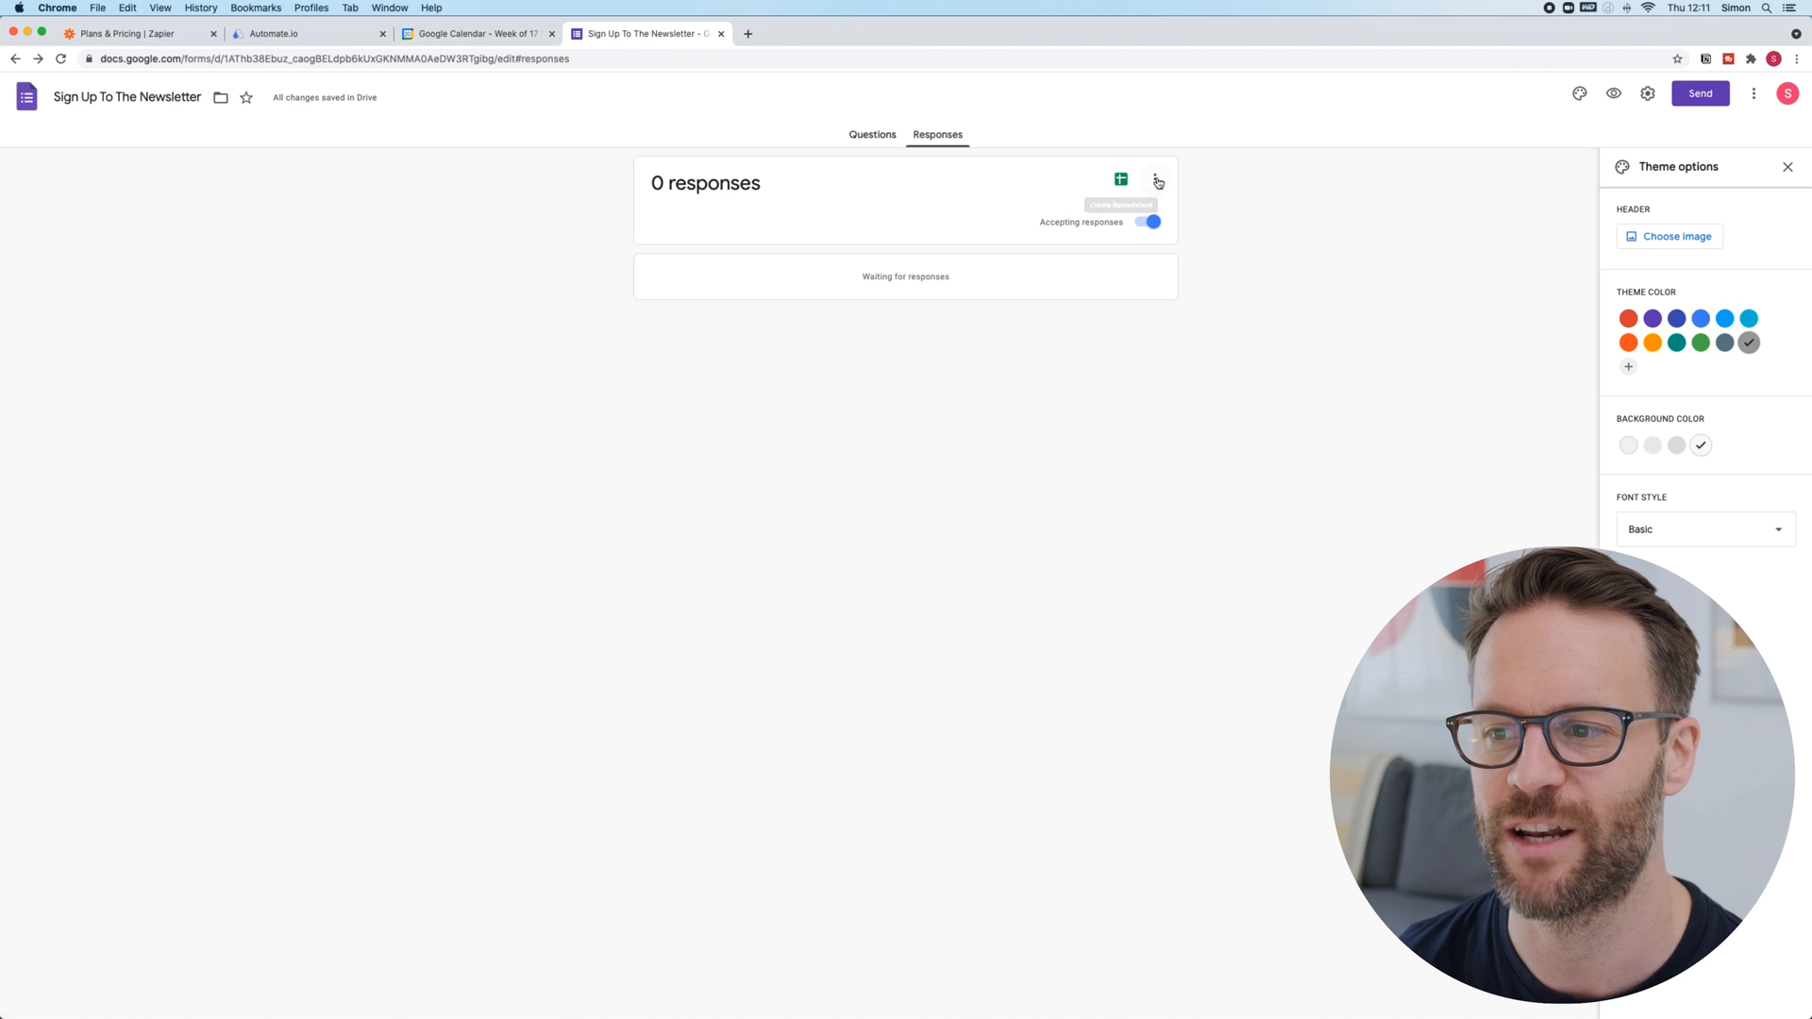
{"action": "left_click", "coordinate": [1158, 182]}
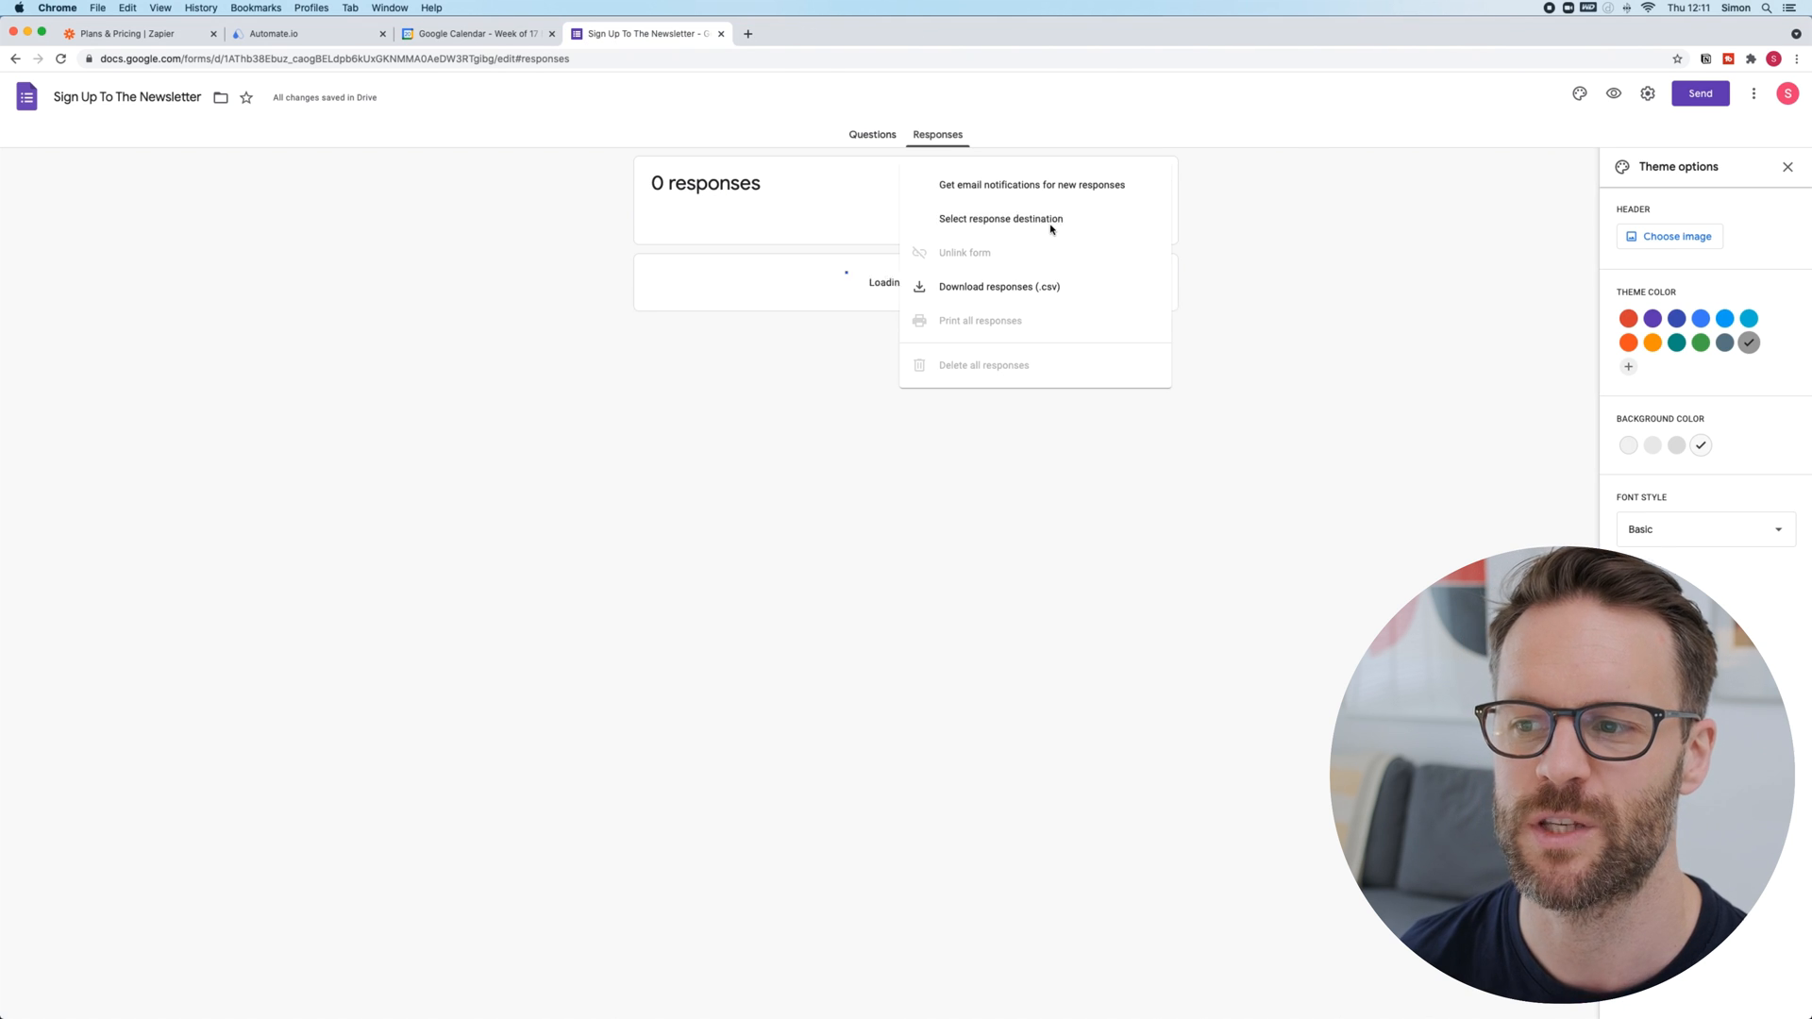
{"action": "left_click", "coordinate": [1000, 219]}
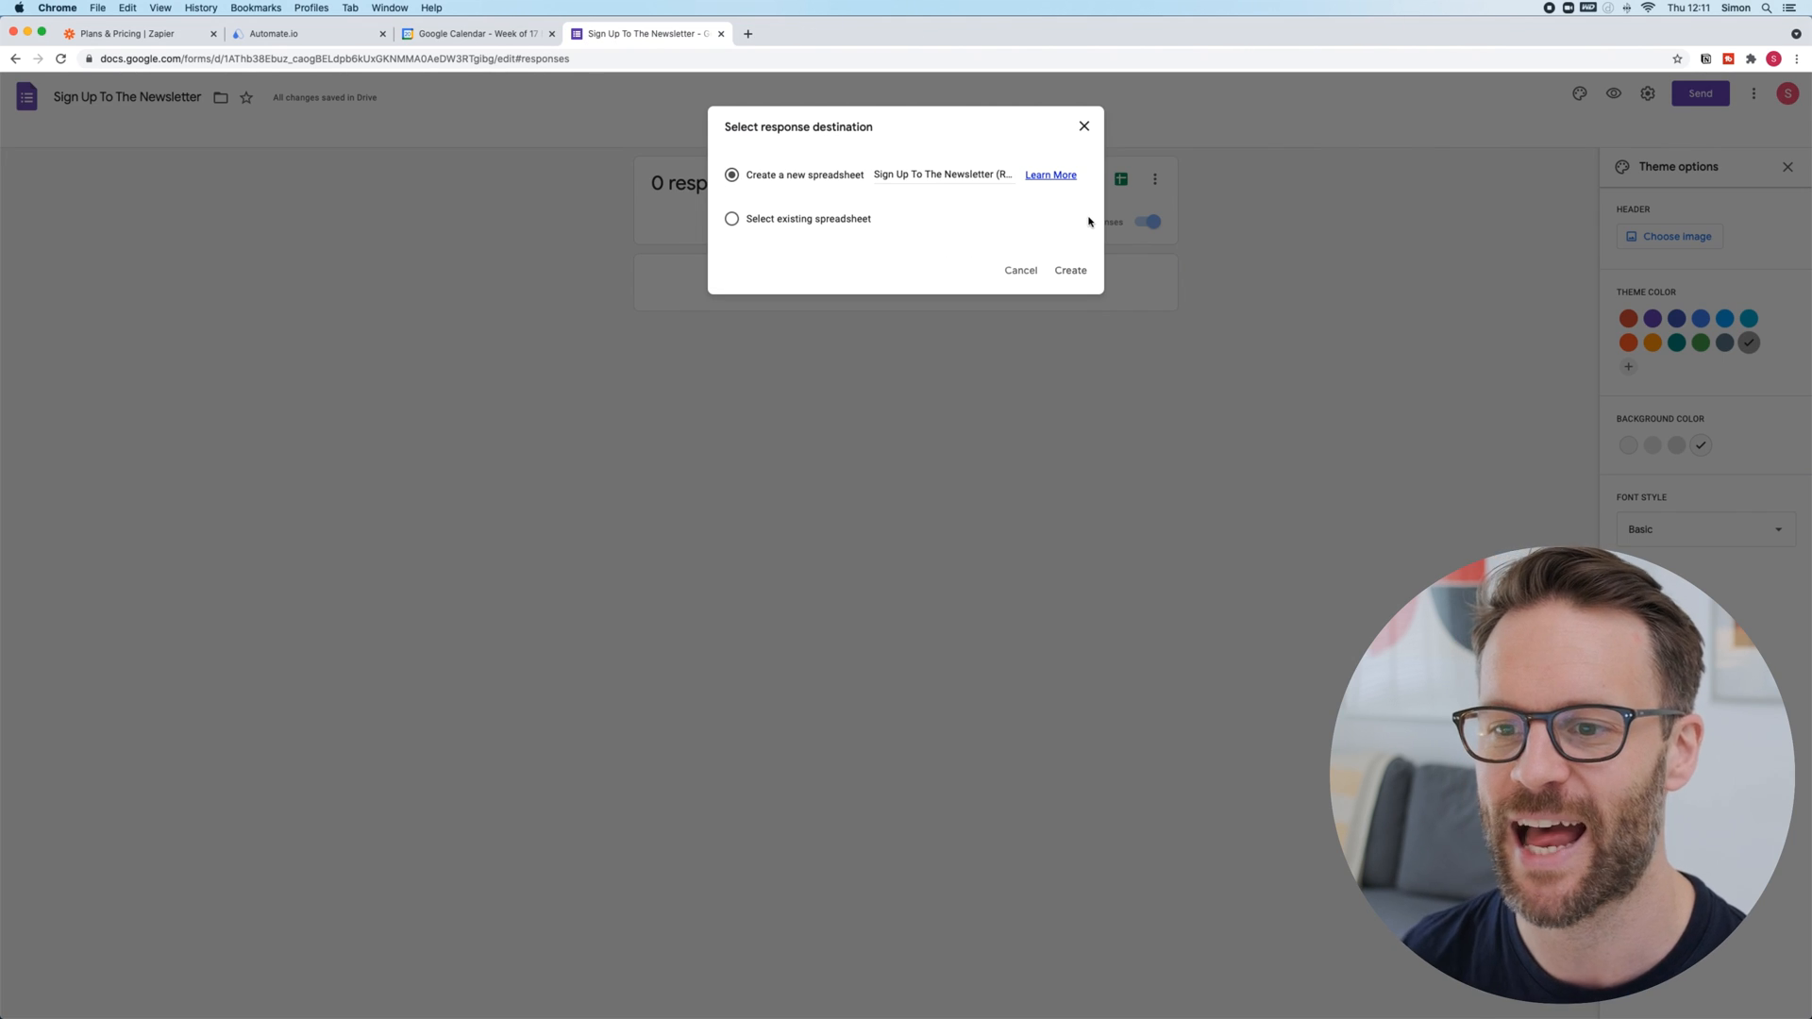
{"action": "left_click", "coordinate": [1068, 269]}
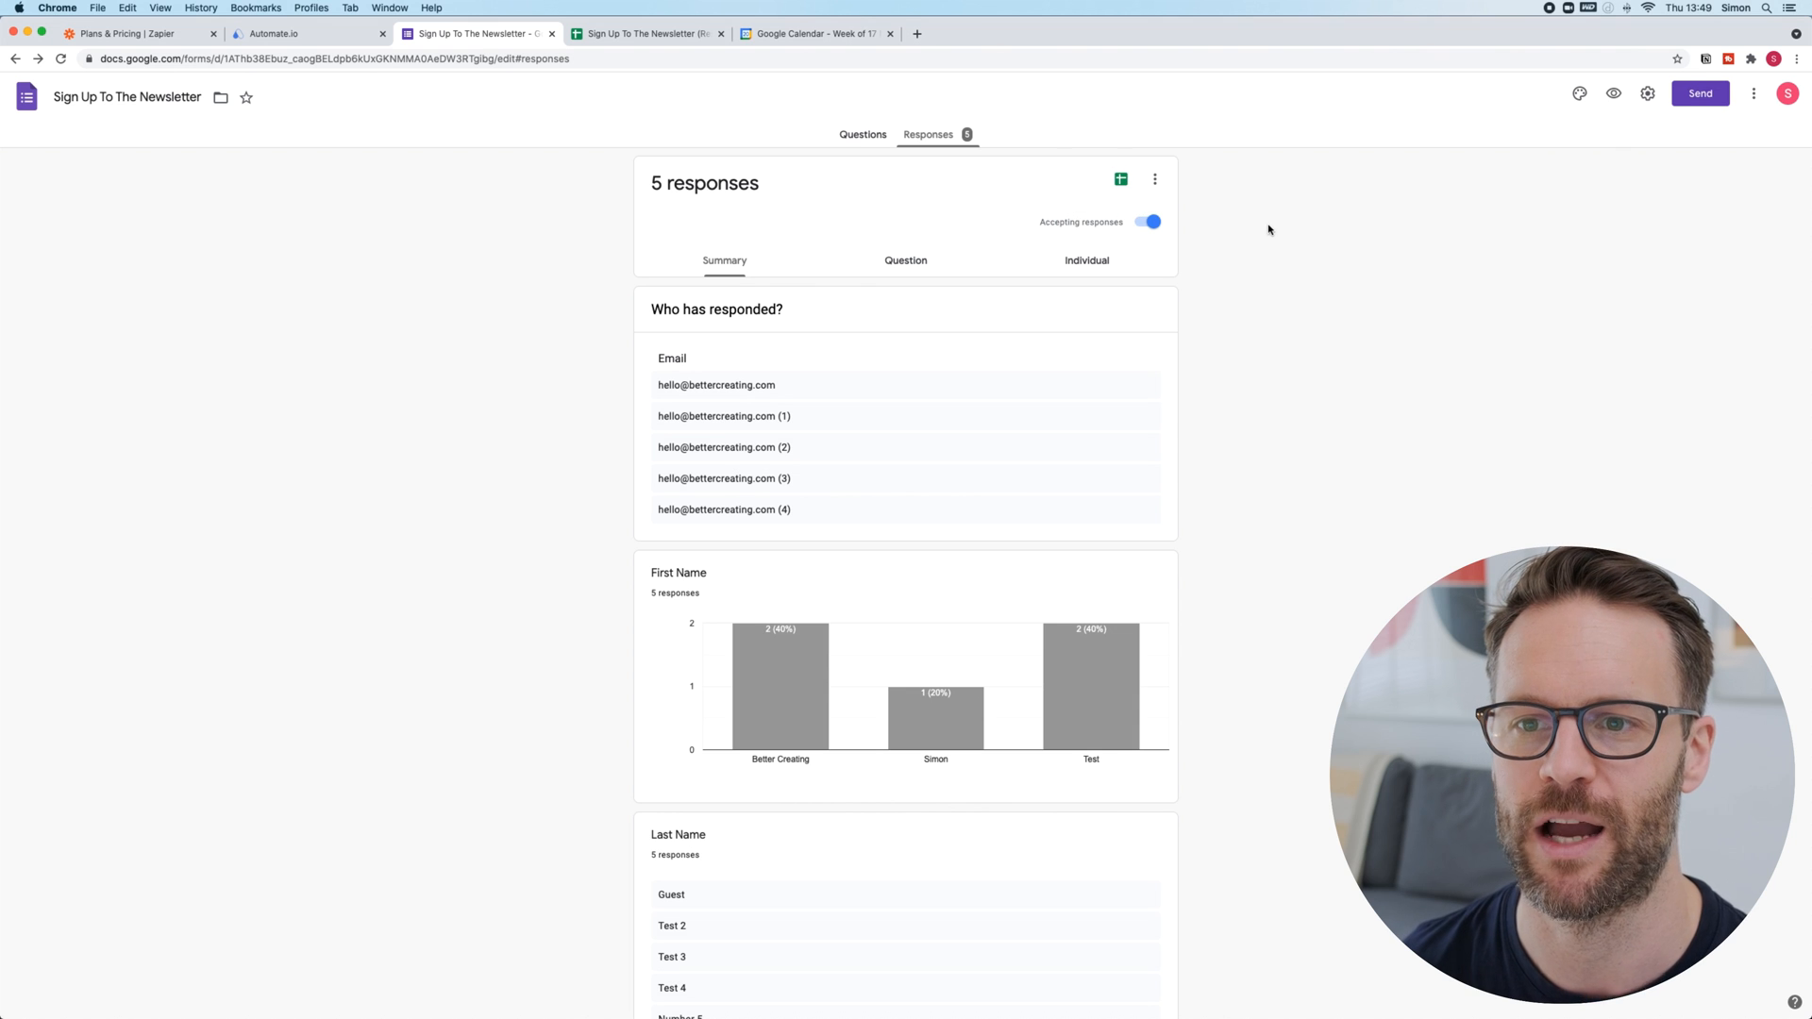
{"action": "left_click", "coordinate": [648, 32]}
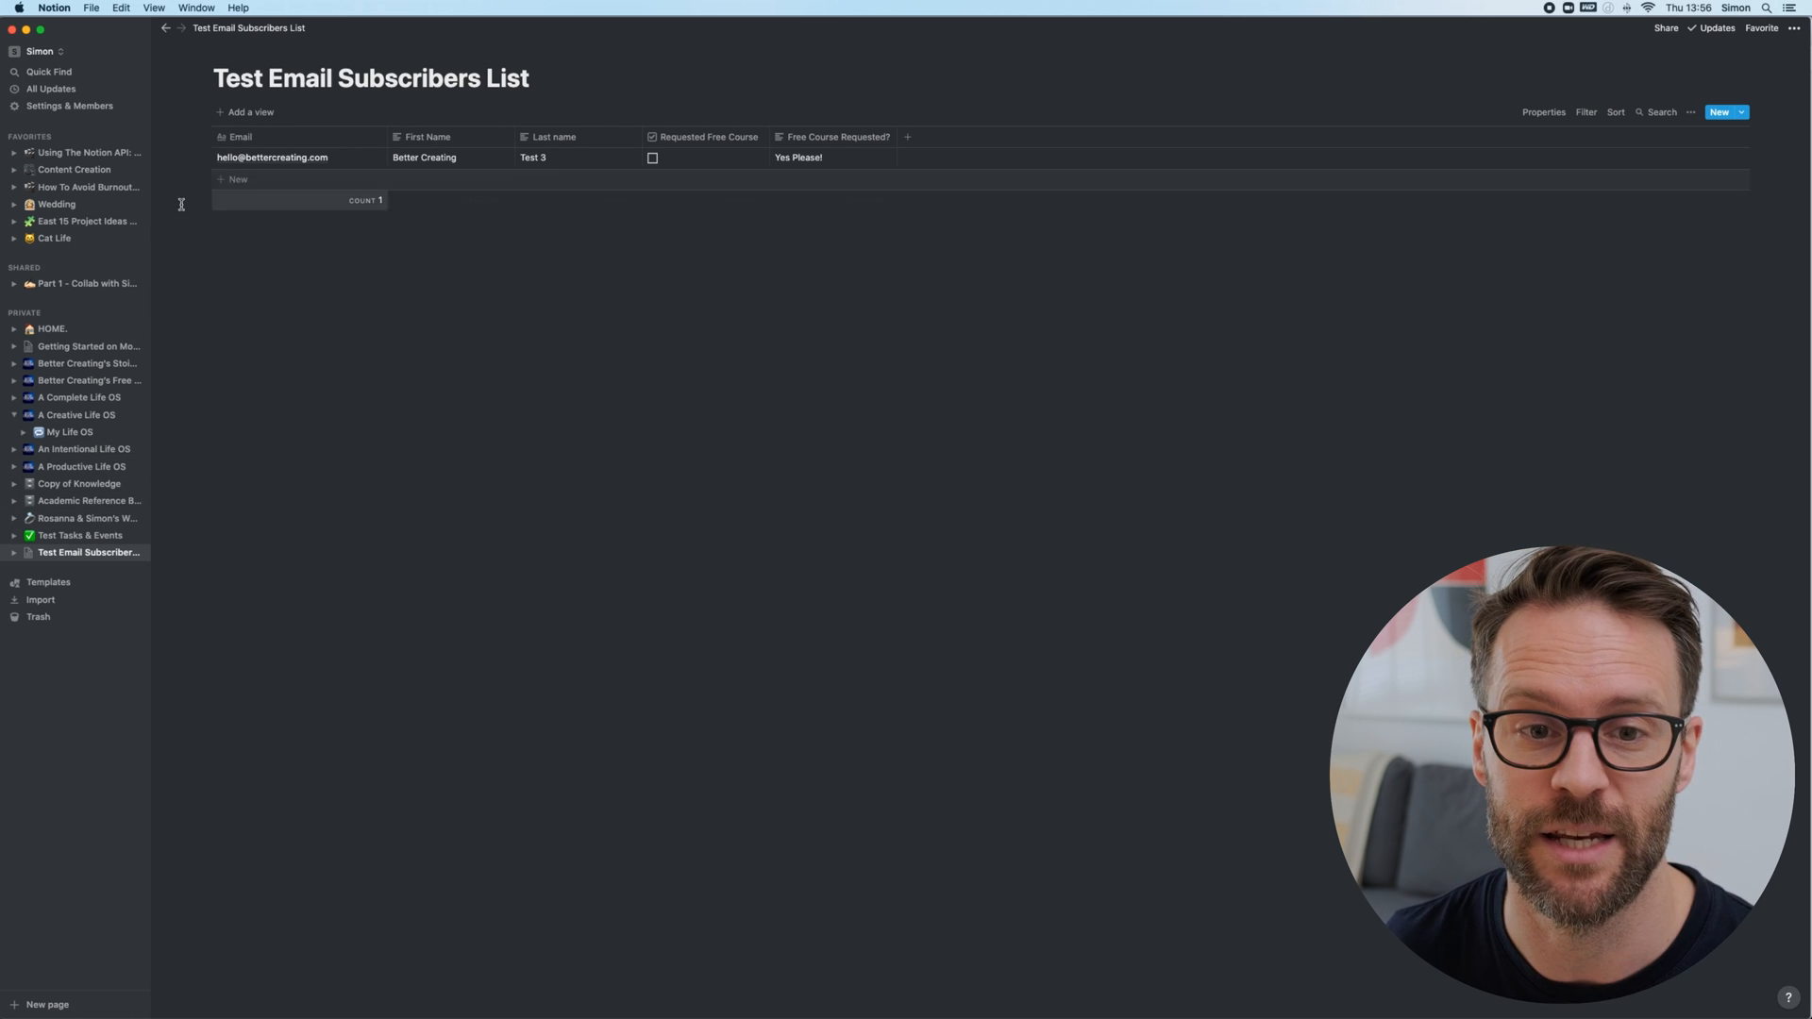
Create a new Notion page as a Table database and start adding the subscriber property columns.
{"action": "left_click", "coordinate": [46, 1004]}
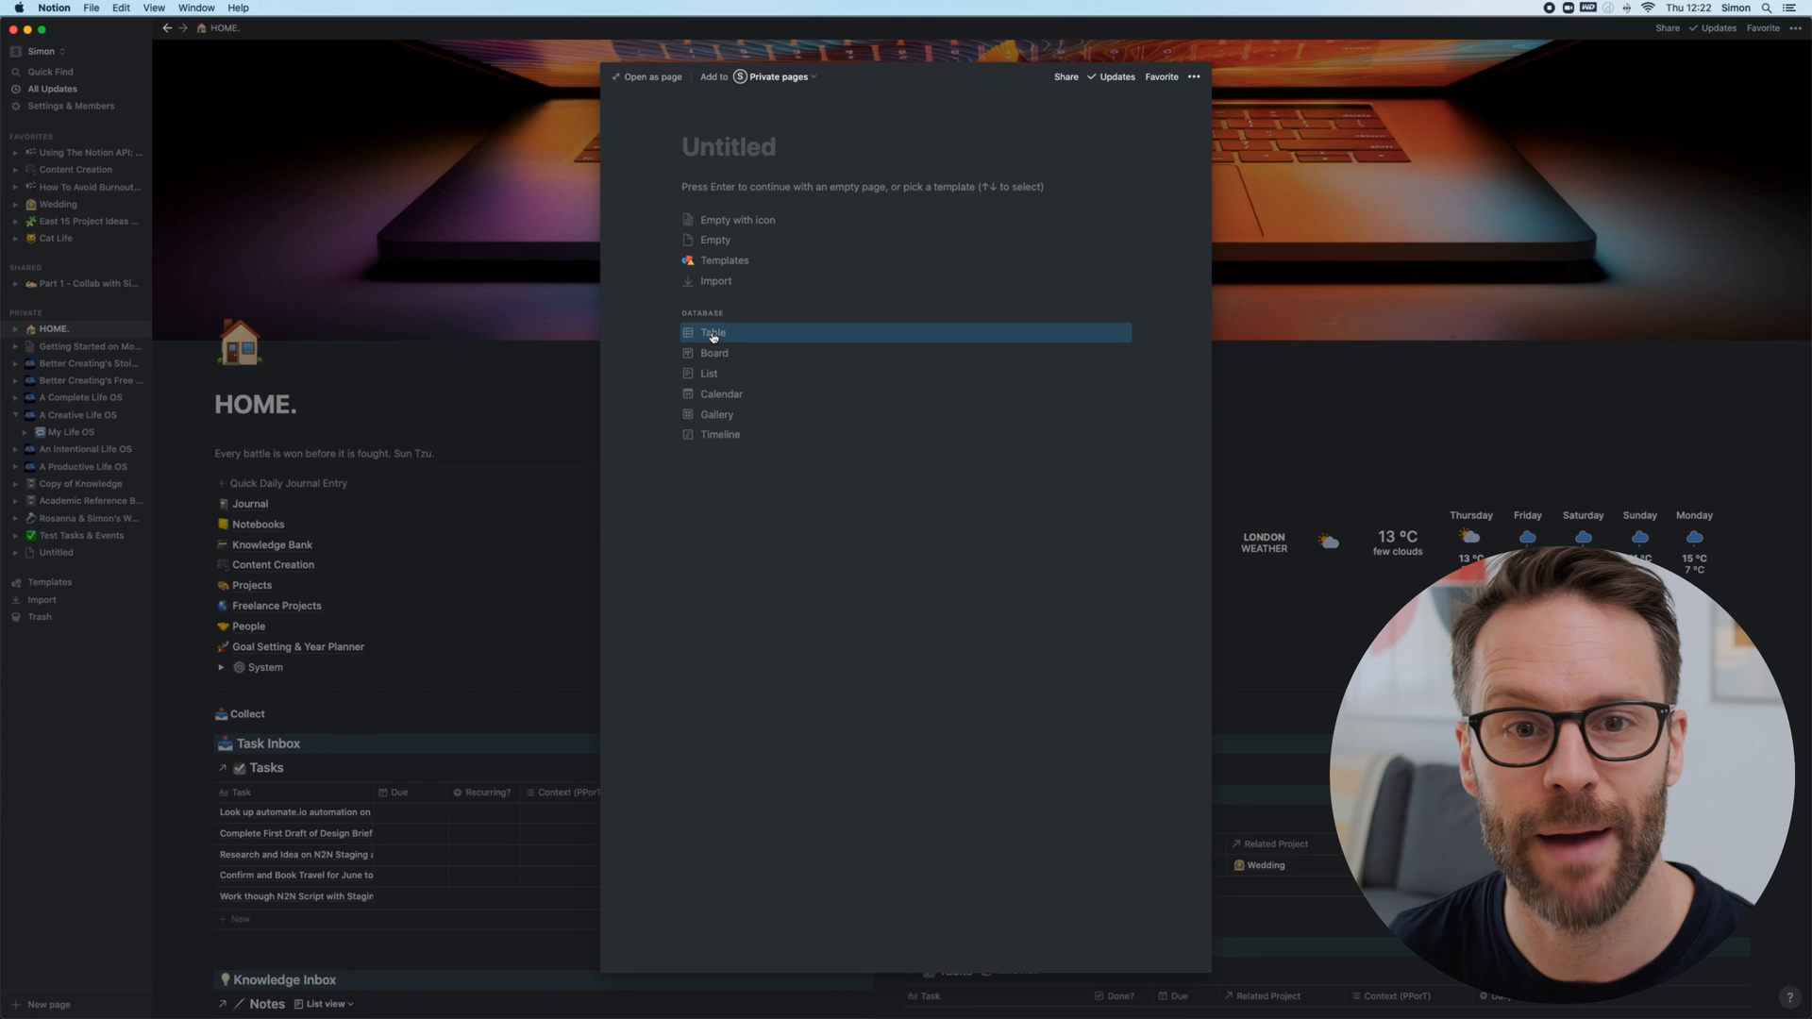
{"action": "left_click", "coordinate": [711, 333]}
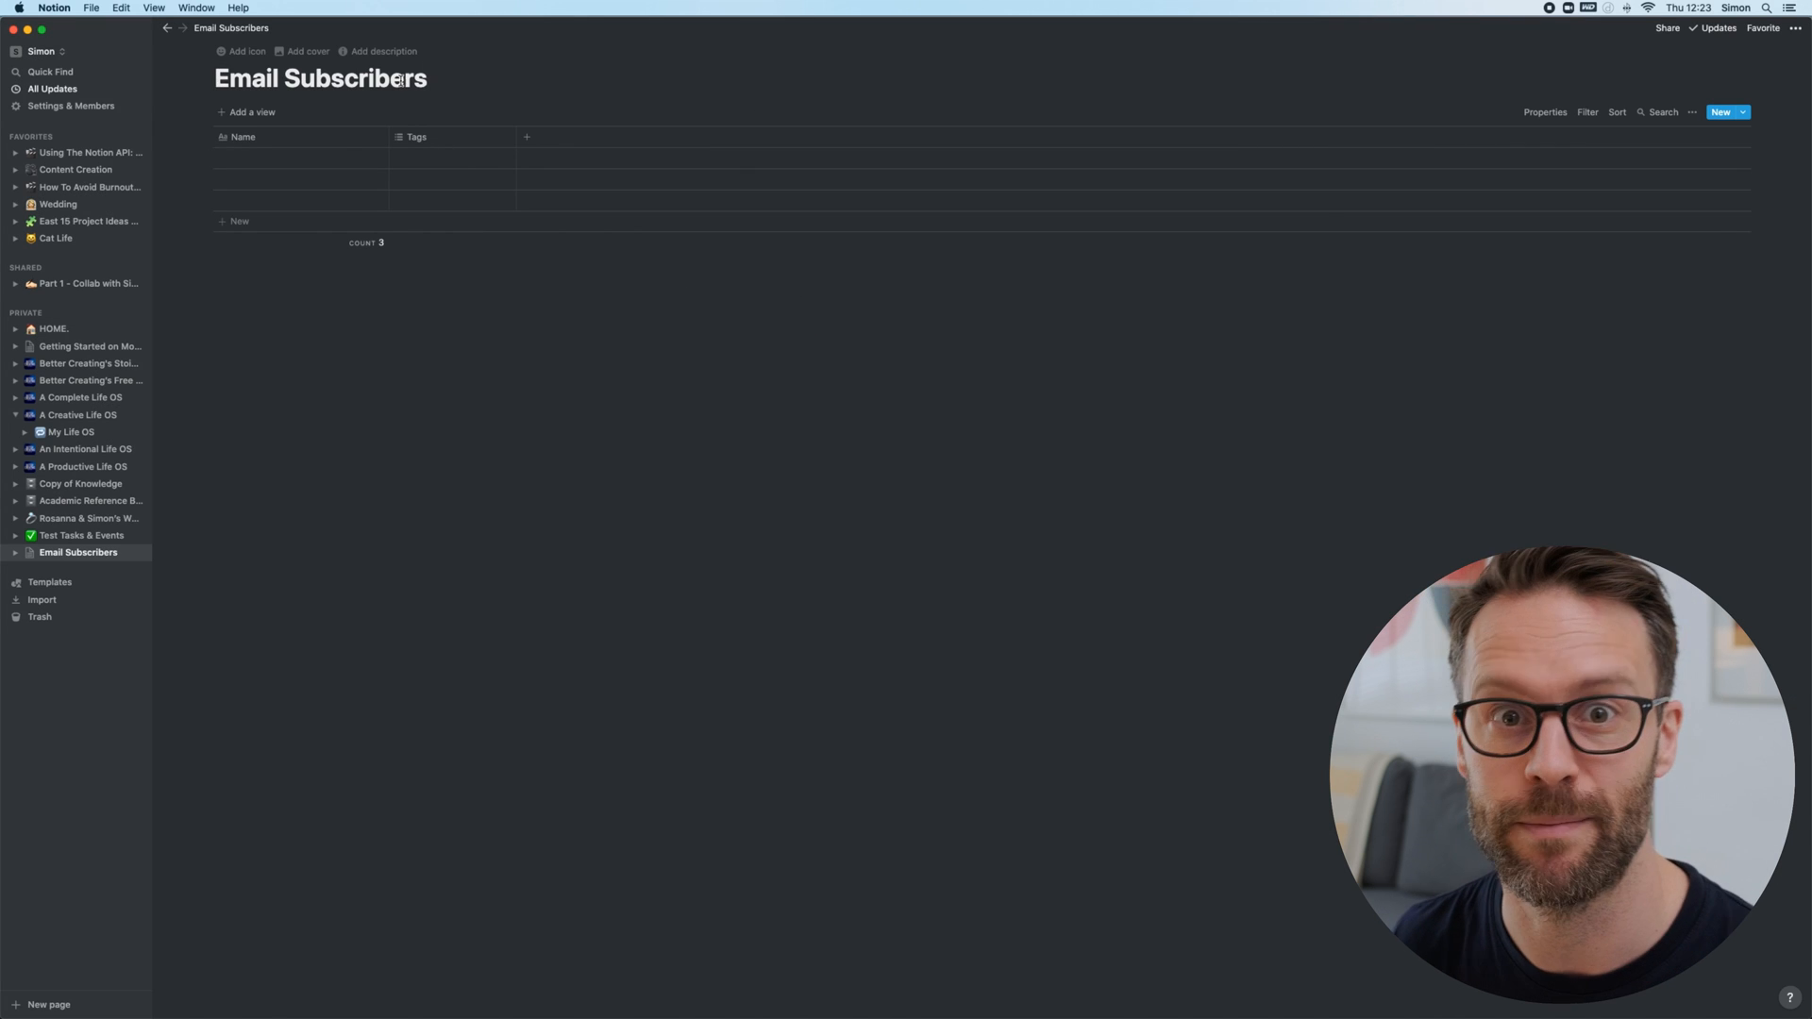
{"action": "left_click", "coordinate": [549, 136]}
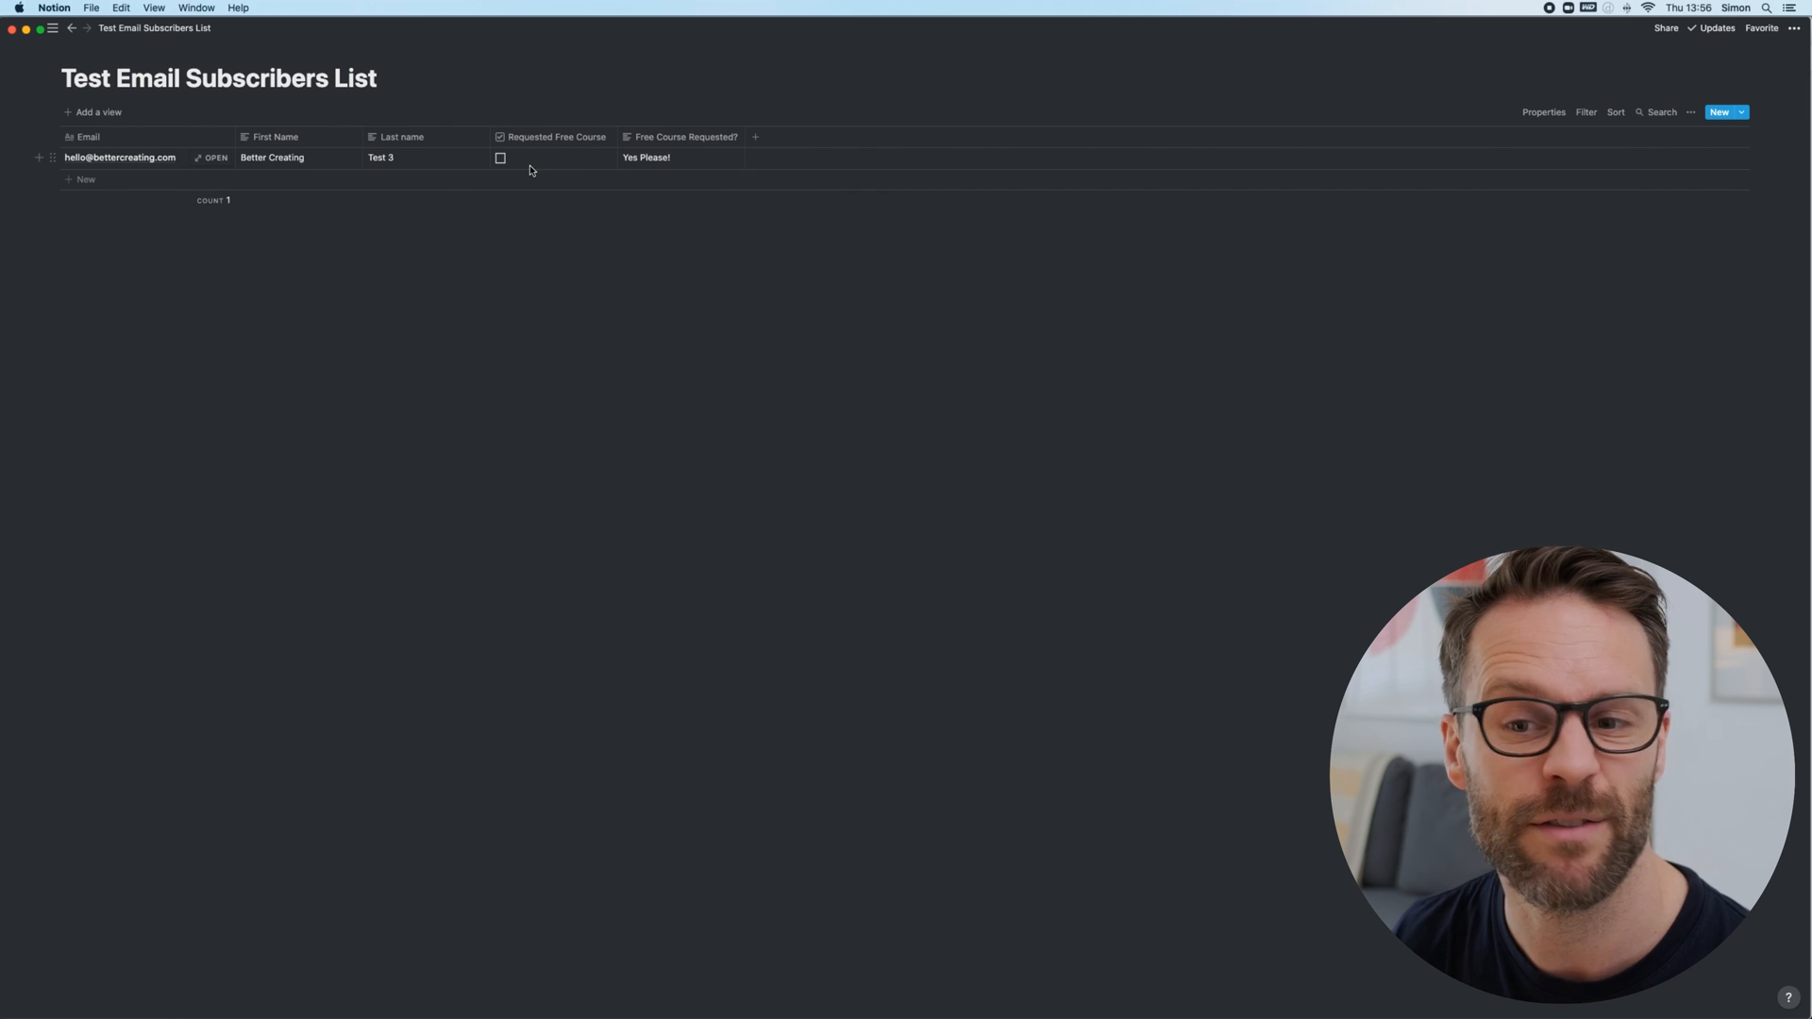
{"action": "mouse_move", "coordinate": [506, 156]}
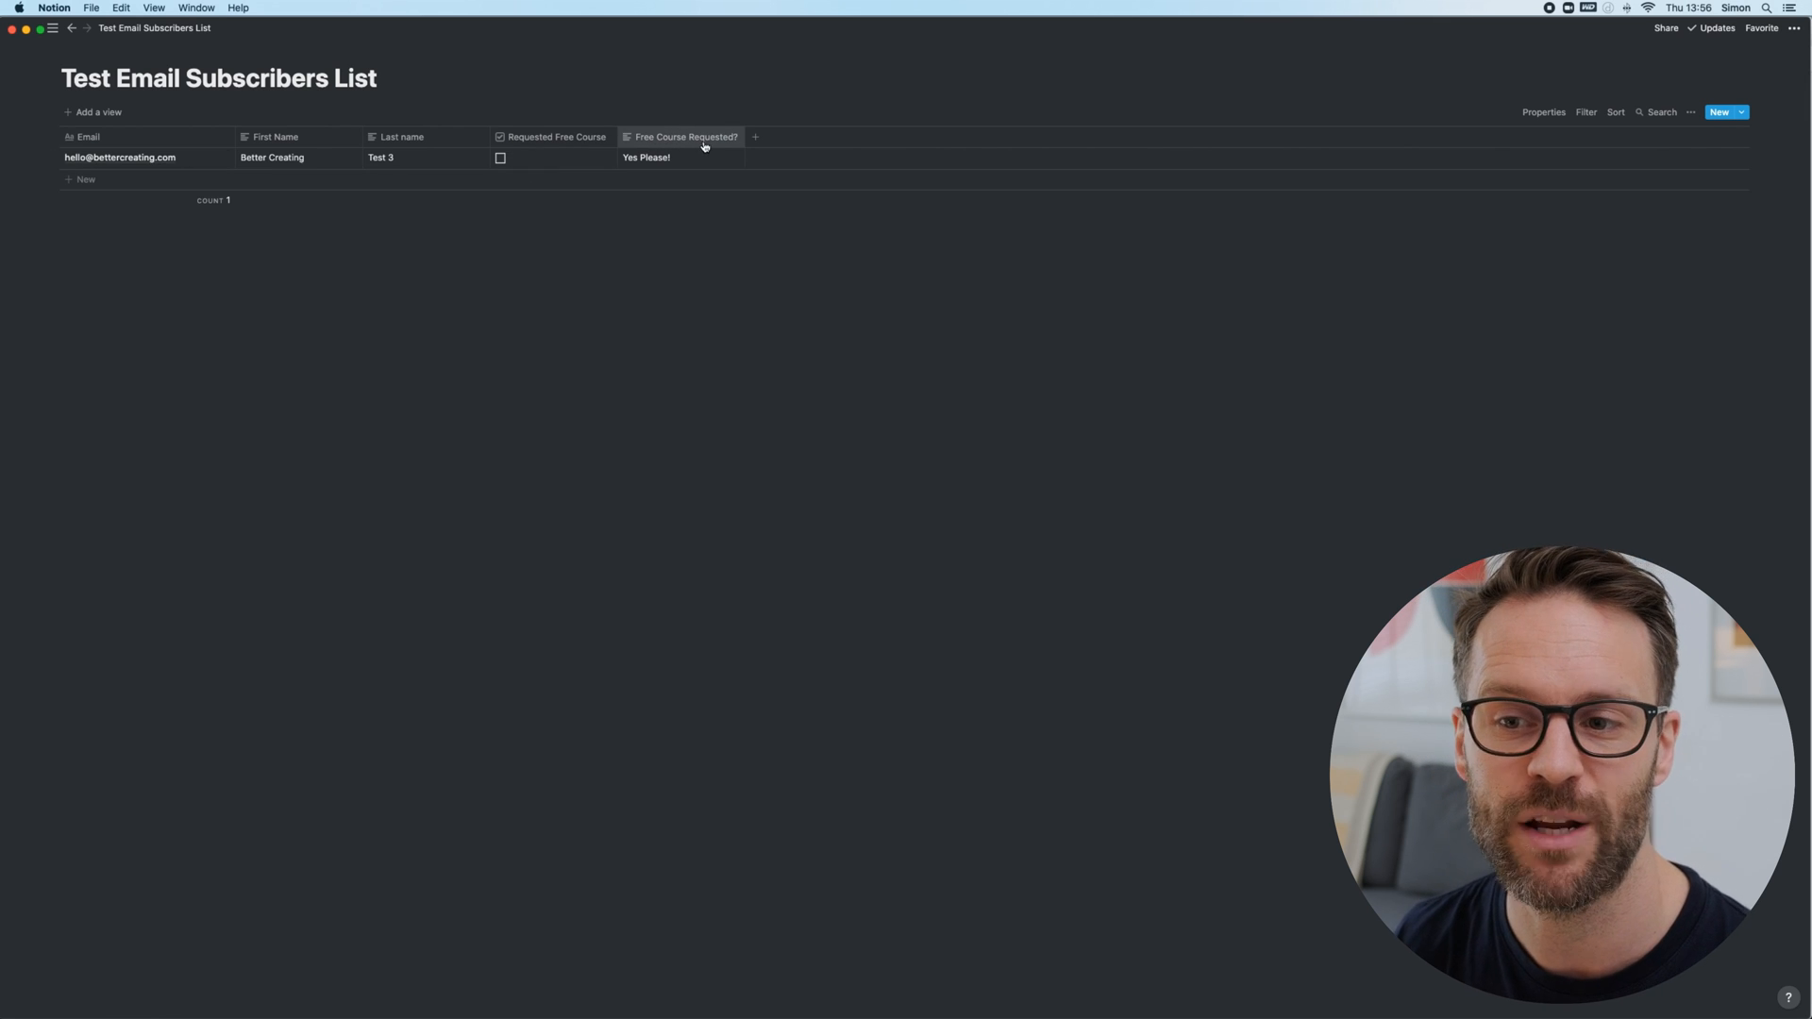
{"action": "left_click", "coordinate": [681, 157]}
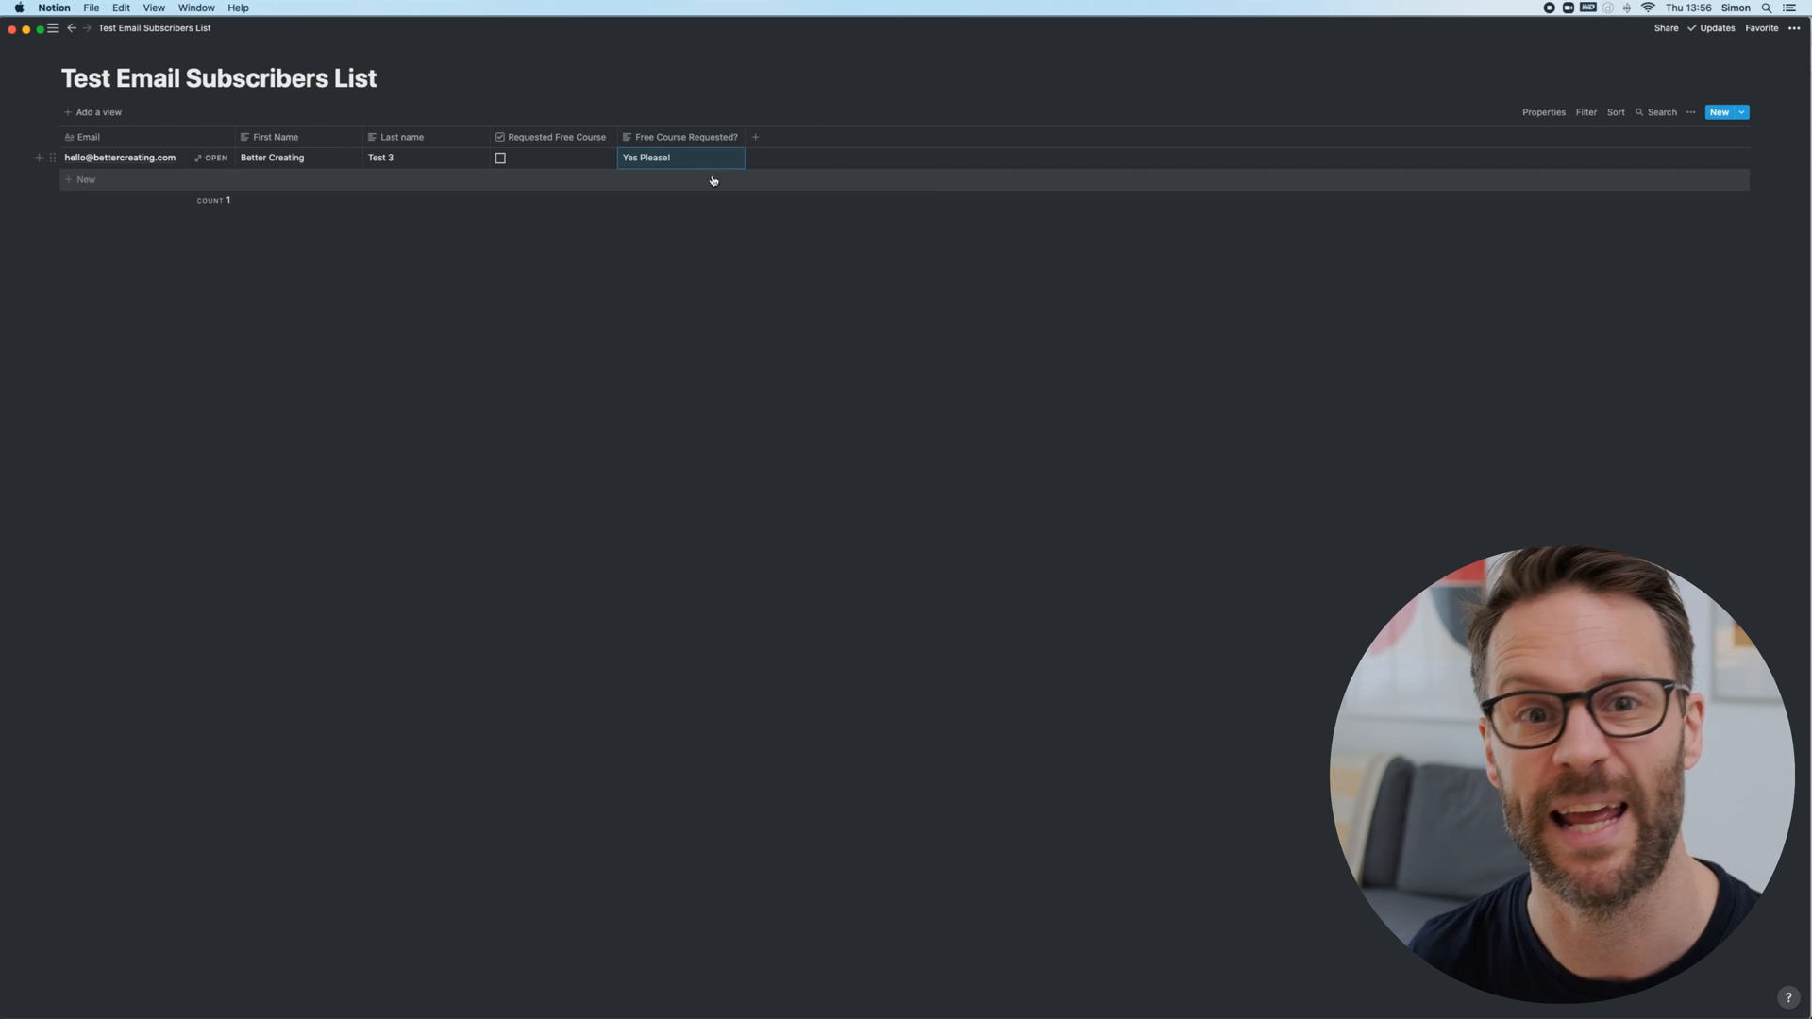
{"action": "mouse_move", "coordinate": [534, 163]}
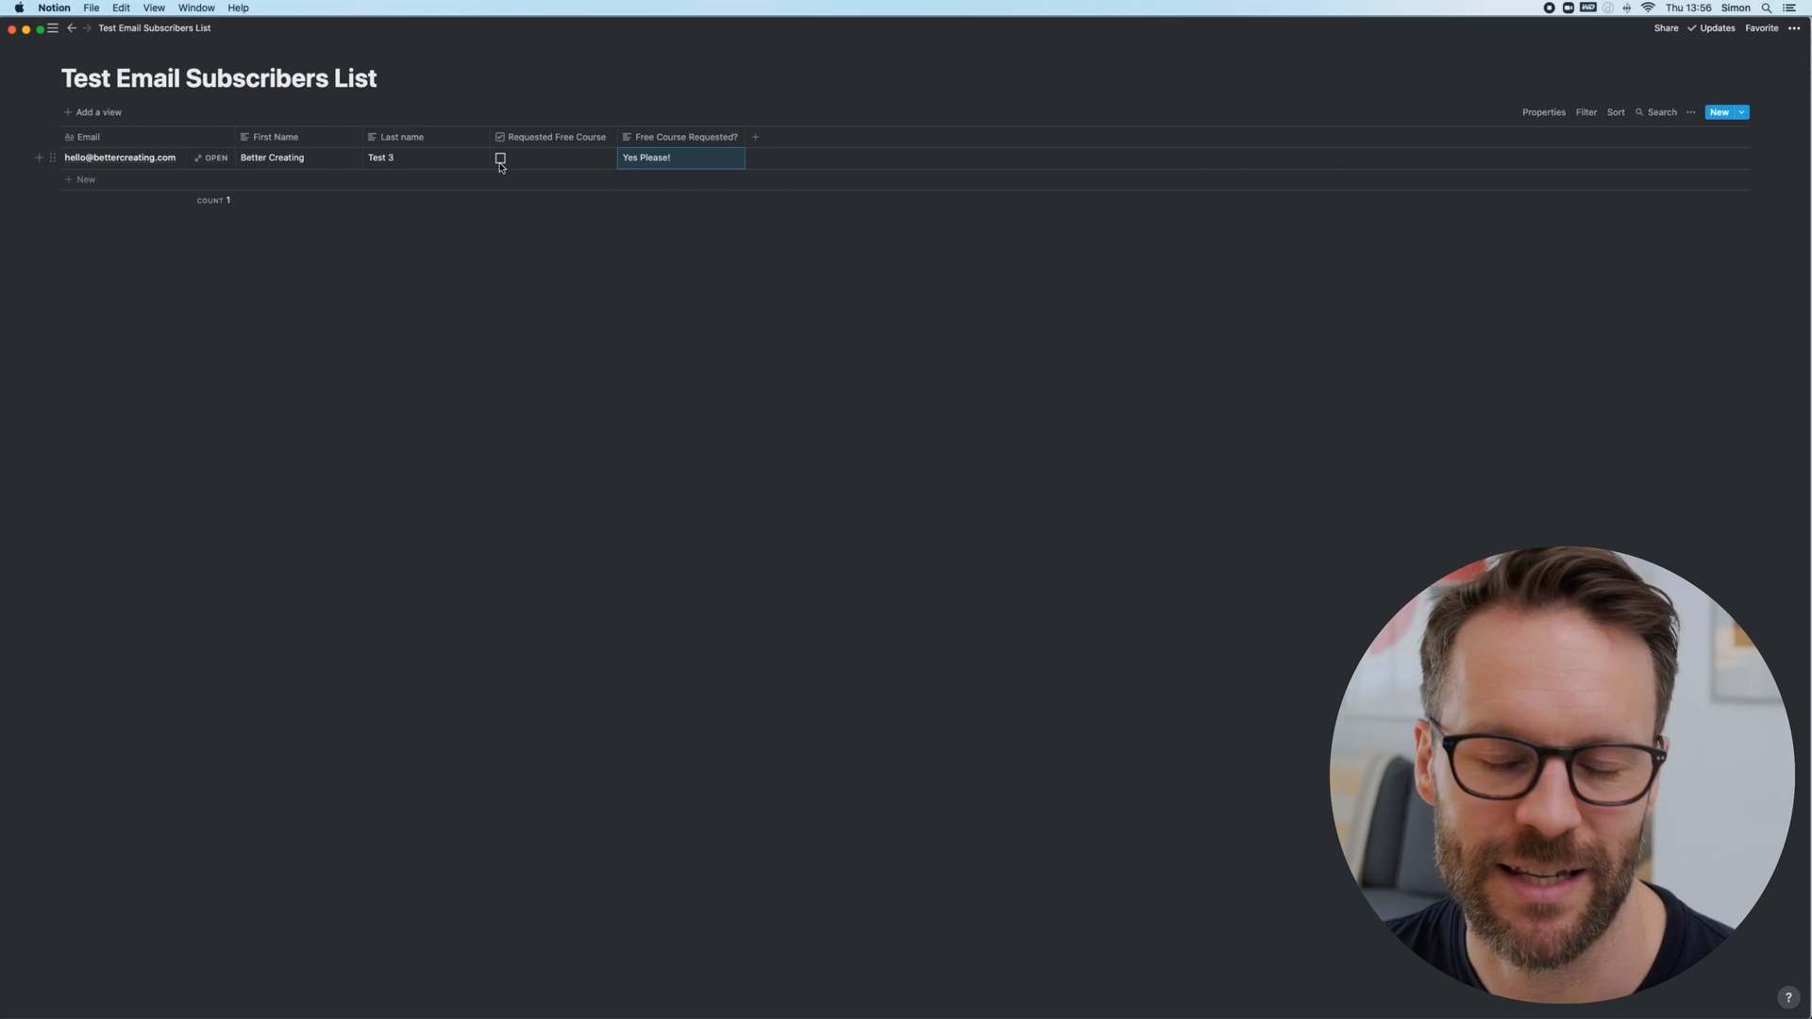
{"action": "mouse_move", "coordinate": [615, 151]}
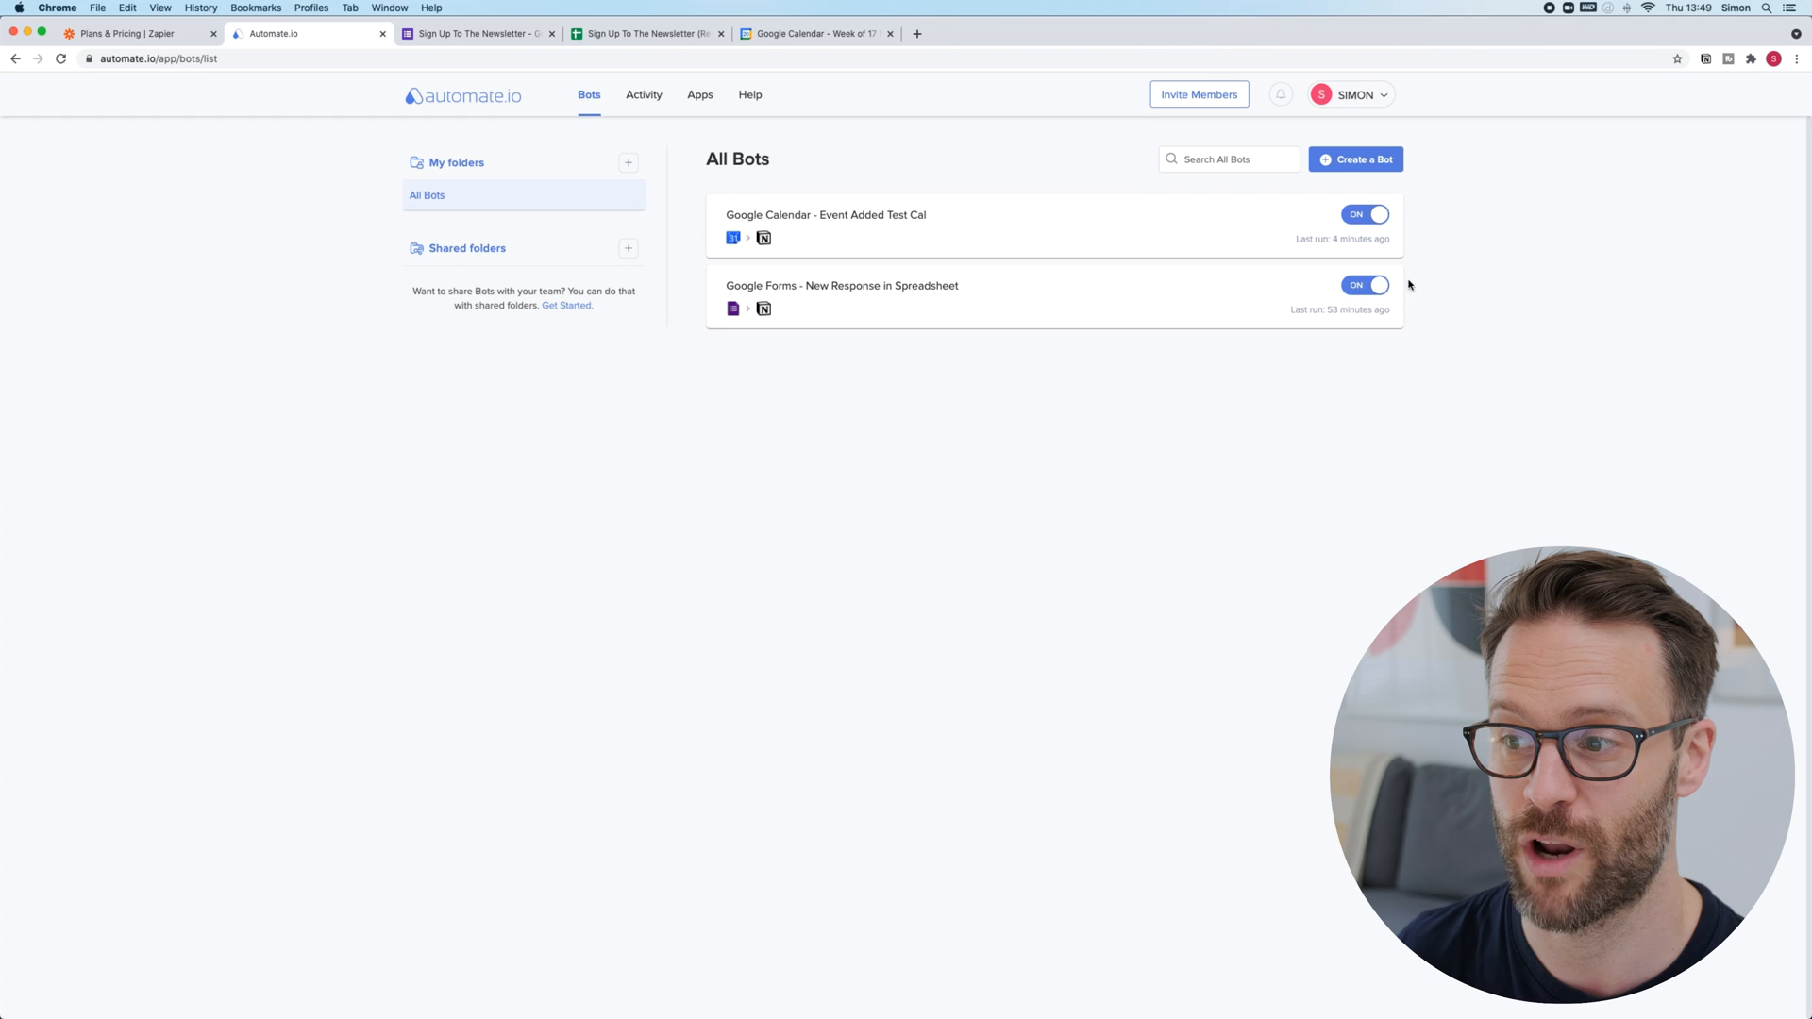
Switch off the old bot and start a new one triggered by new Google Forms spreadsheet responses.
{"action": "left_click", "coordinate": [1365, 285]}
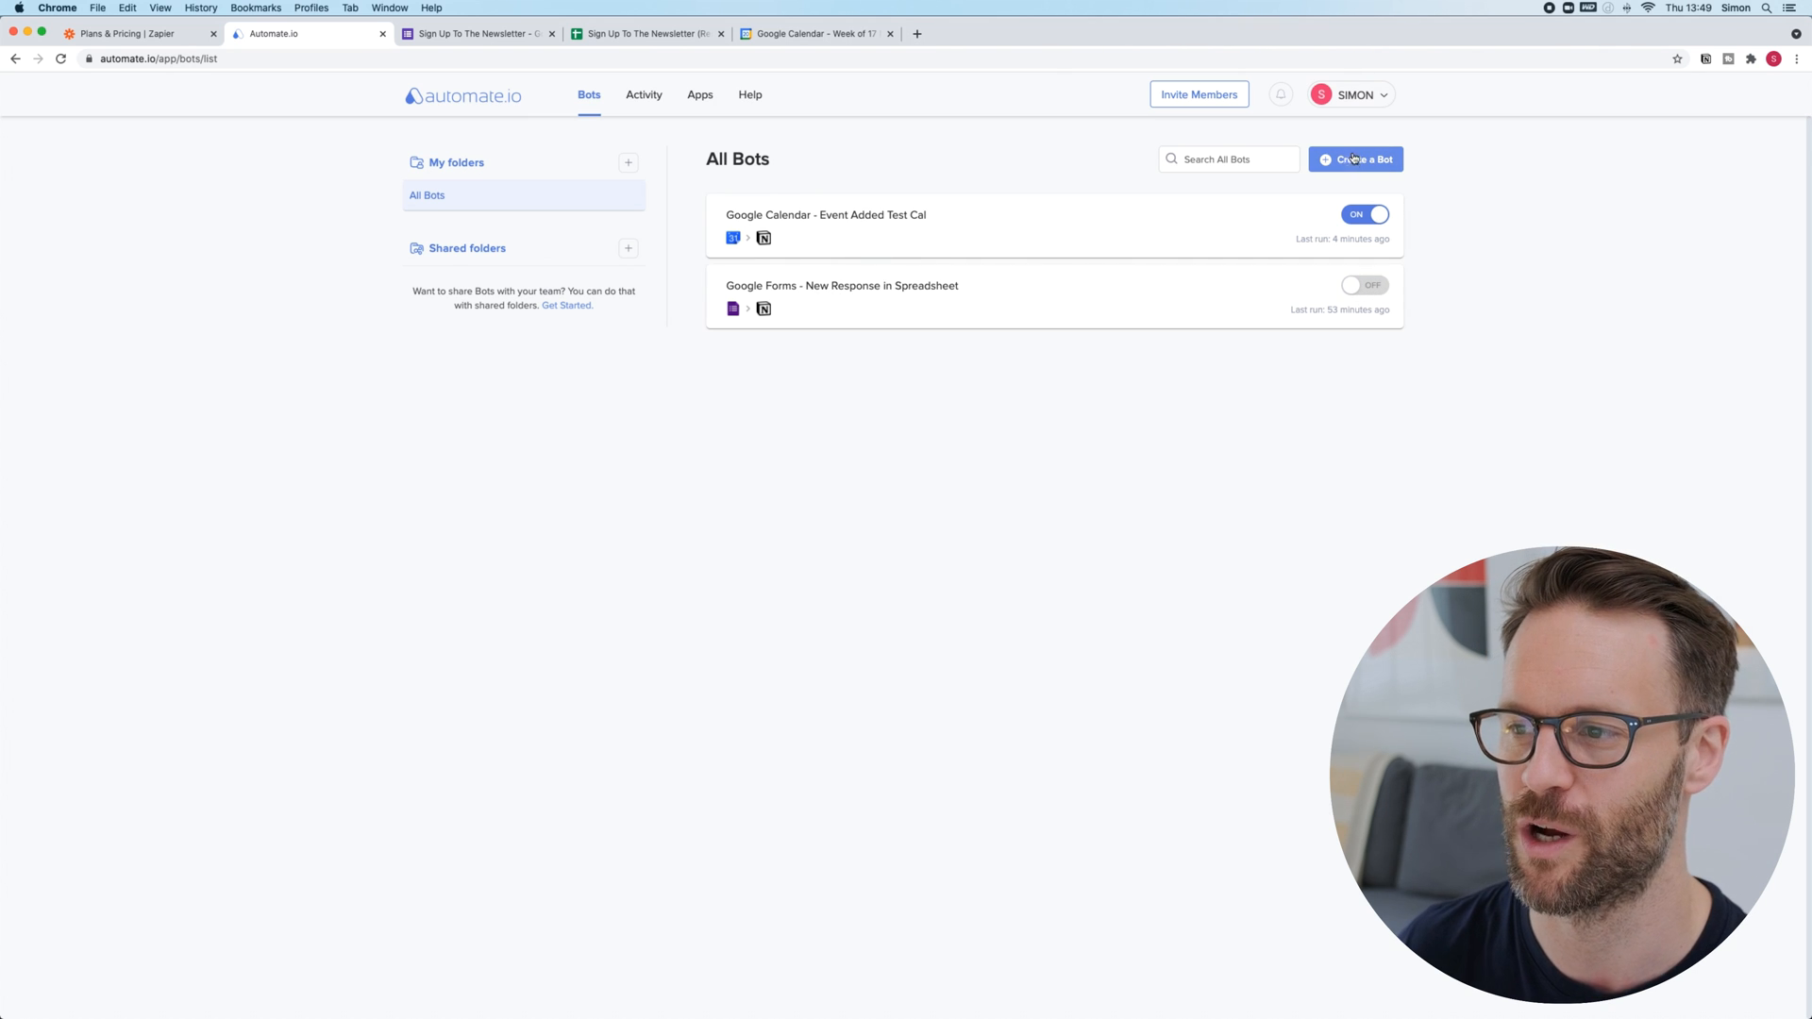
{"action": "left_click", "coordinate": [1355, 159]}
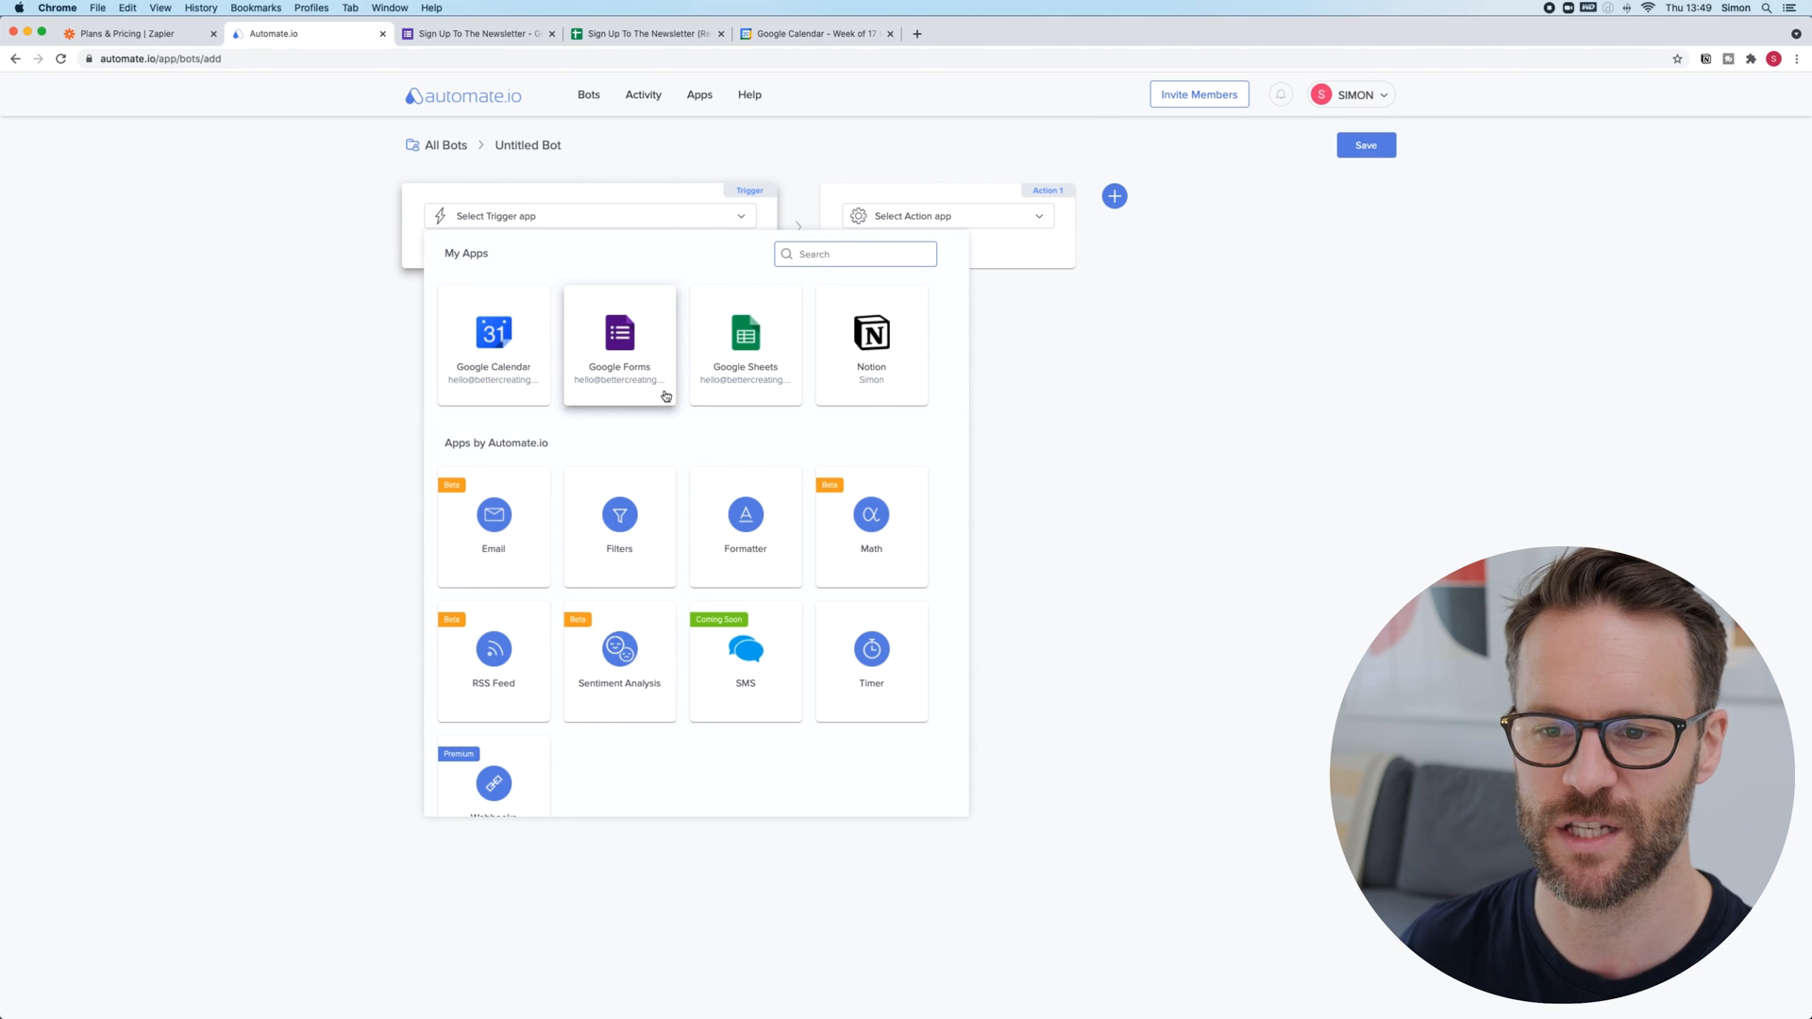
{"action": "left_click", "coordinate": [619, 341]}
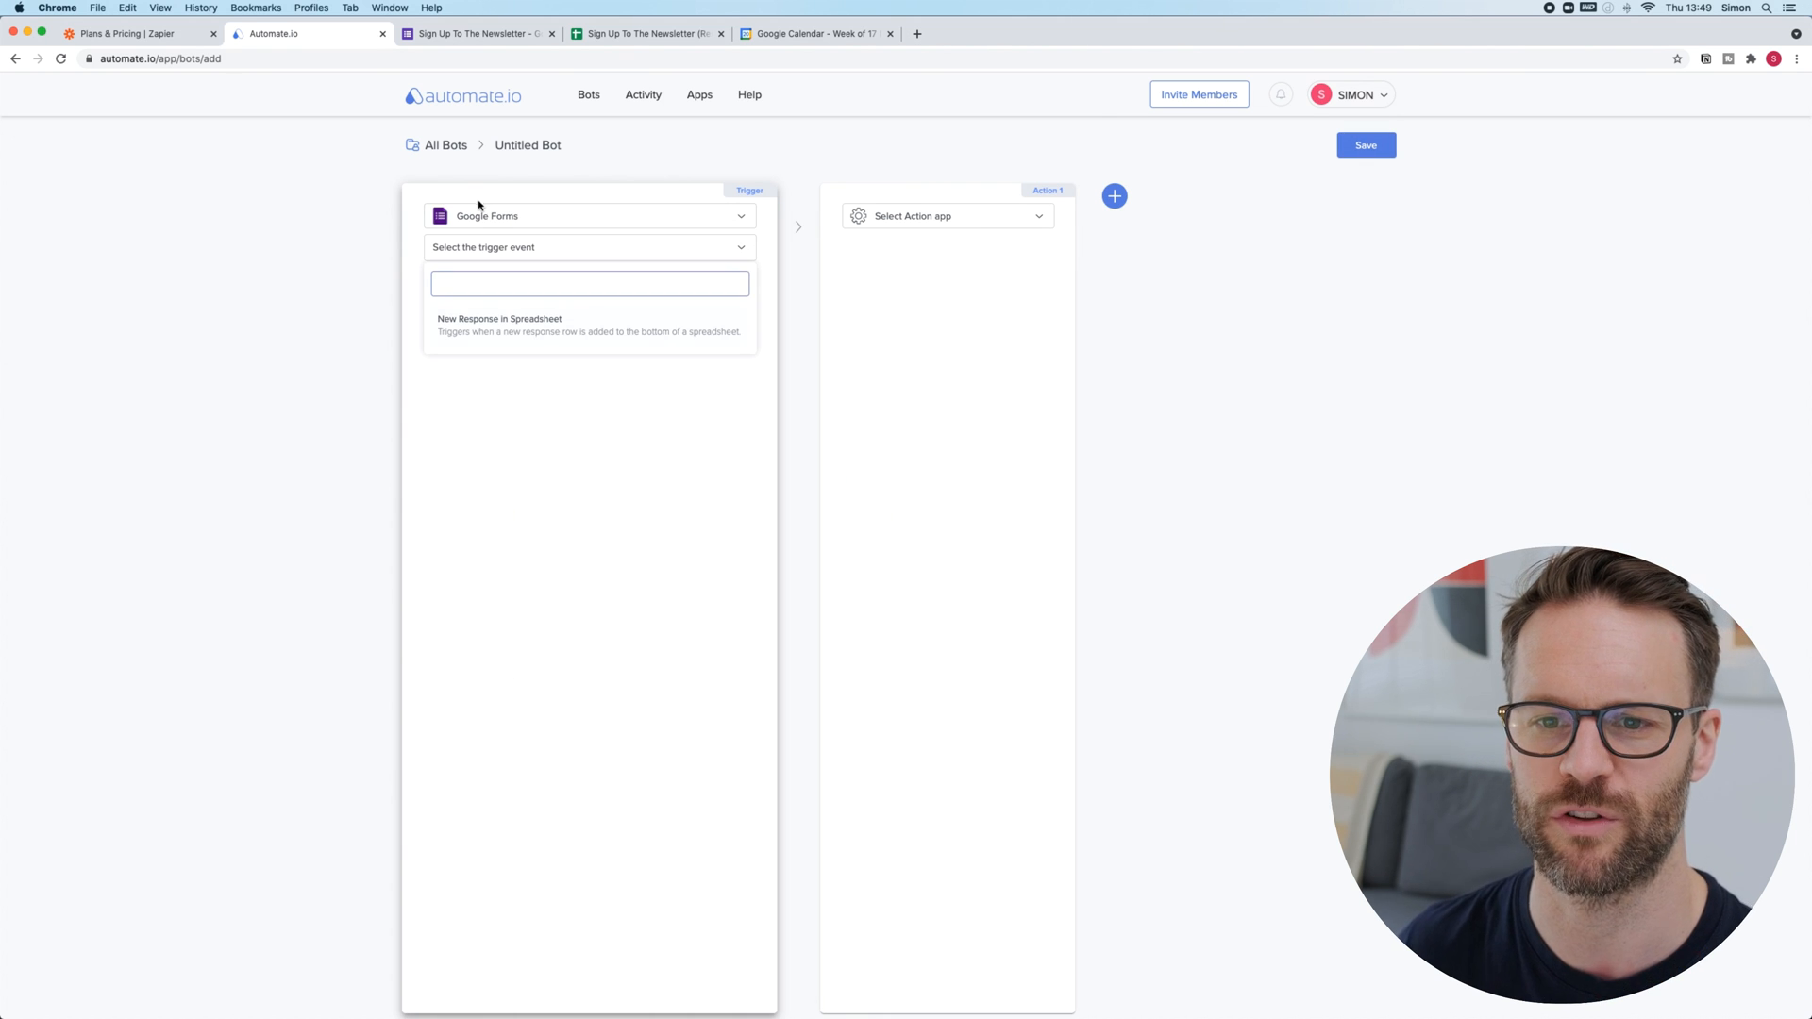
{"action": "mouse_move", "coordinate": [528, 262]}
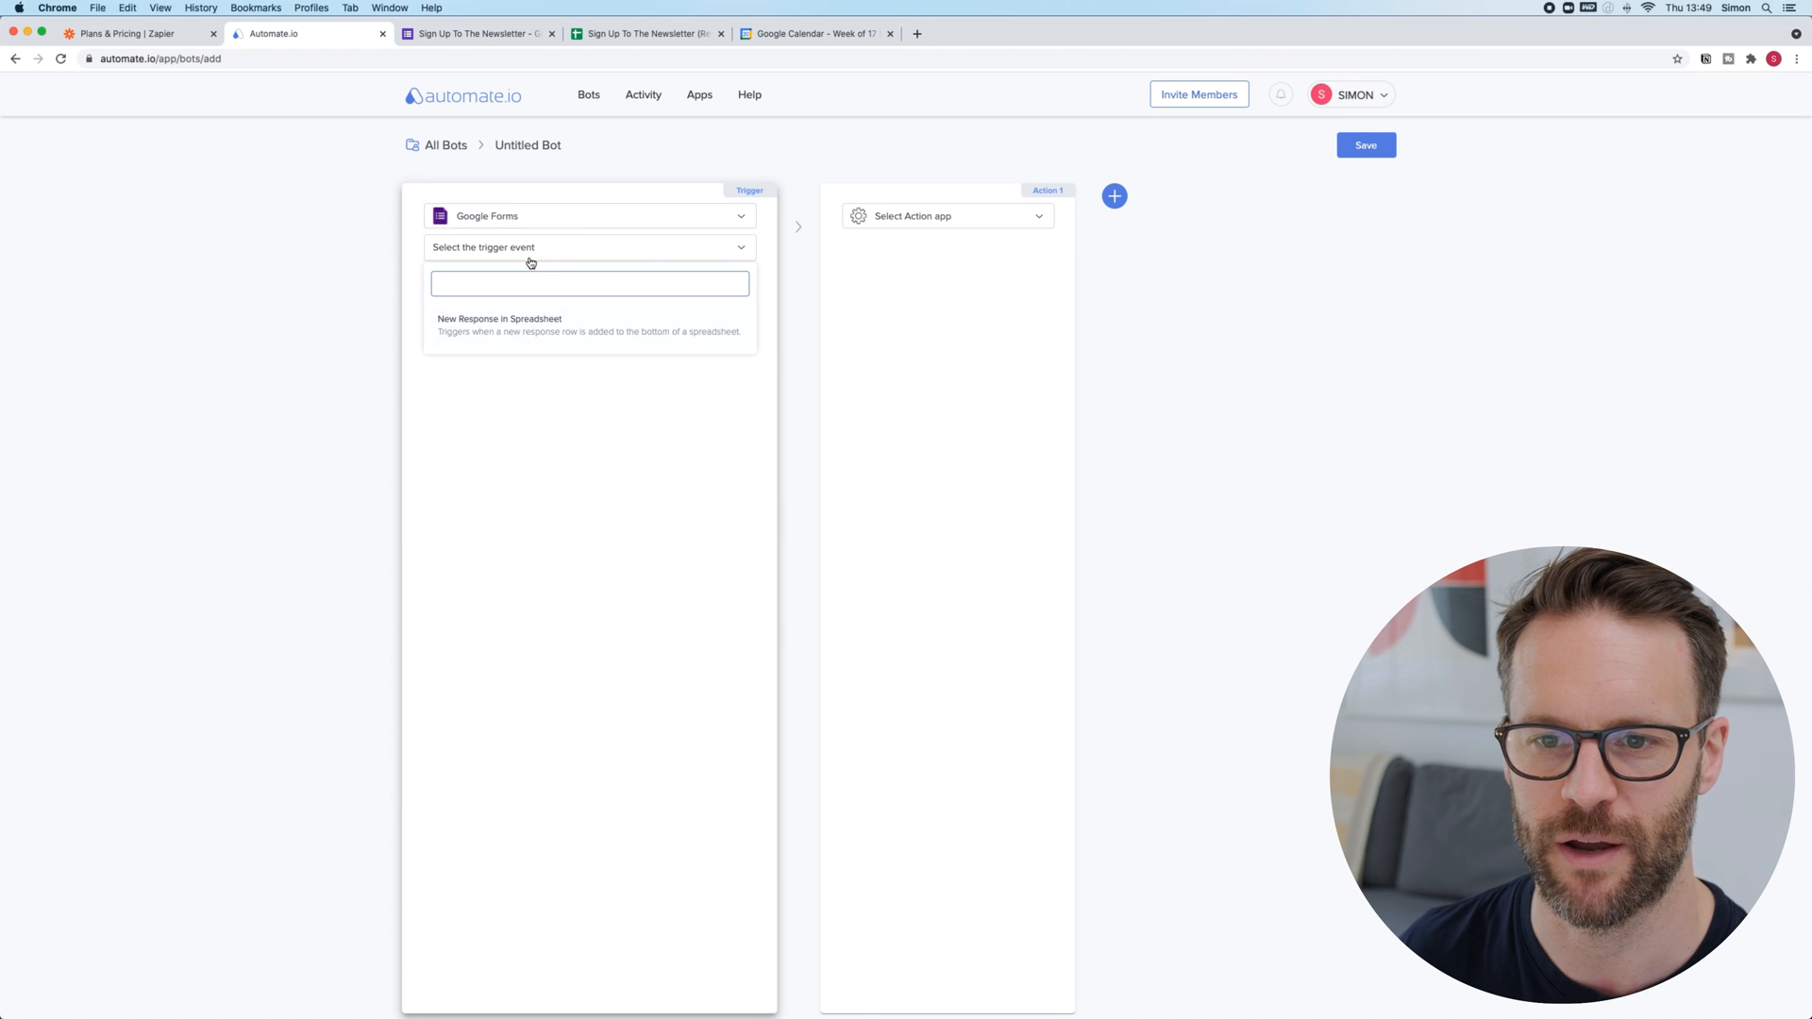
{"action": "mouse_move", "coordinate": [503, 336]}
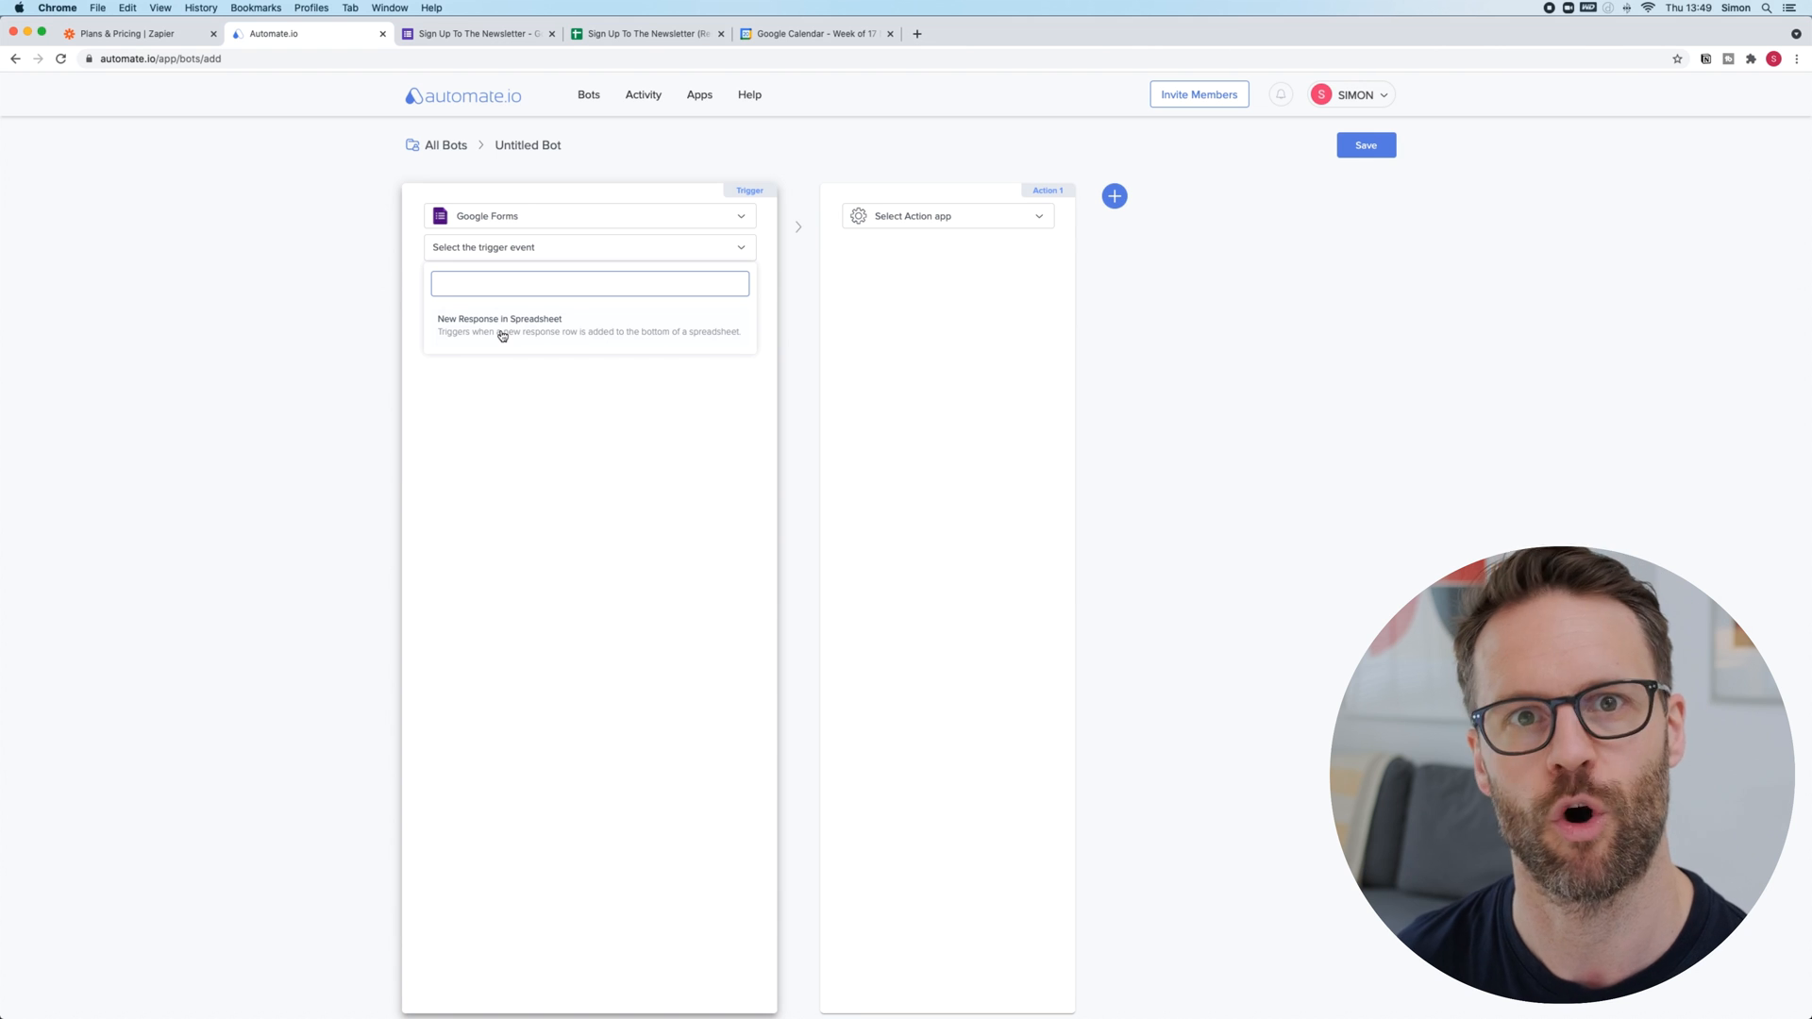
{"action": "left_click", "coordinate": [498, 325]}
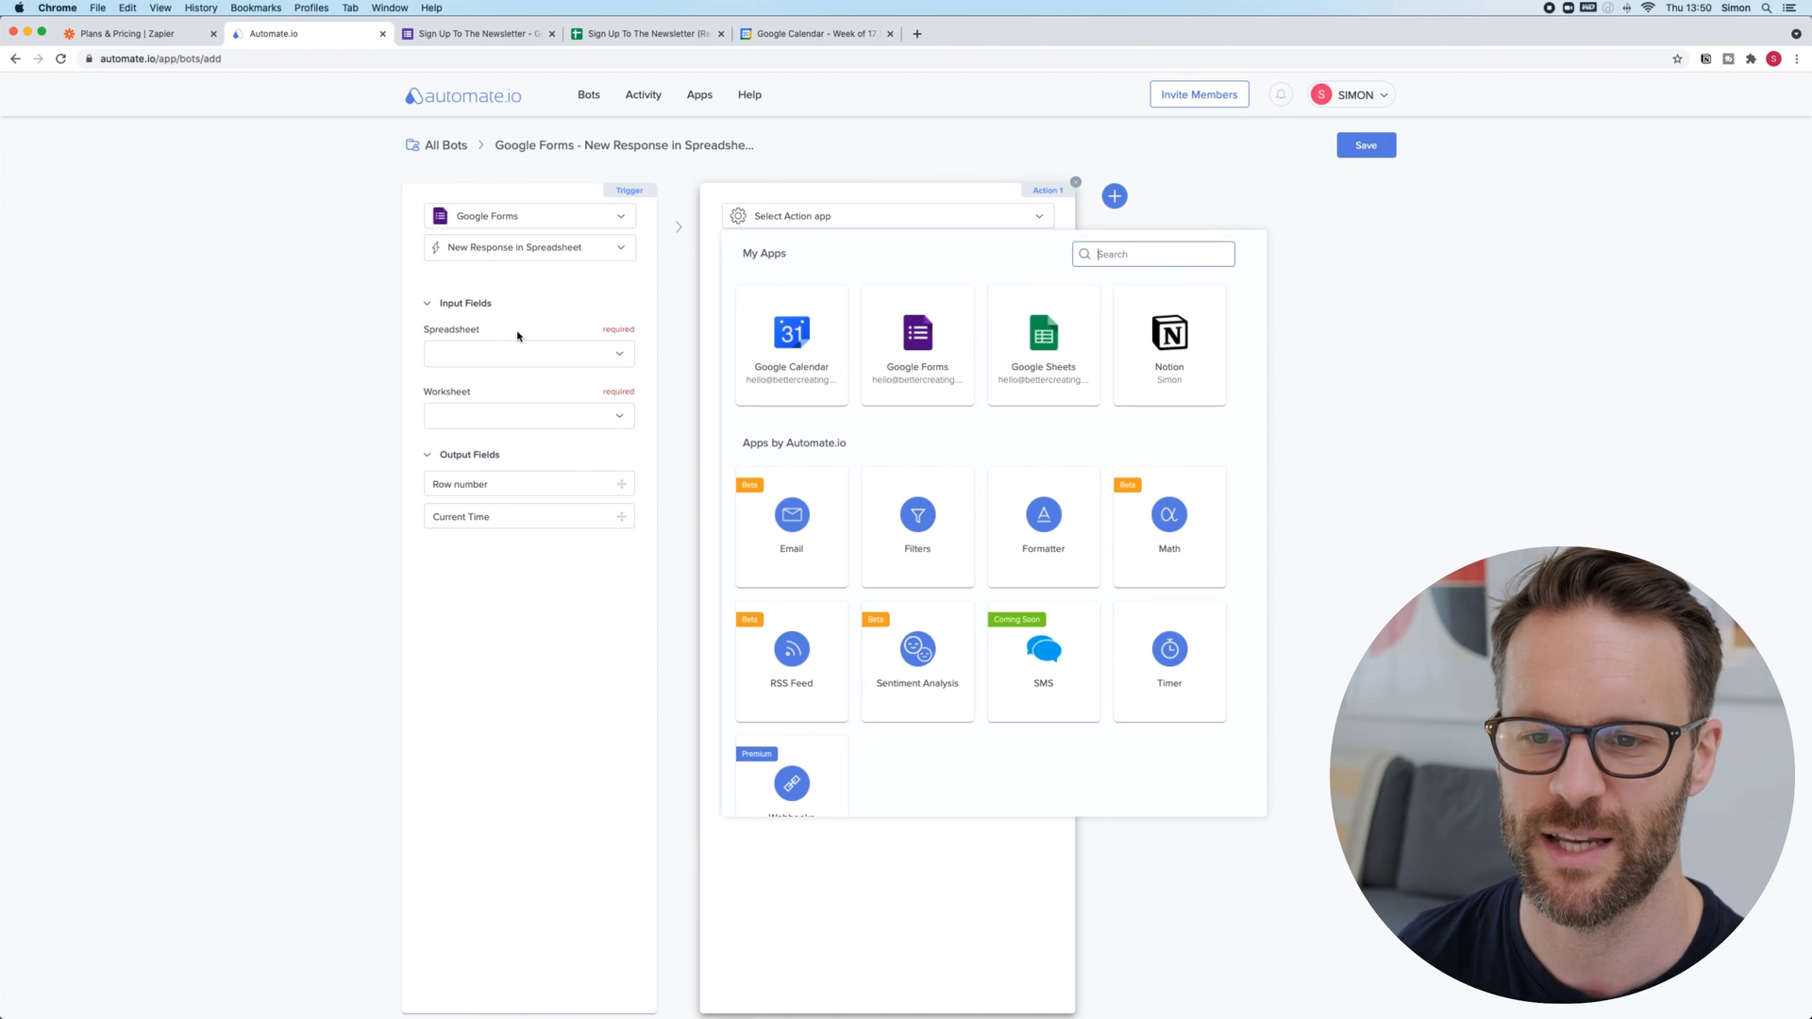
Point the trigger at the 'Sign Up To The Newsletter (Responses)' spreadsheet's Form Responses 1 worksheet.
{"action": "left_click", "coordinate": [527, 353]}
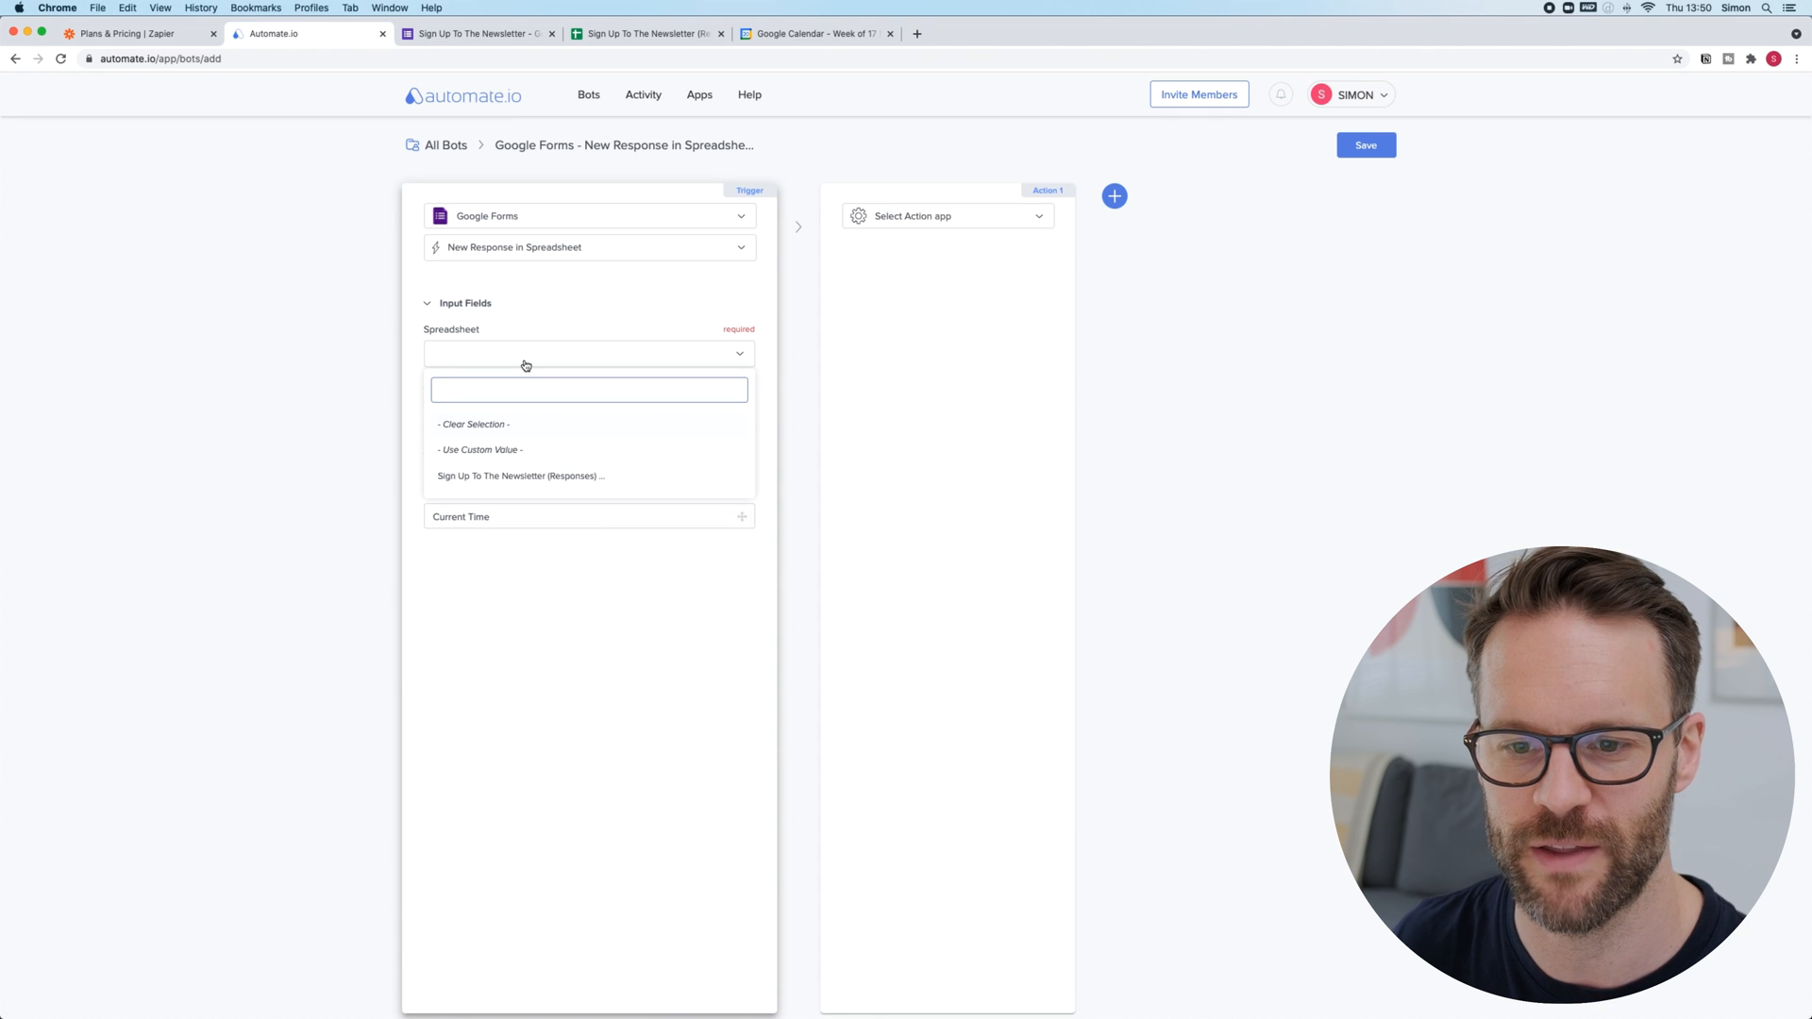
{"action": "mouse_move", "coordinate": [514, 479]}
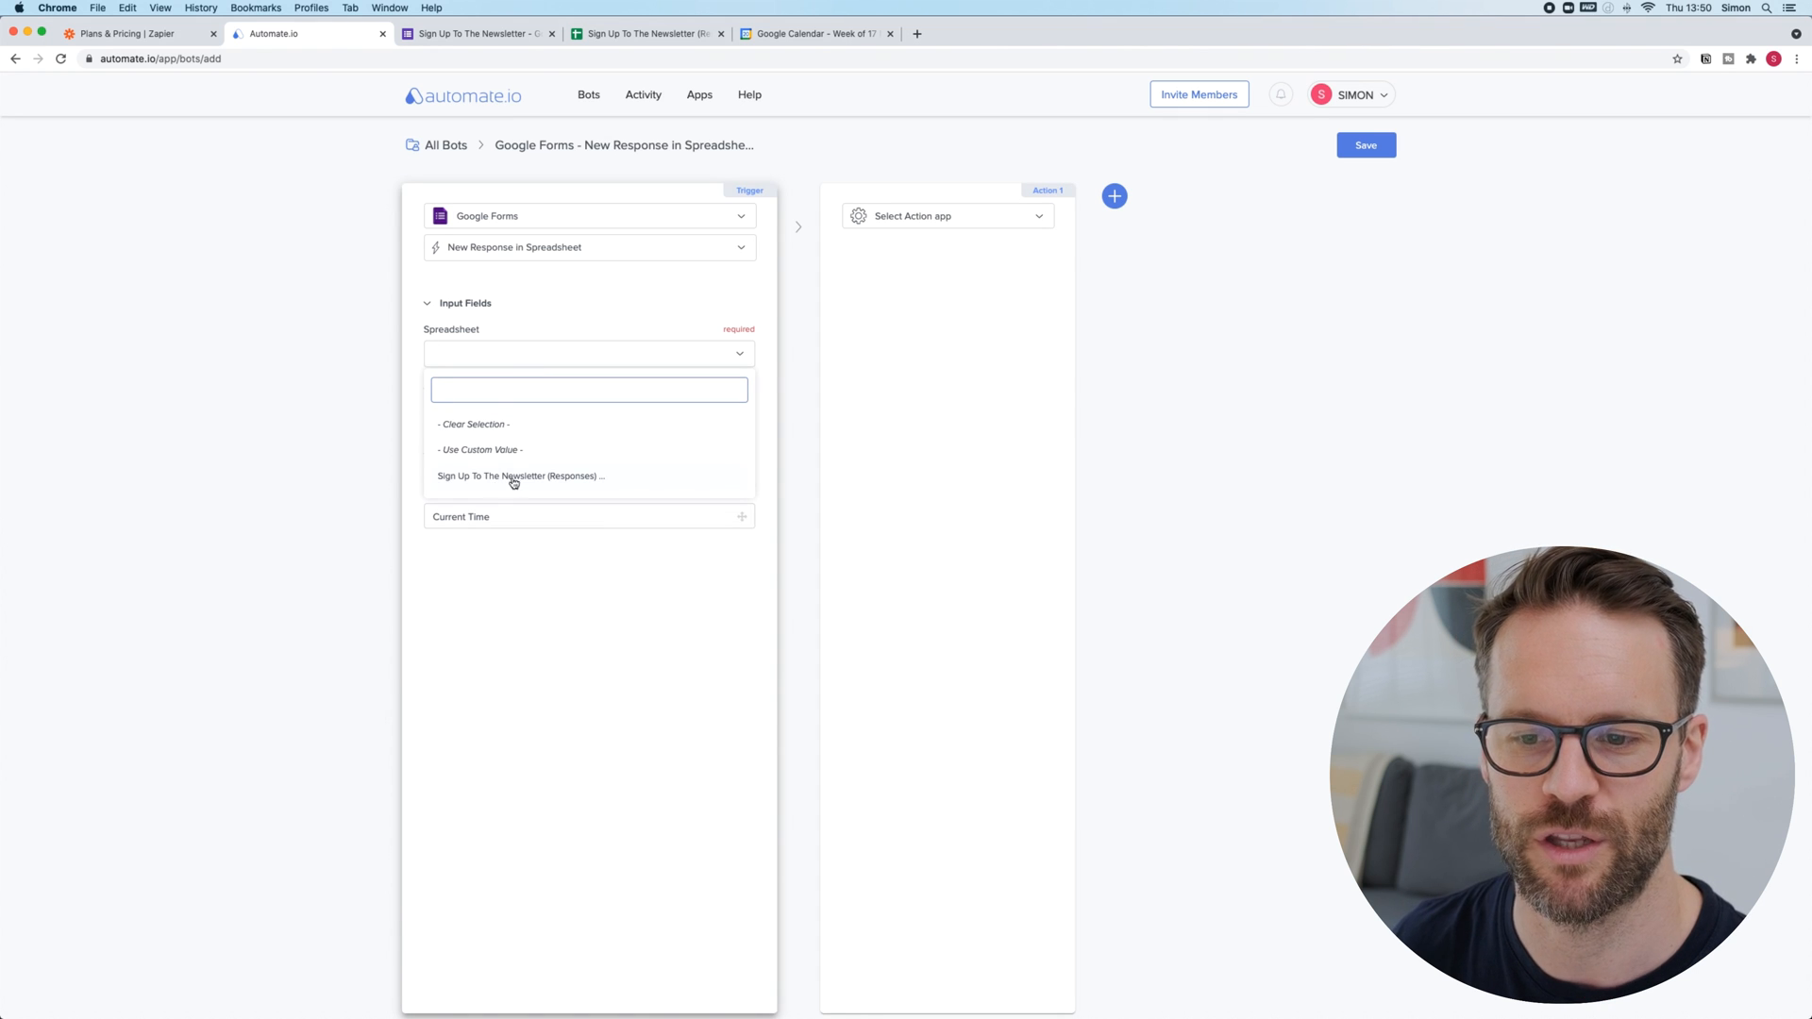
{"action": "mouse_move", "coordinate": [517, 487]}
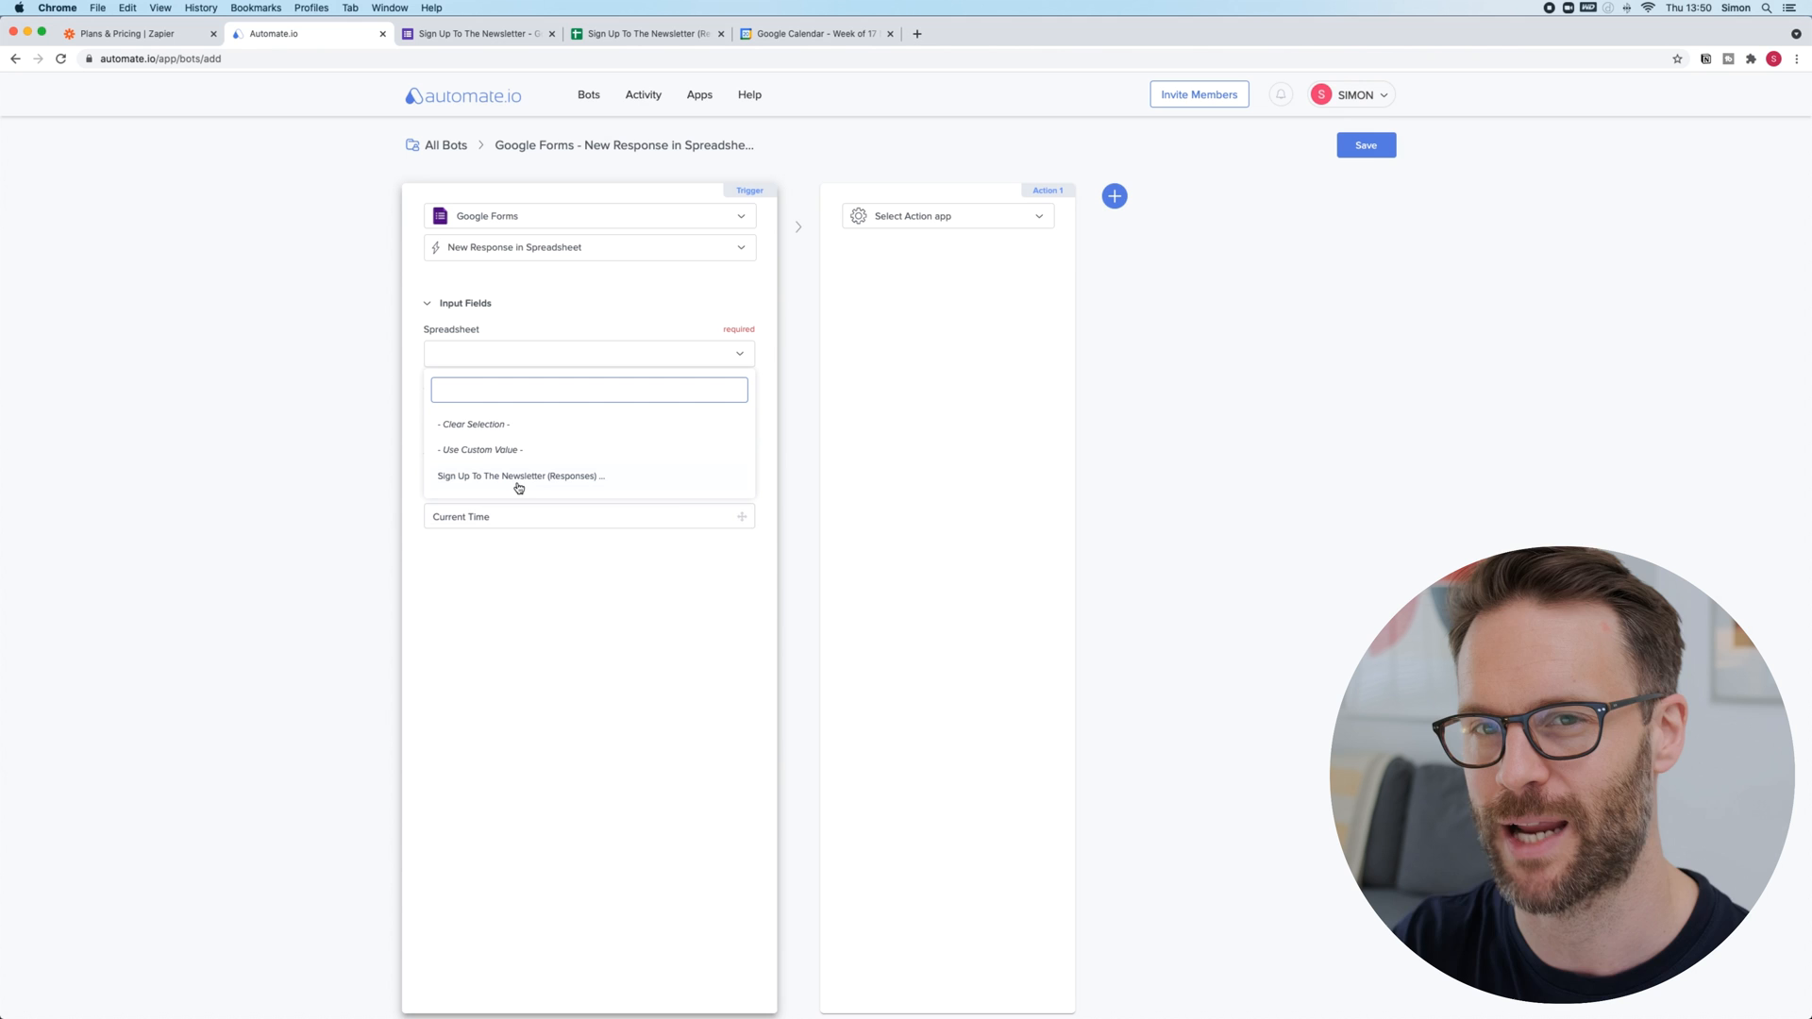
{"action": "left_click", "coordinate": [521, 475]}
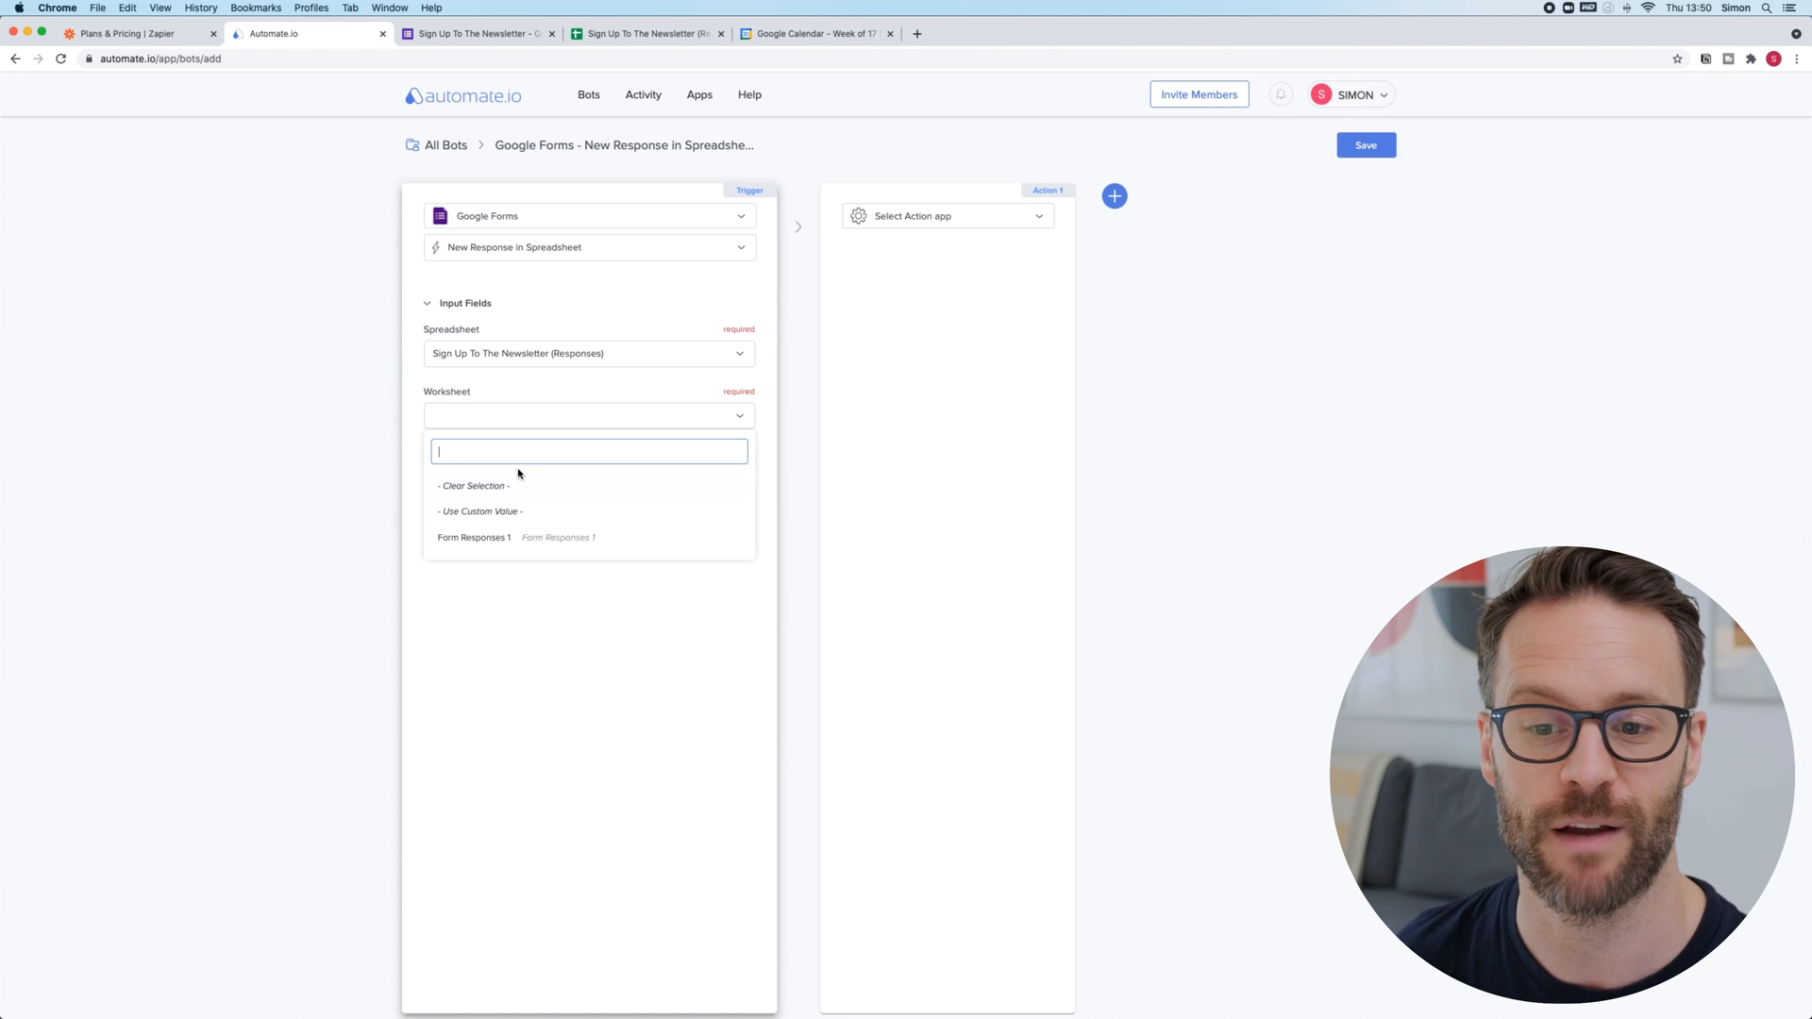
{"action": "left_click", "coordinate": [473, 538]}
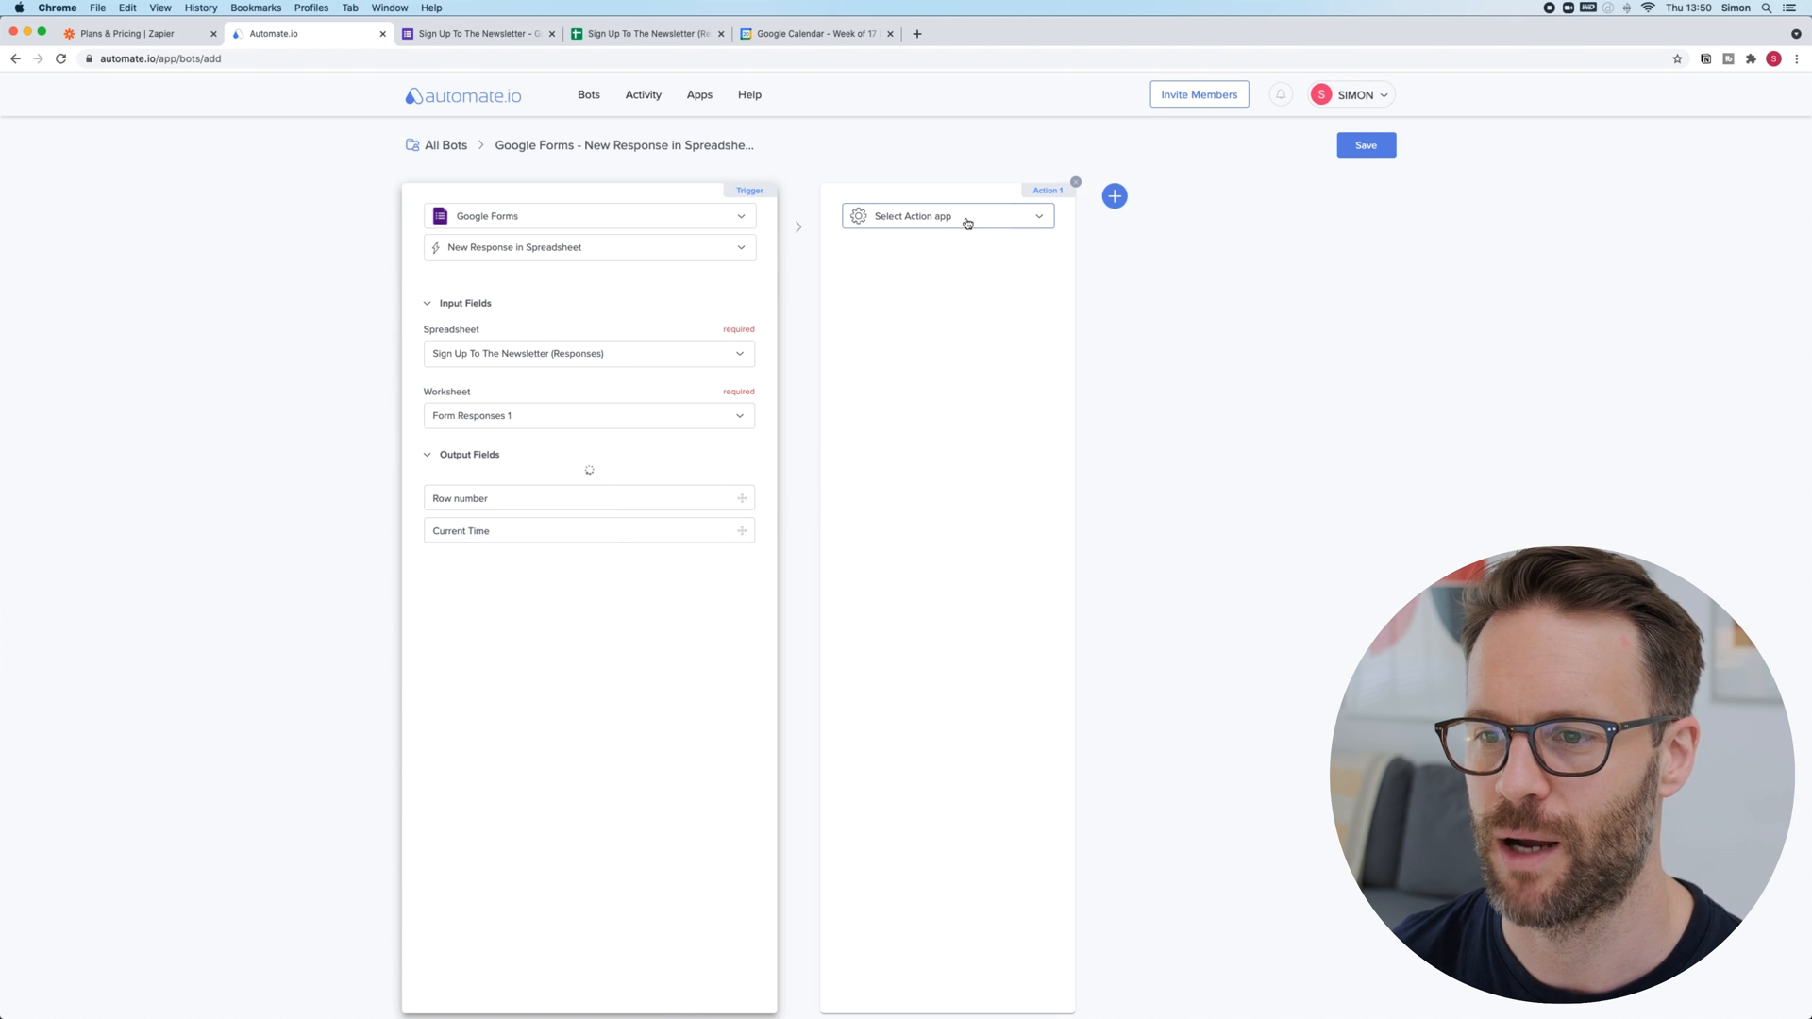
Make Notion the action app with 'Add Item (Page)' and list its databases.
{"action": "left_click", "coordinate": [948, 216]}
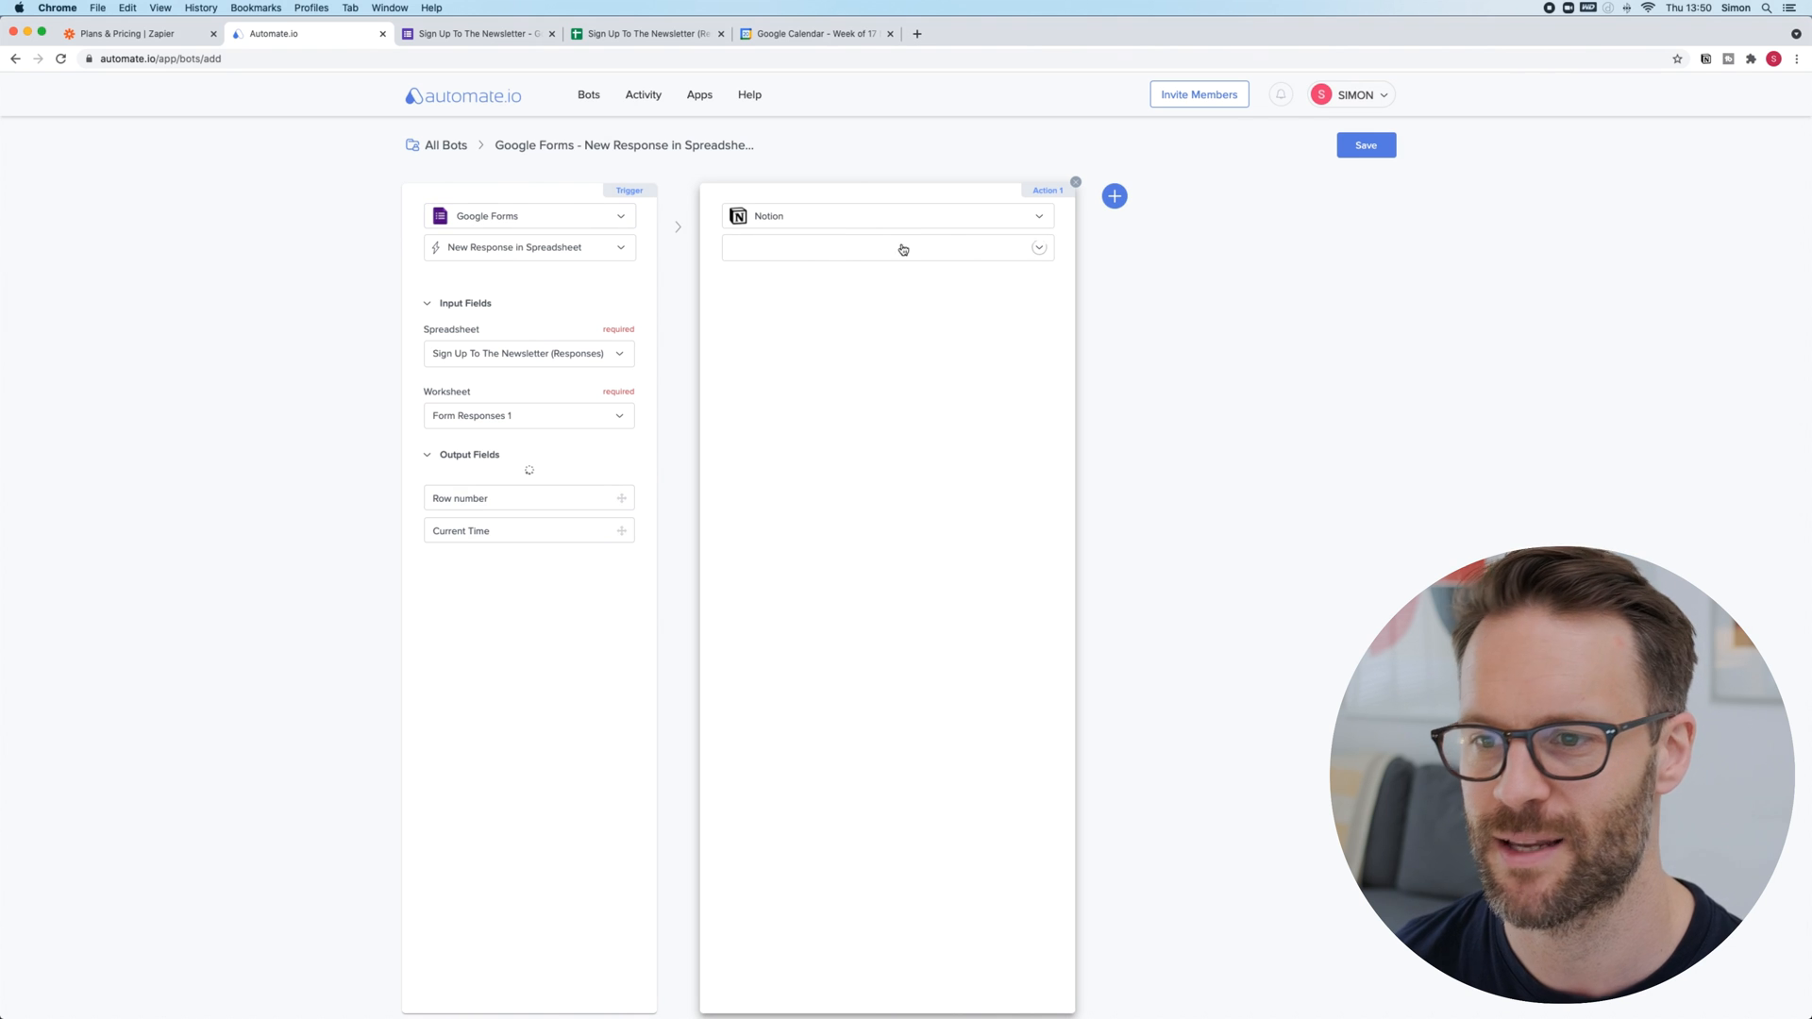
{"action": "mouse_move", "coordinate": [957, 395]}
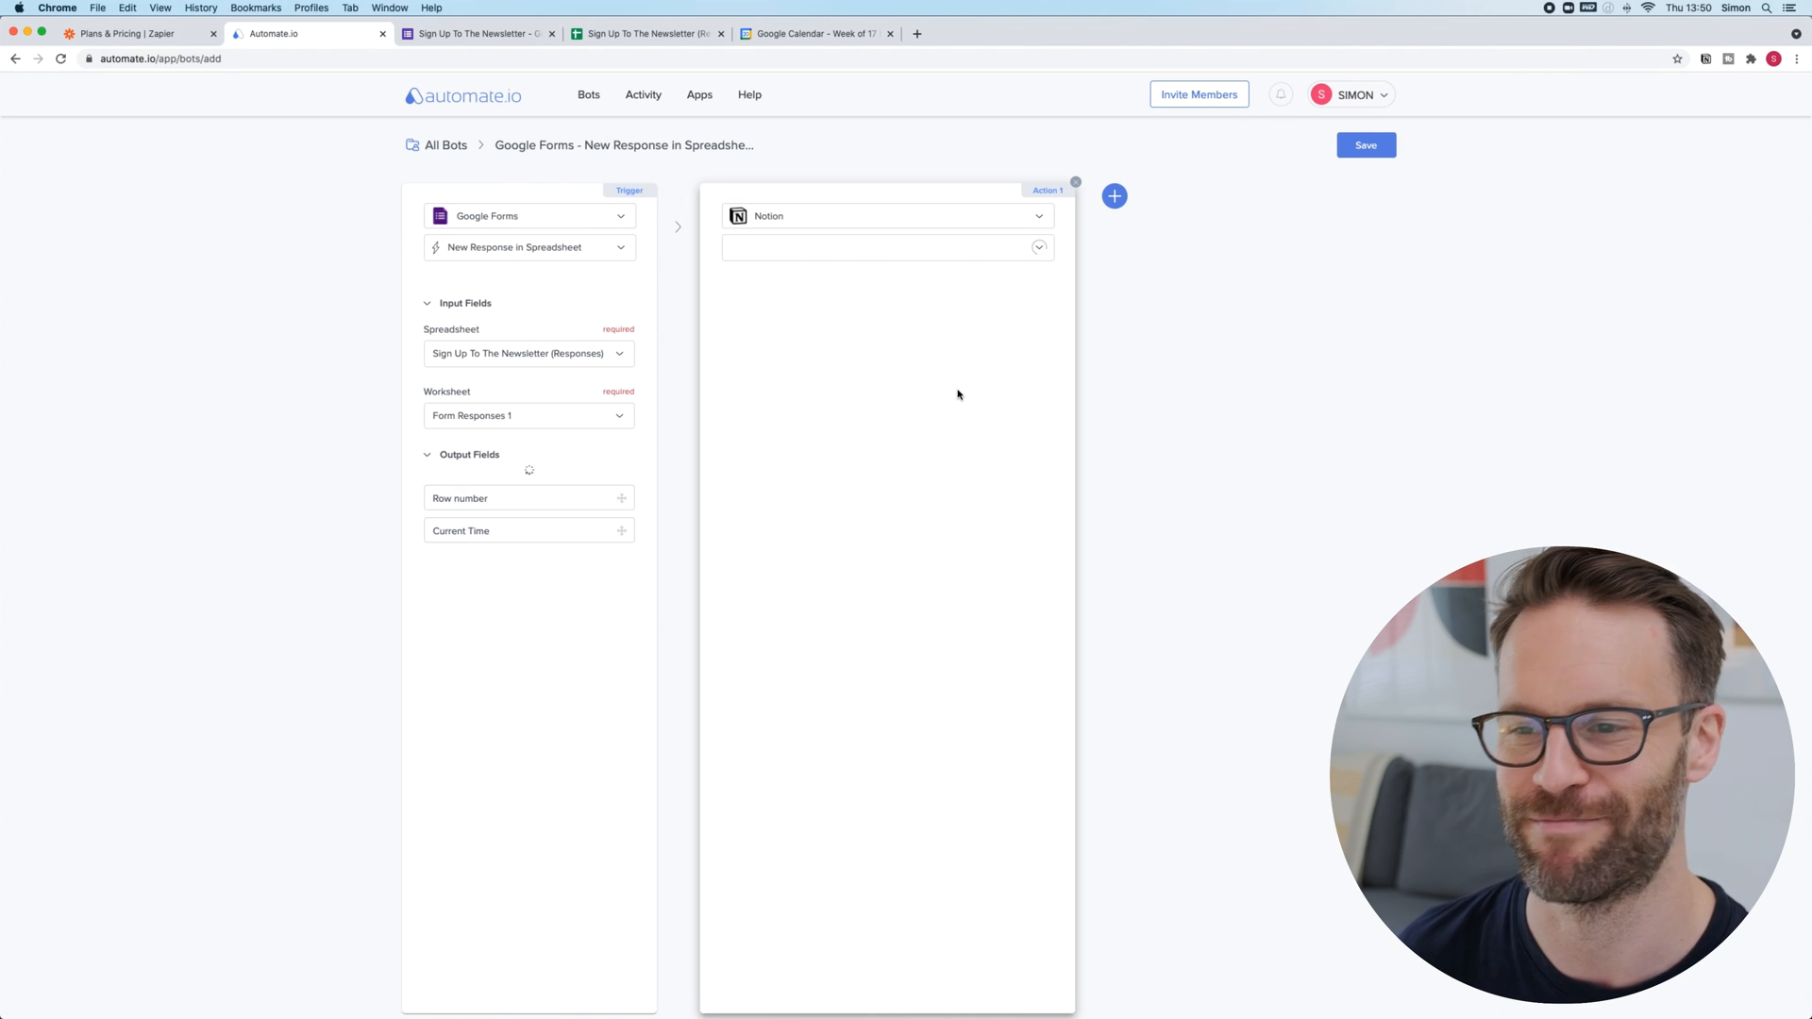
{"action": "left_click", "coordinate": [885, 246]}
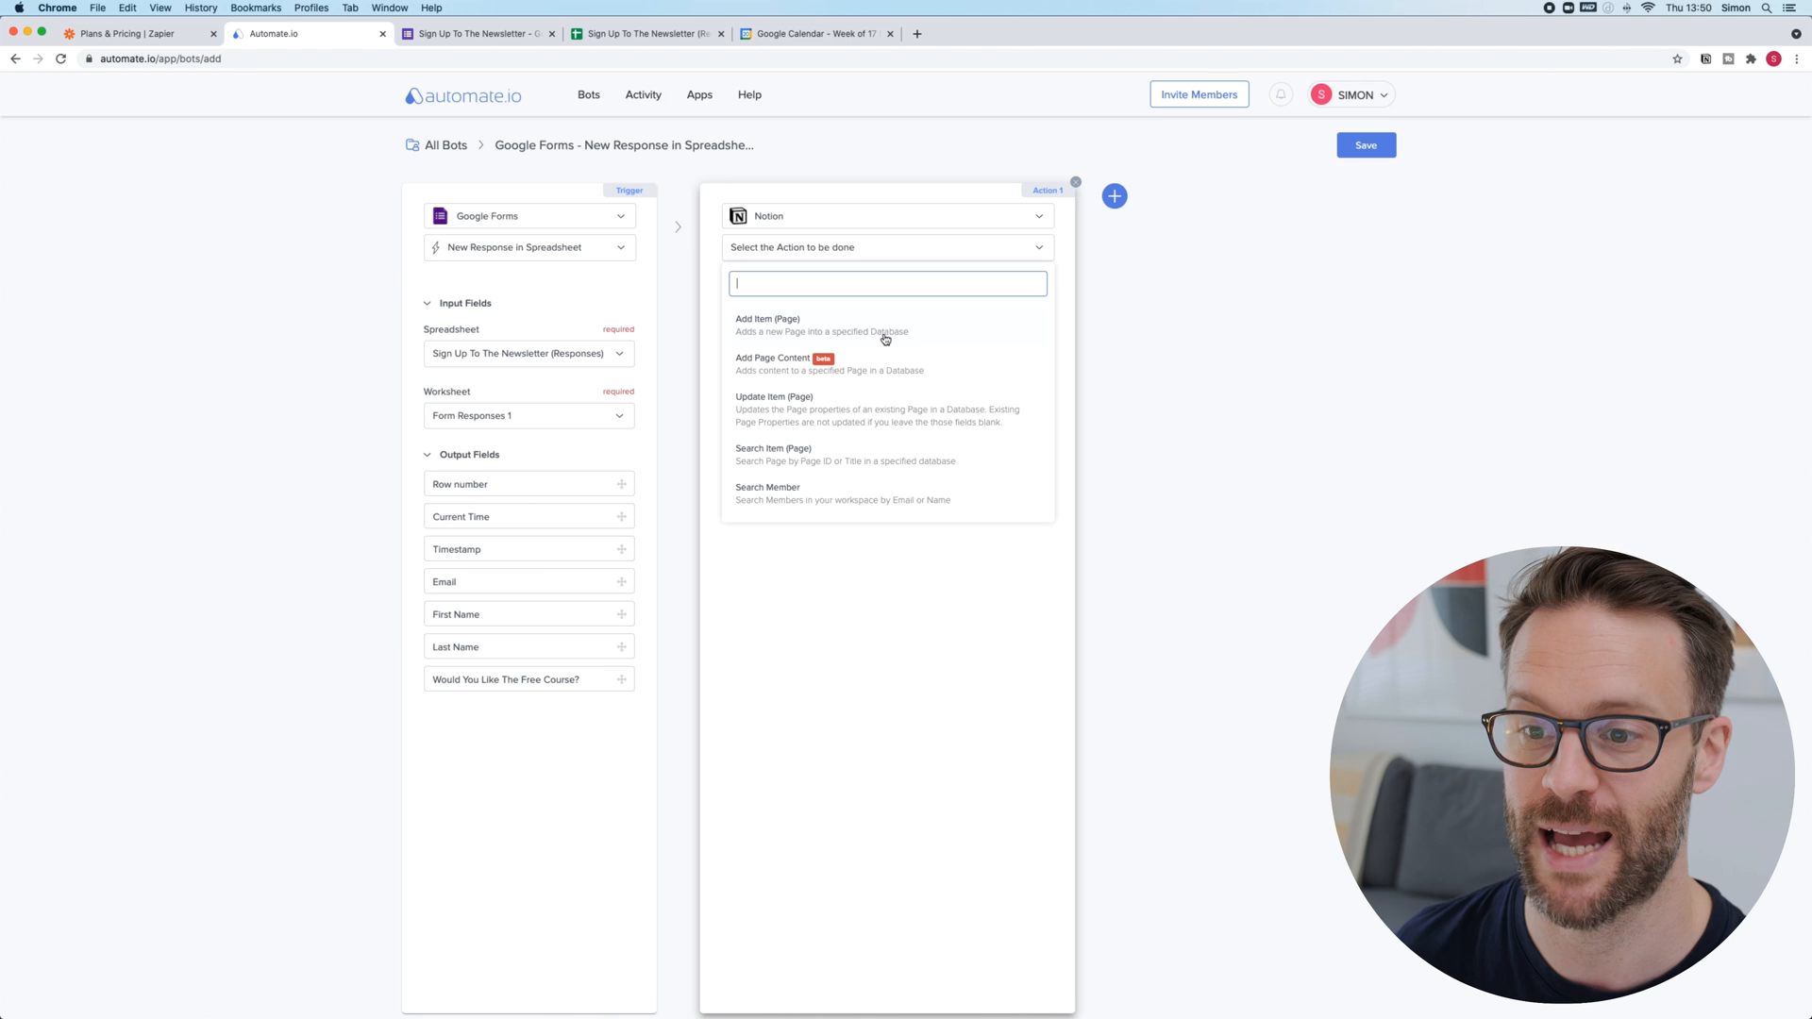
{"action": "left_click", "coordinate": [766, 325]}
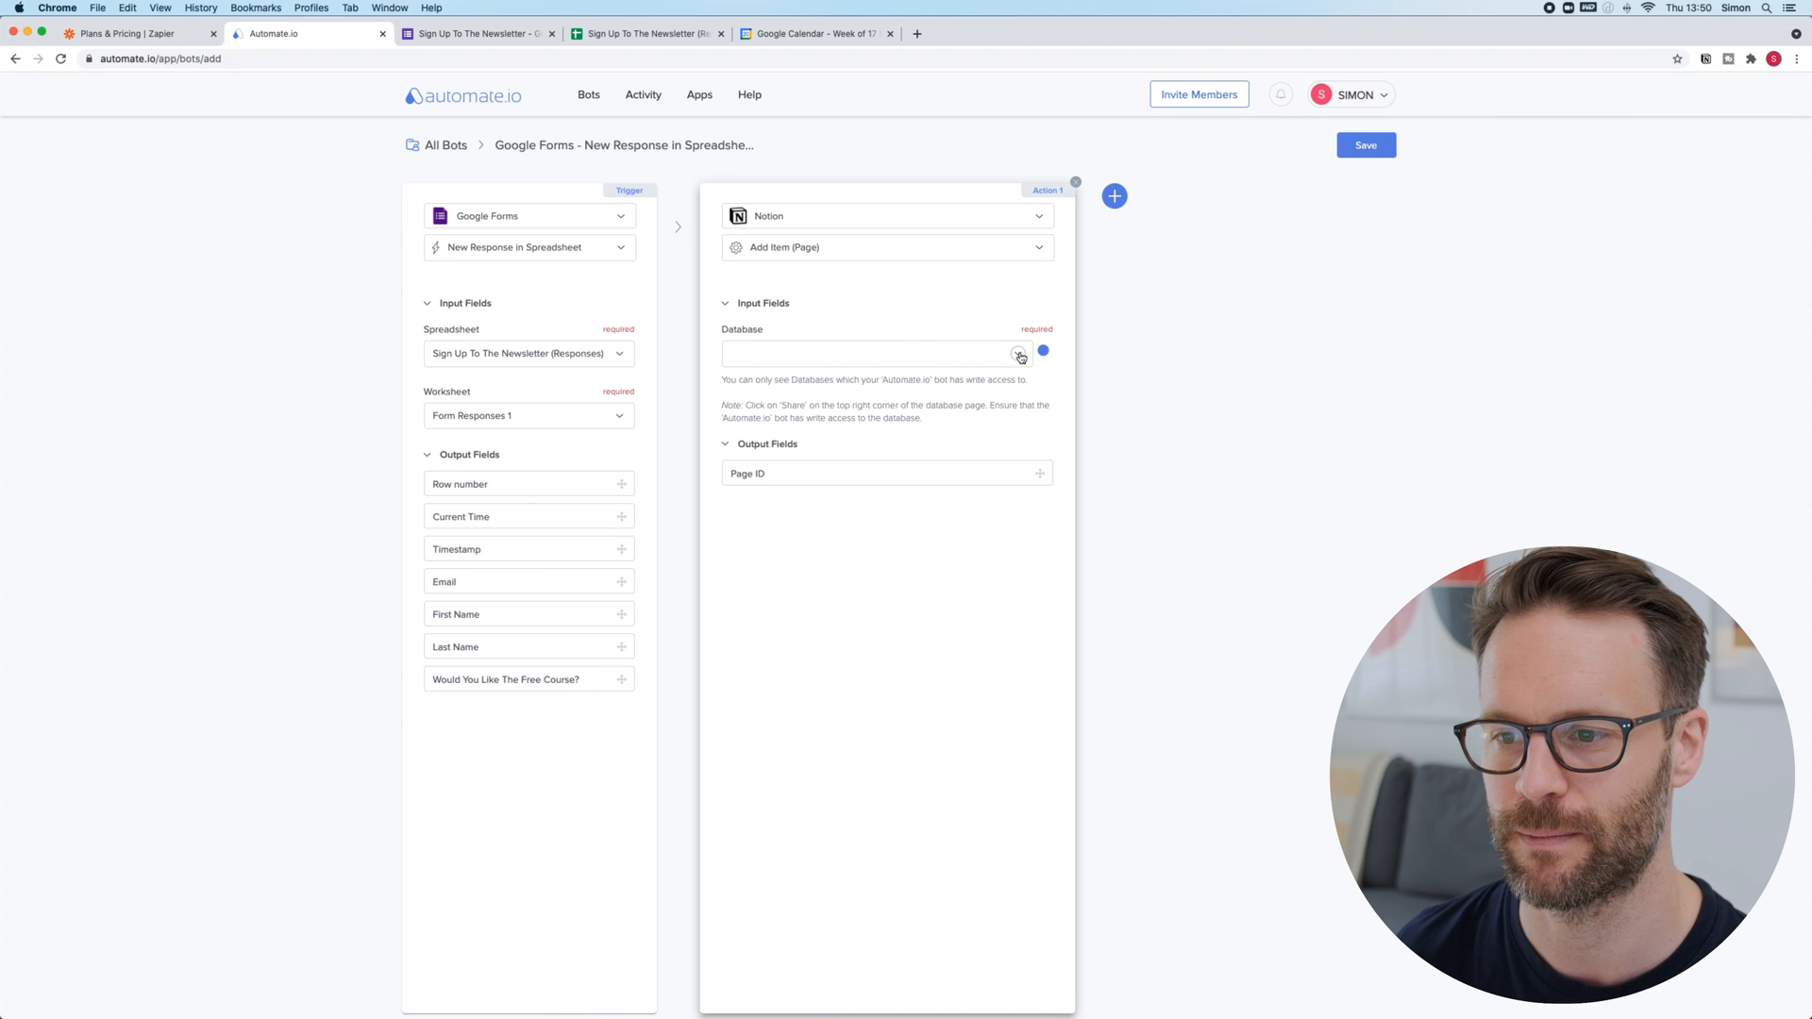
{"action": "left_click", "coordinate": [1017, 353]}
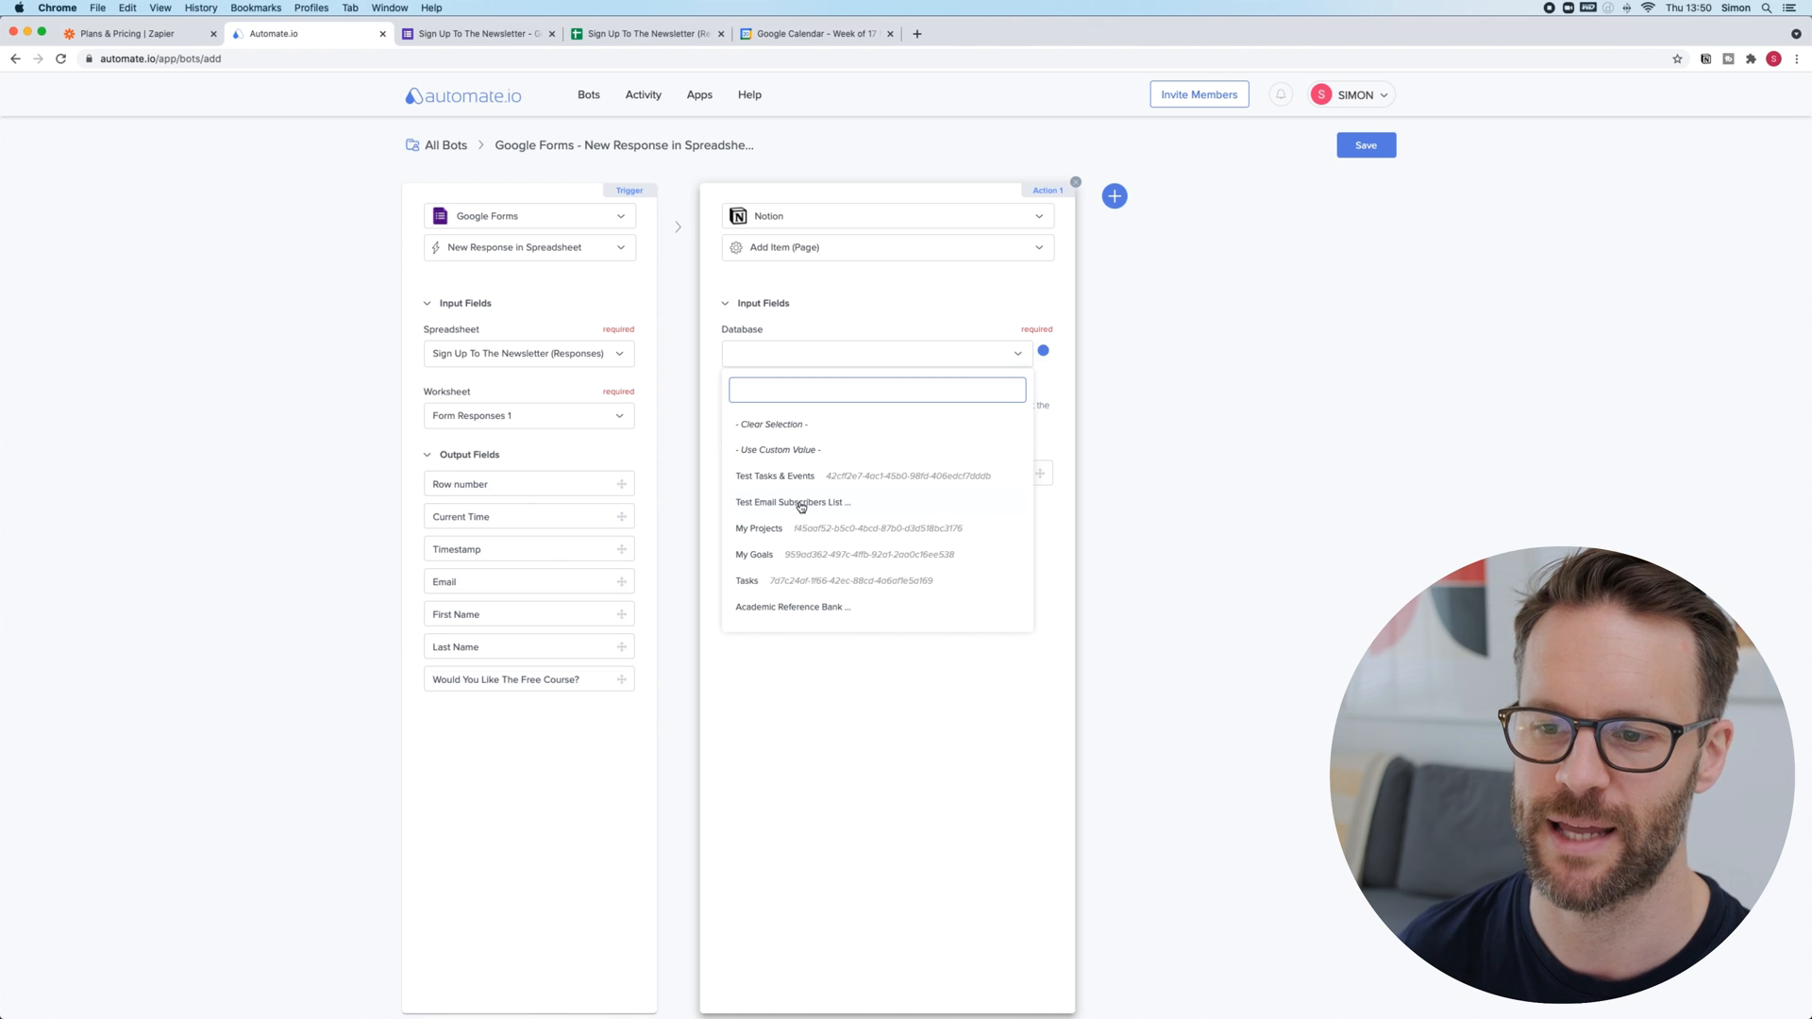
{"action": "mouse_move", "coordinate": [793, 503]}
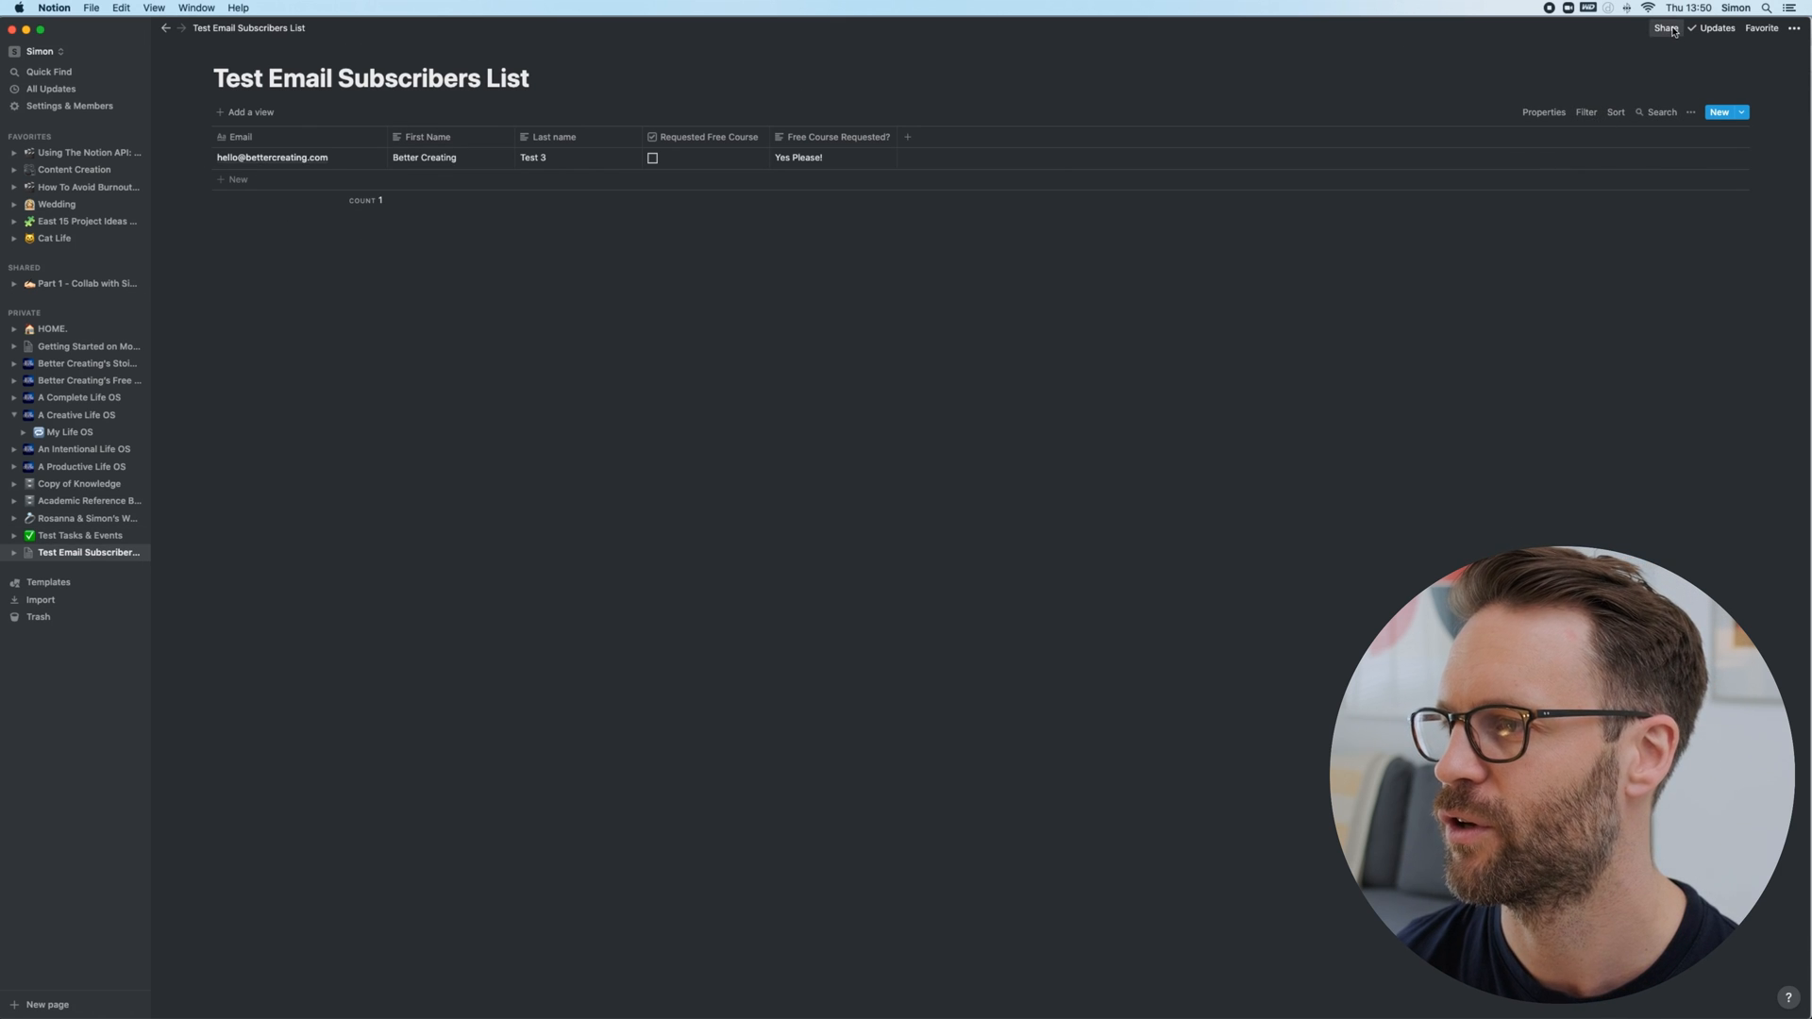
Show the Test Email Subscribers List sharing settings confirming Automate.io has Can edit access.
{"action": "left_click", "coordinate": [1665, 29]}
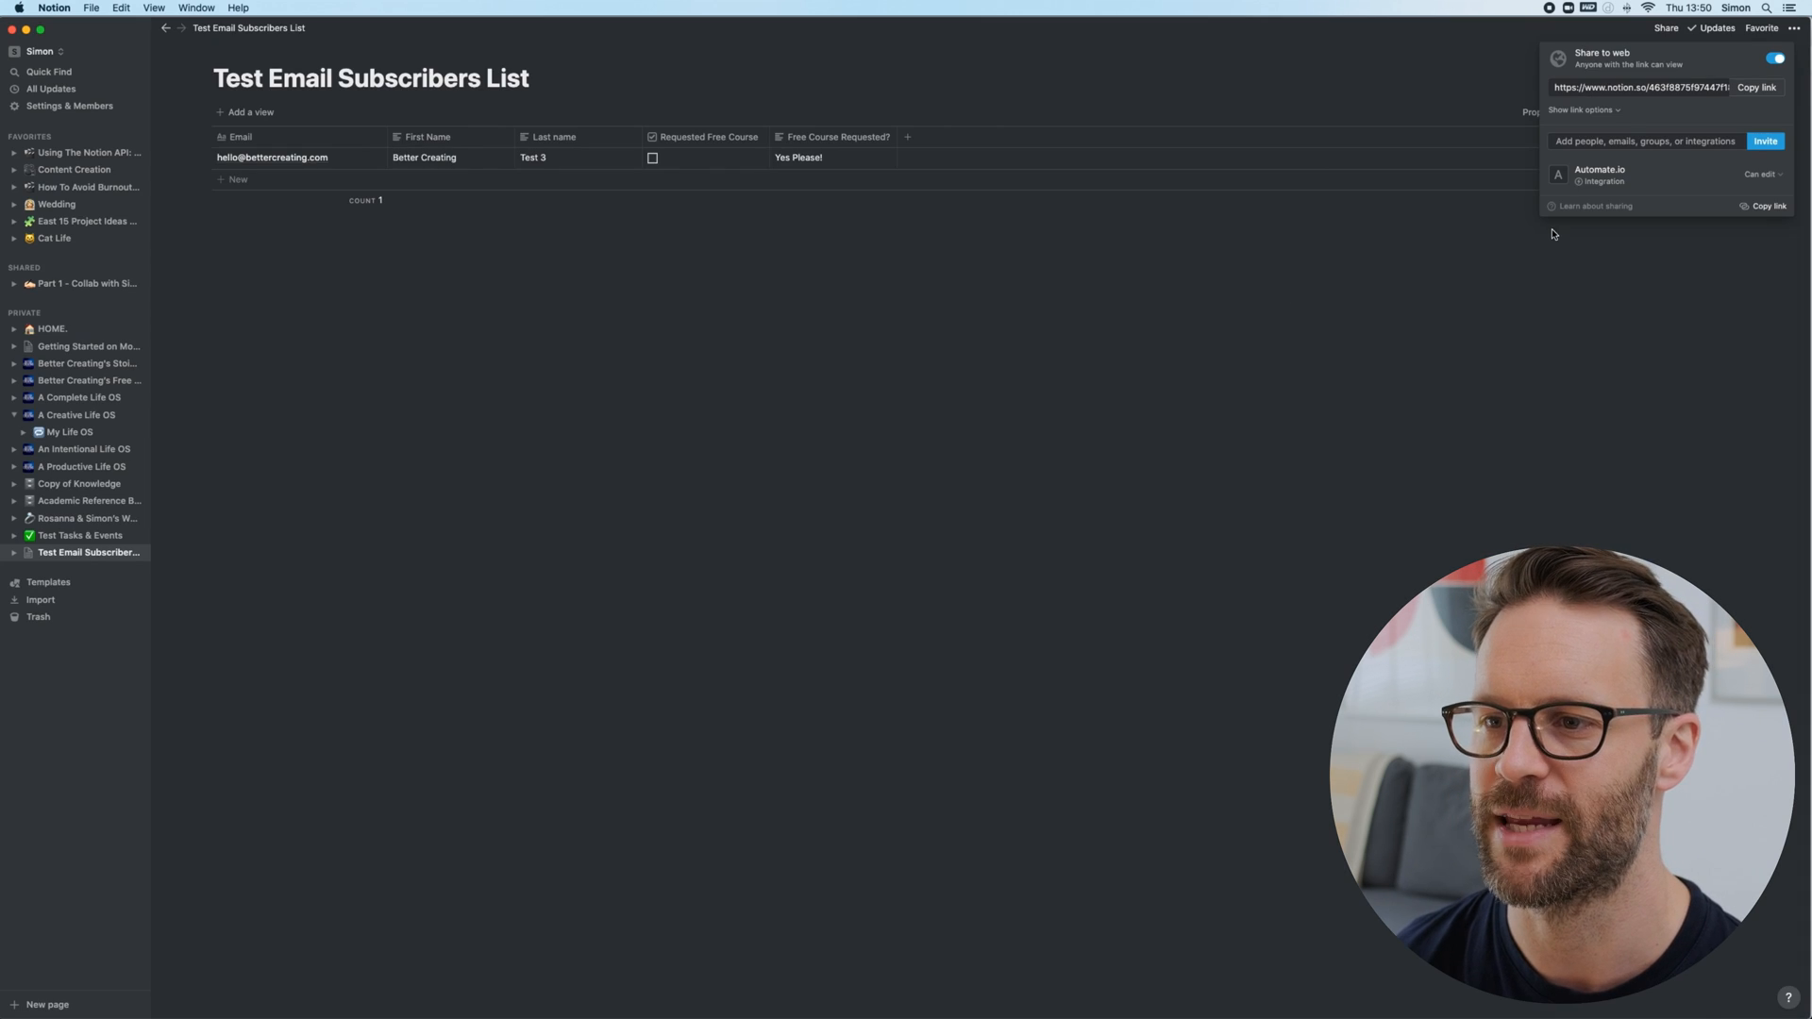
{"action": "mouse_move", "coordinate": [1600, 175]}
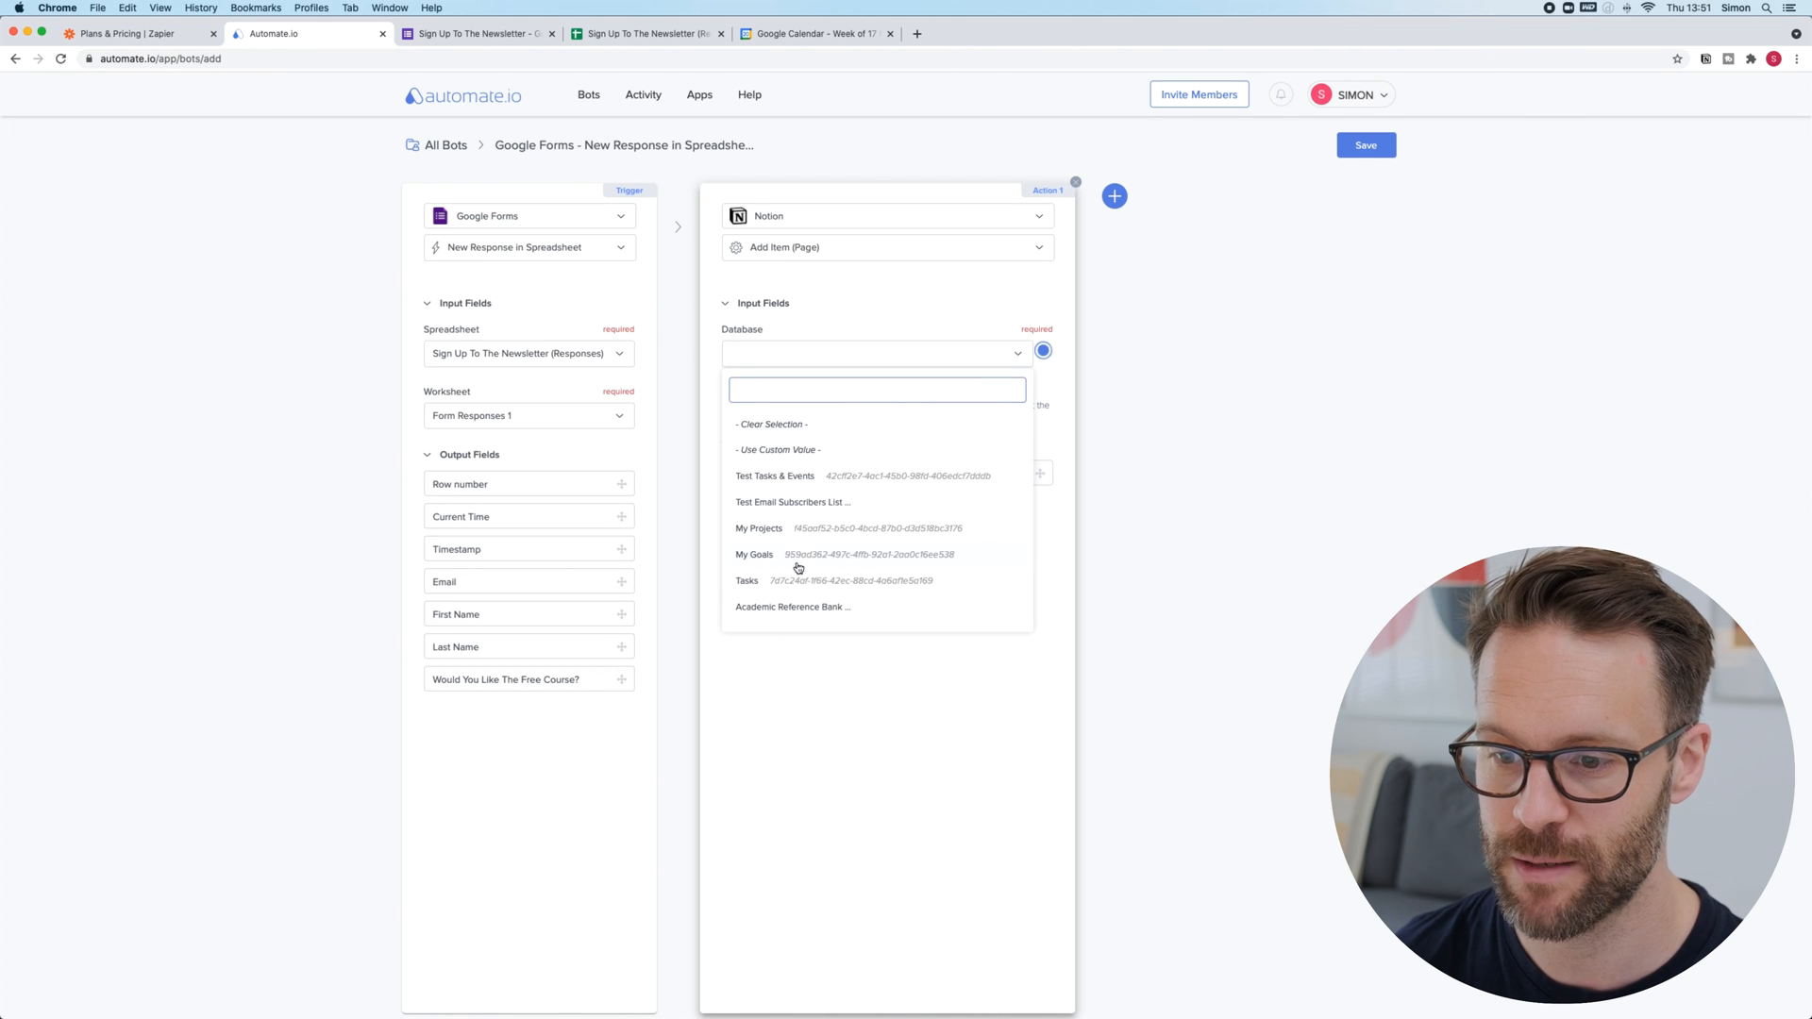
Select Test Email Subscribers List as the target database and save the bot.
{"action": "left_click", "coordinate": [792, 502]}
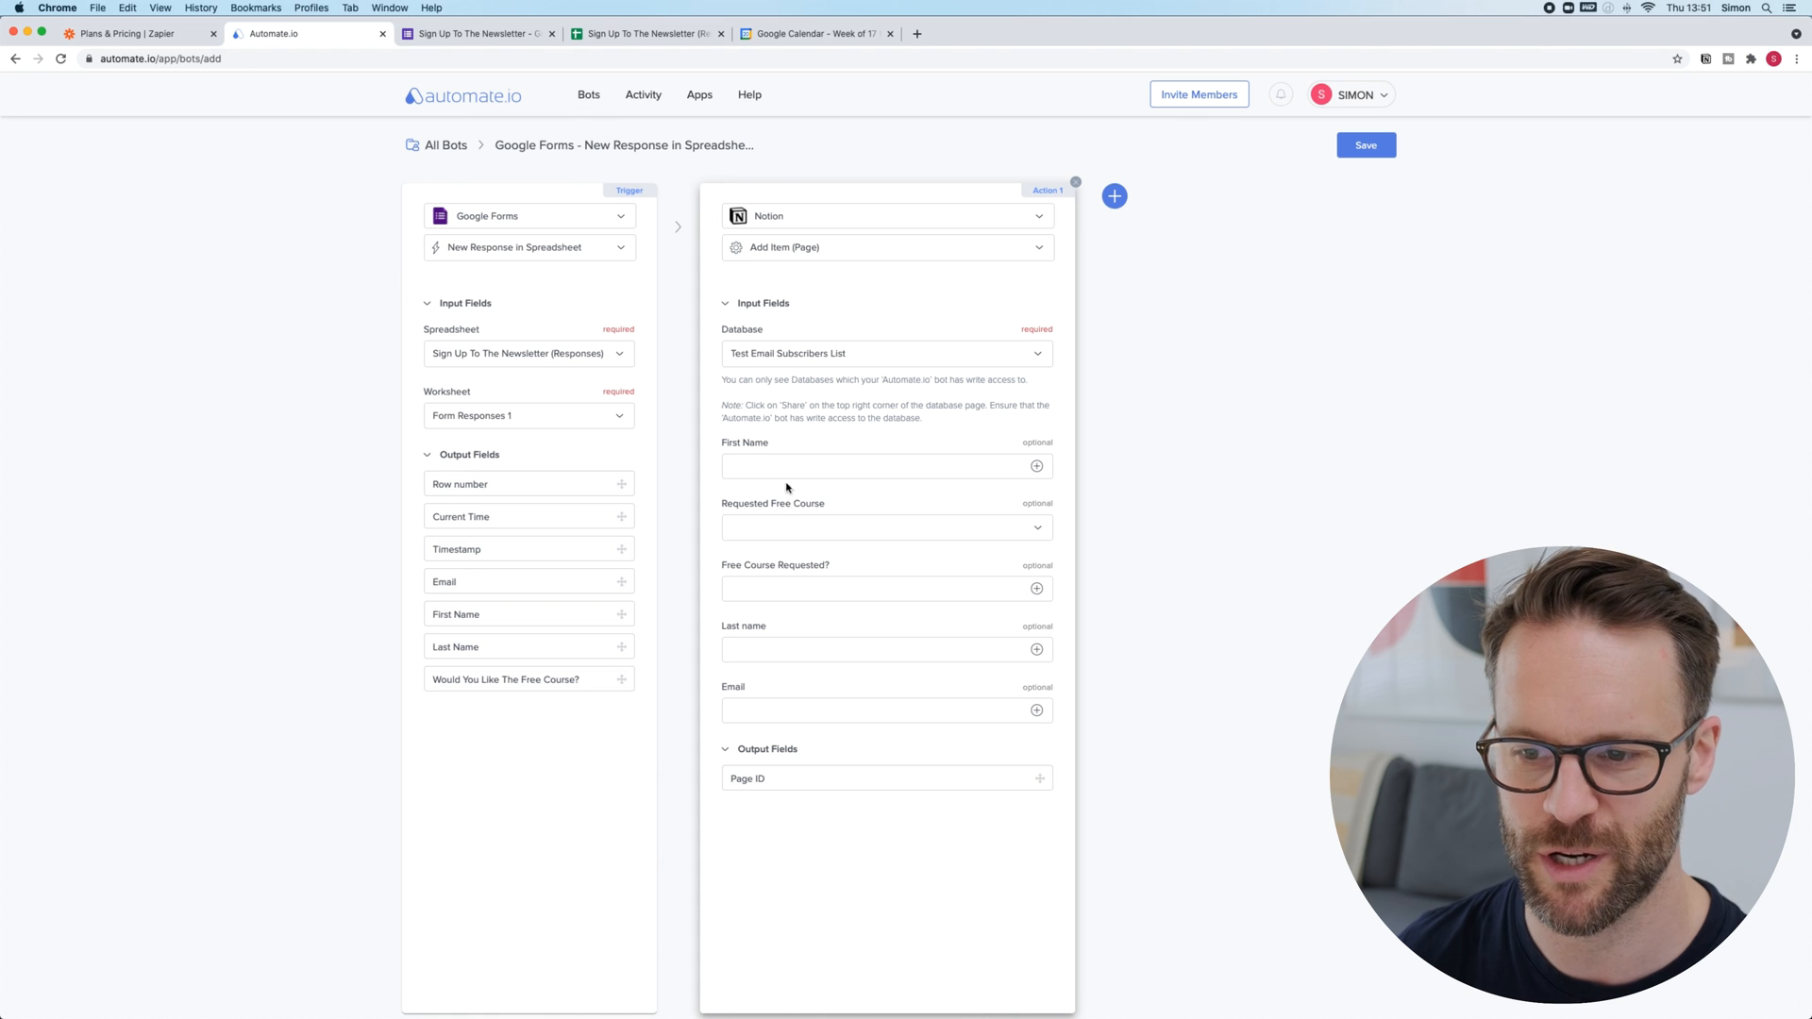
{"action": "mouse_move", "coordinate": [502, 481]}
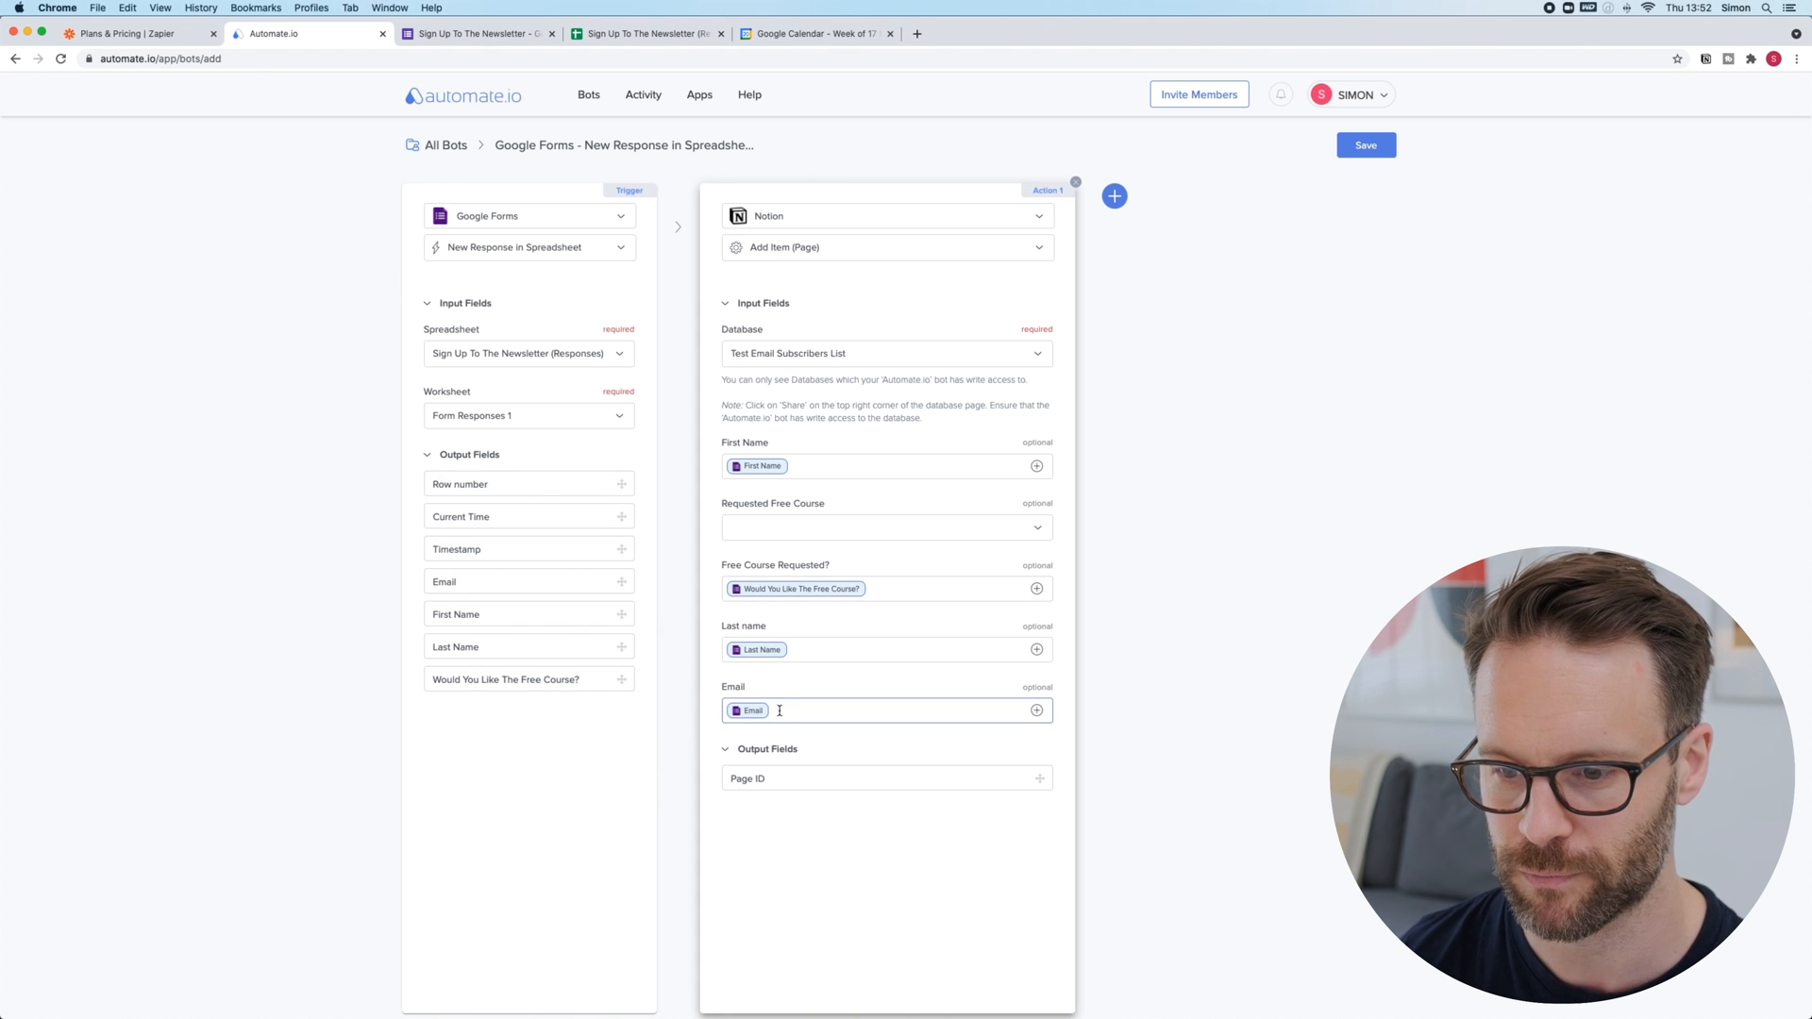
{"action": "mouse_move", "coordinate": [1193, 122]}
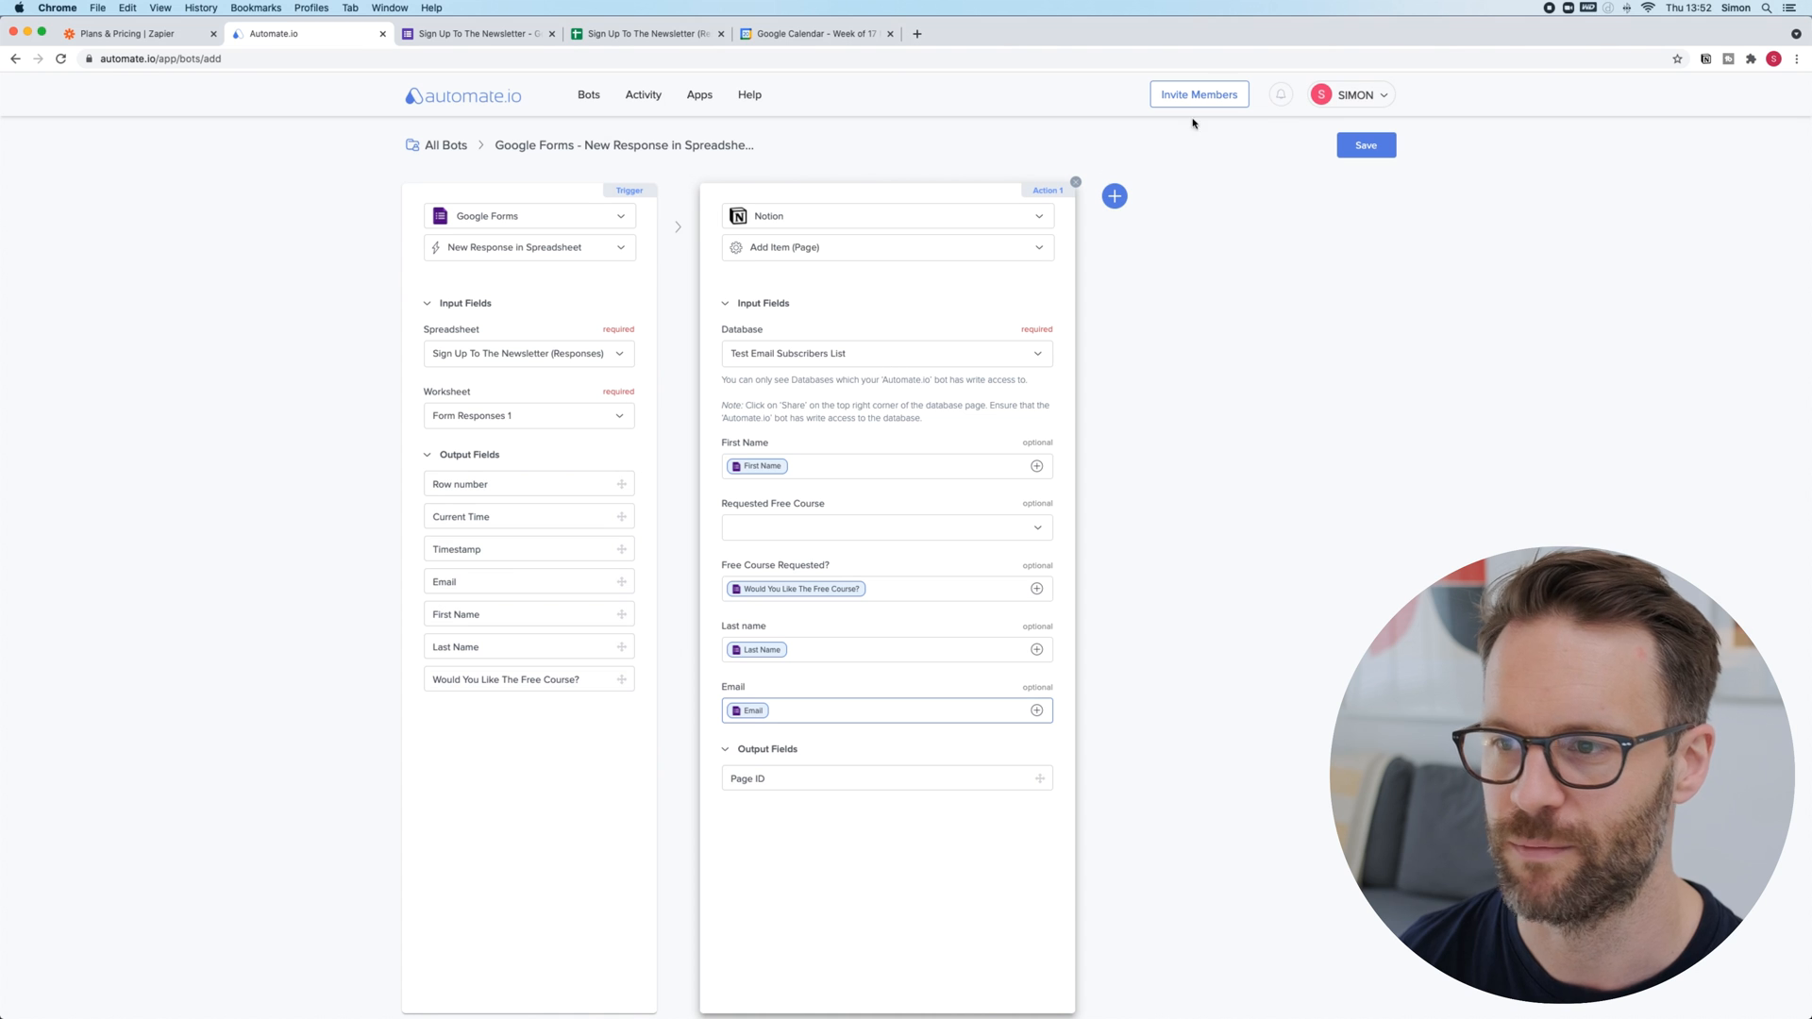
{"action": "left_click", "coordinate": [1364, 146]}
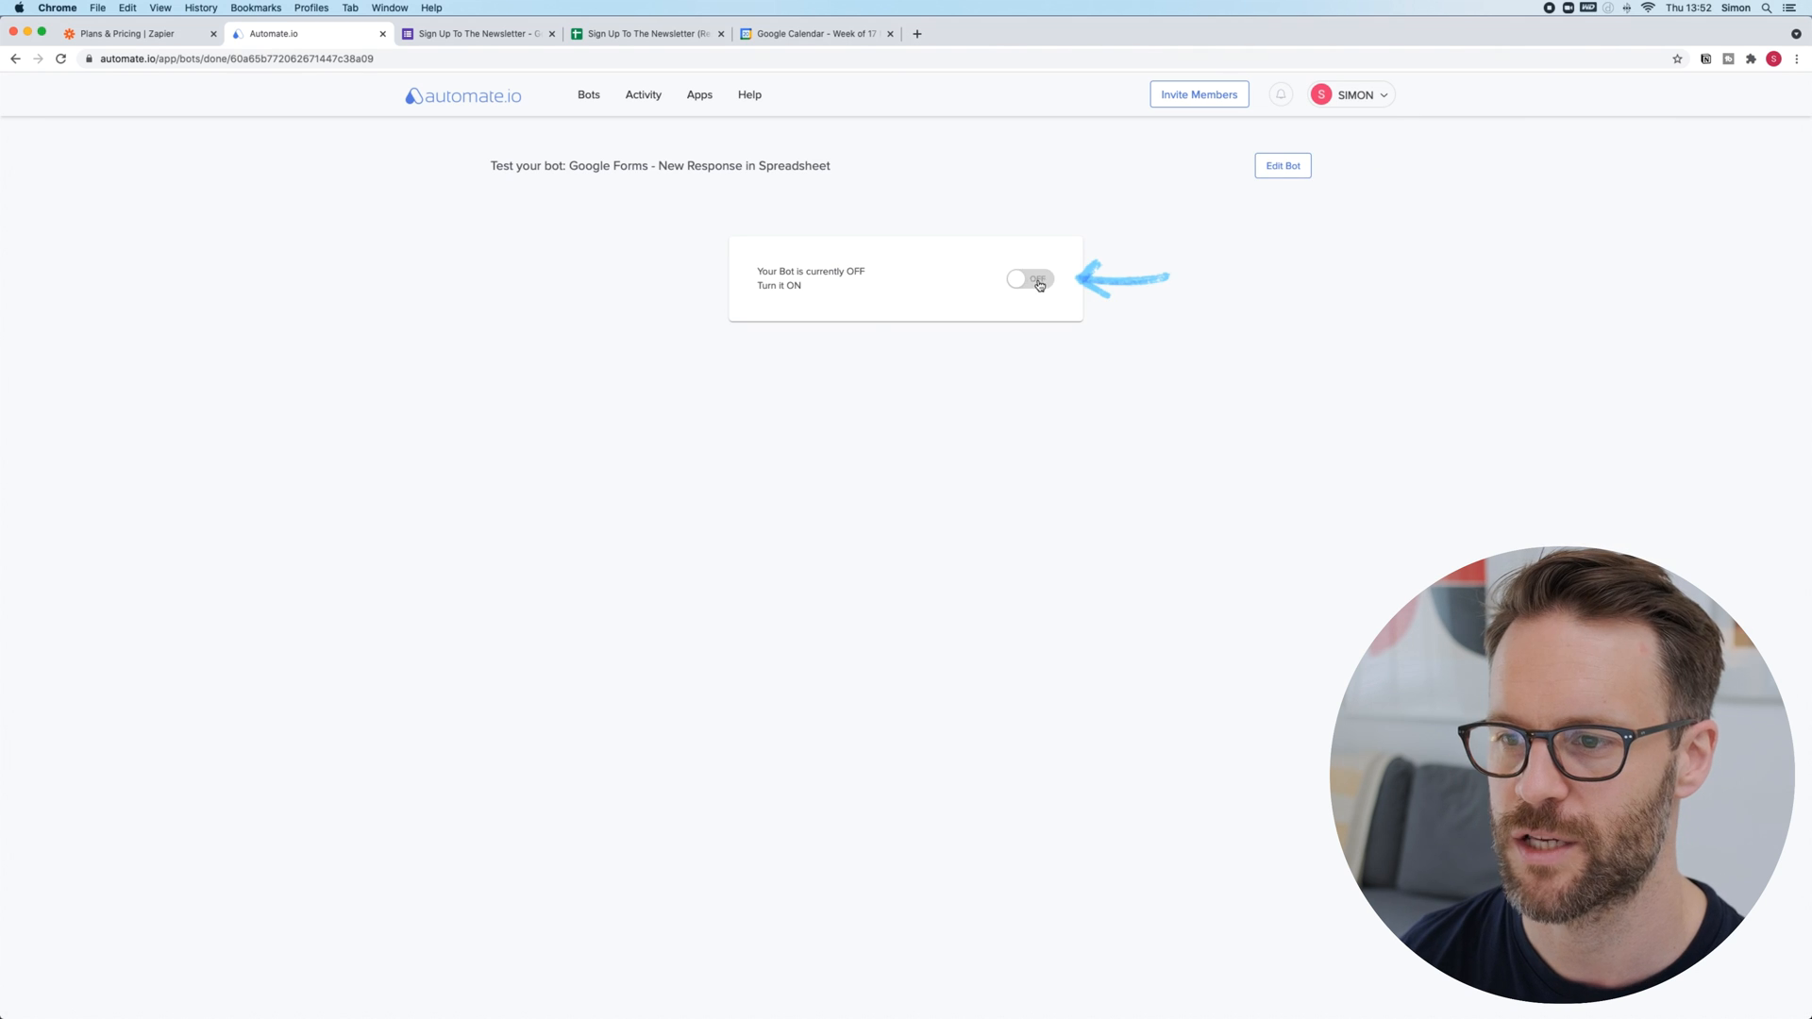
Switch the bot on and submit a live sign-up for Simon Test Surname! requesting Yes Please!
{"action": "left_click", "coordinate": [1029, 279]}
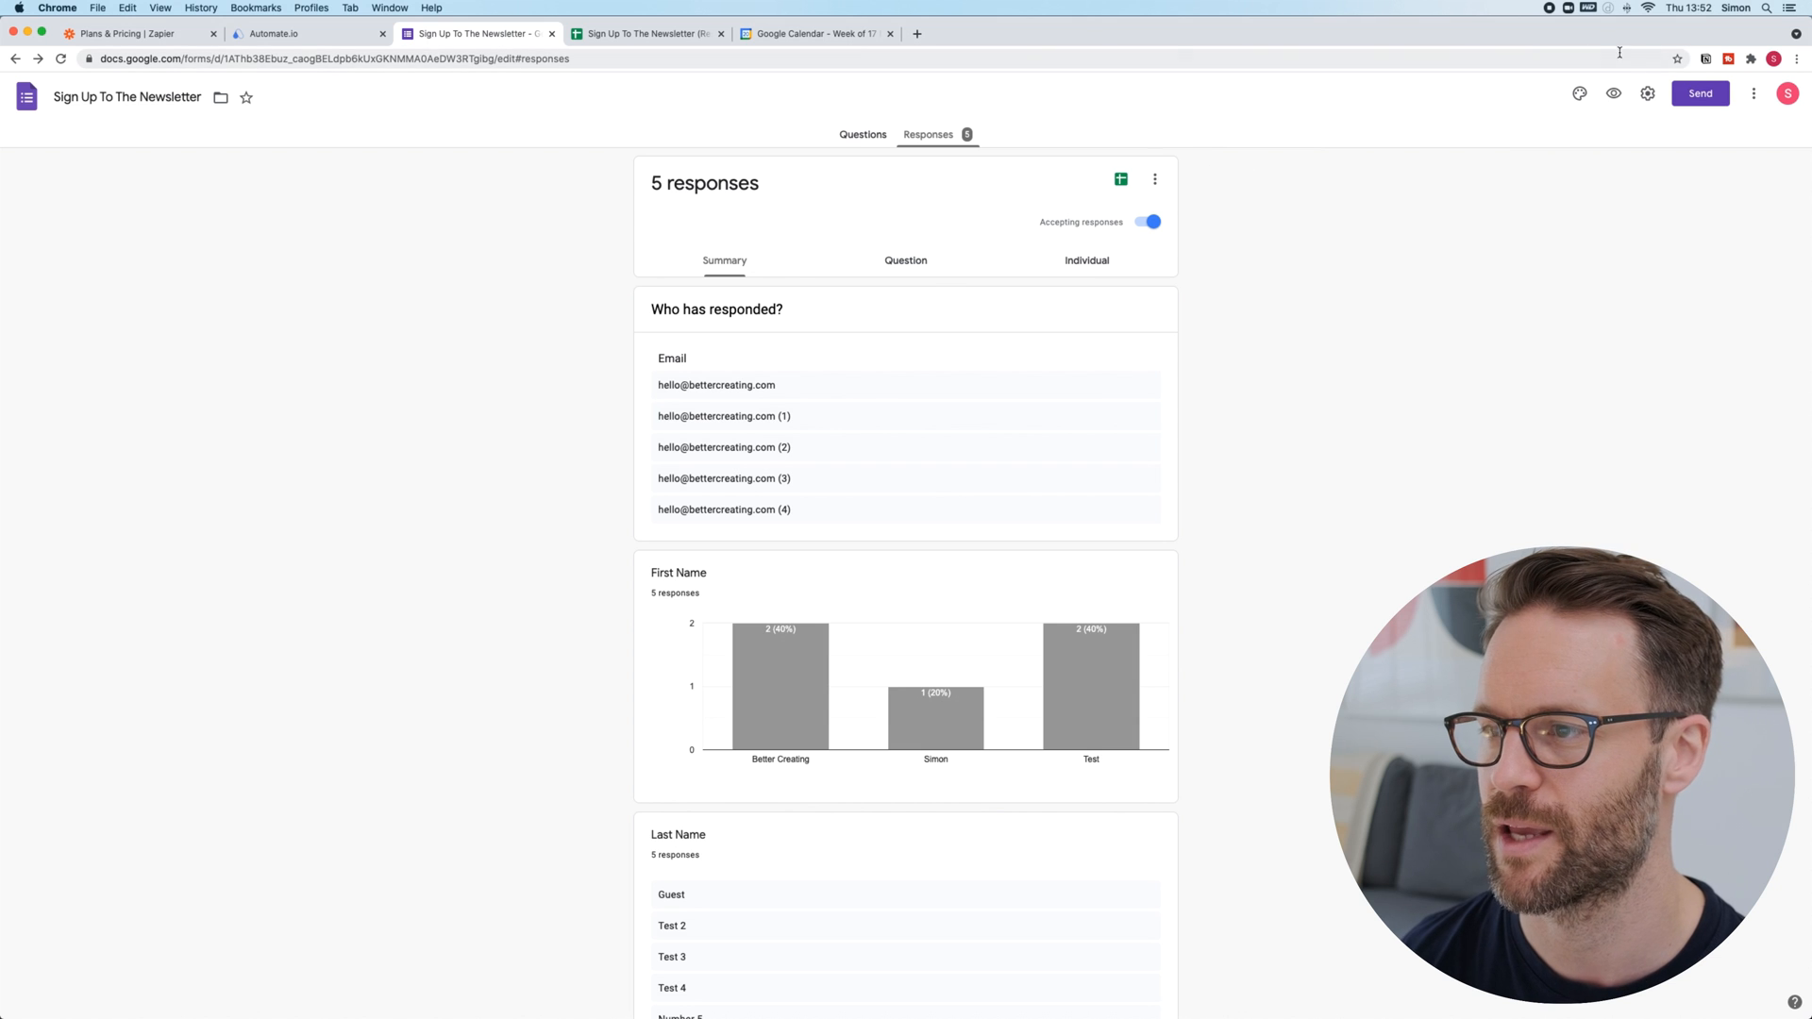
{"action": "left_click", "coordinate": [642, 32]}
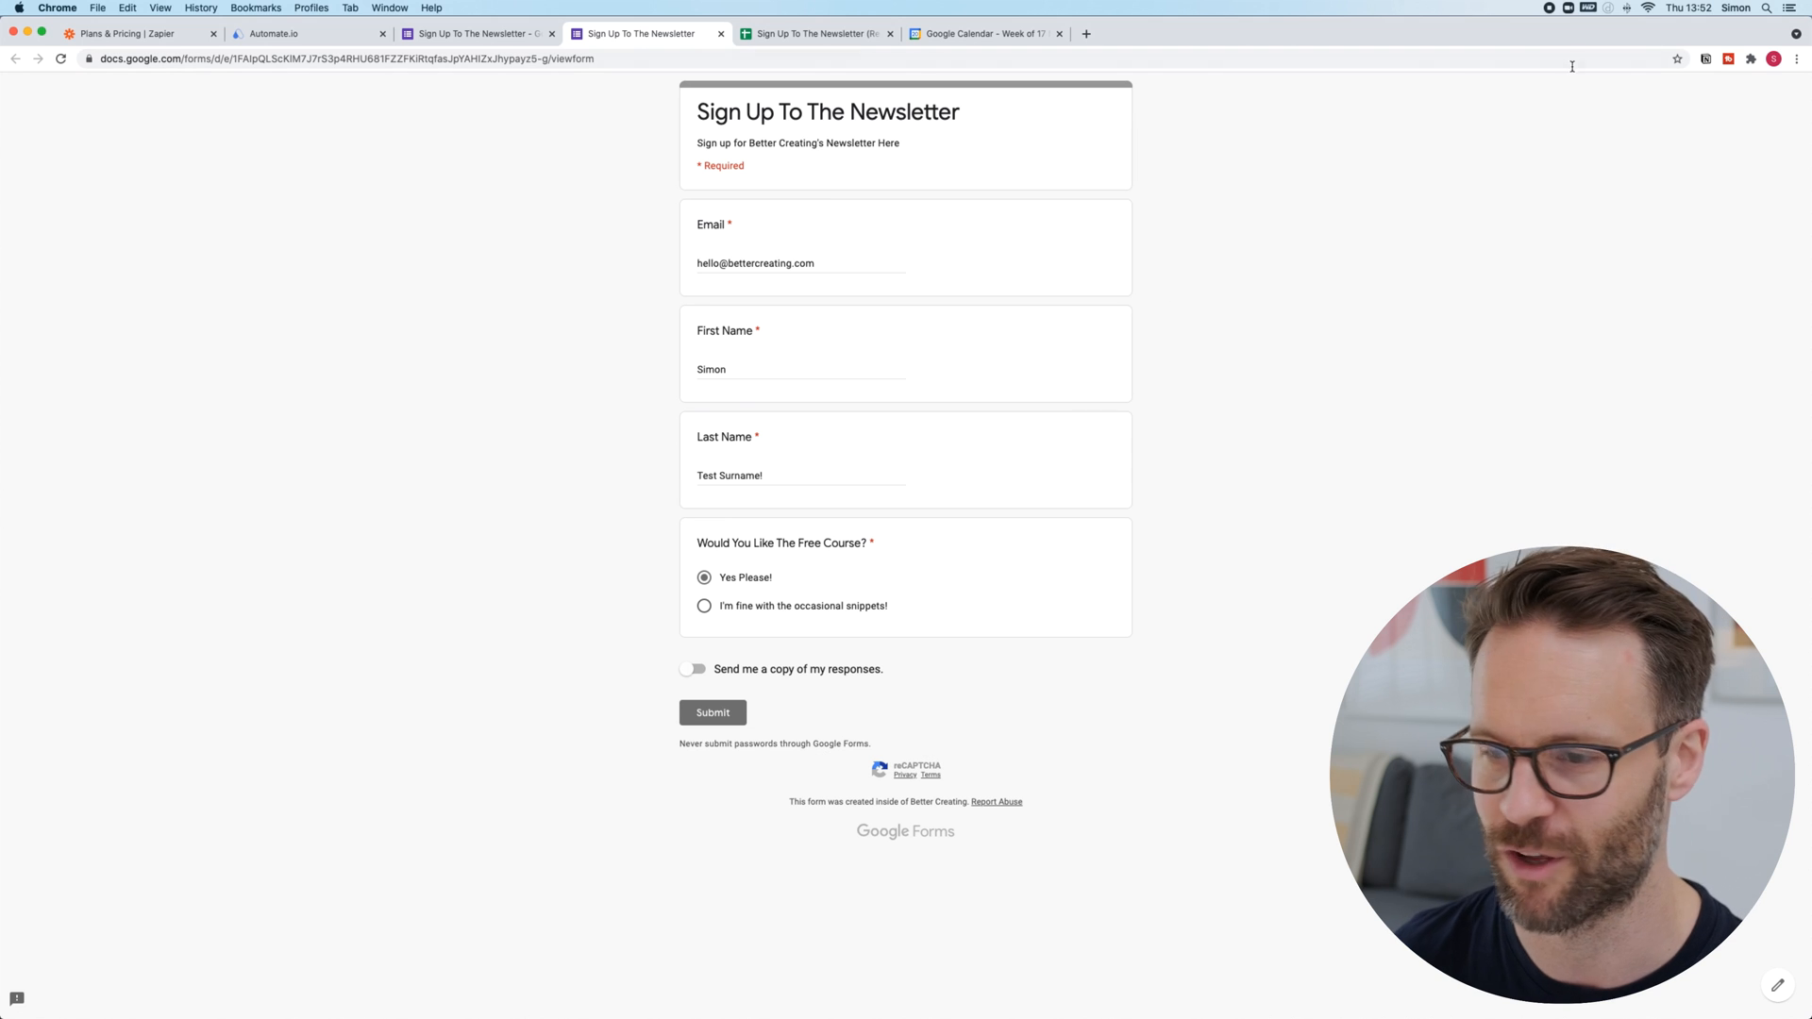
{"action": "left_click", "coordinate": [712, 711]}
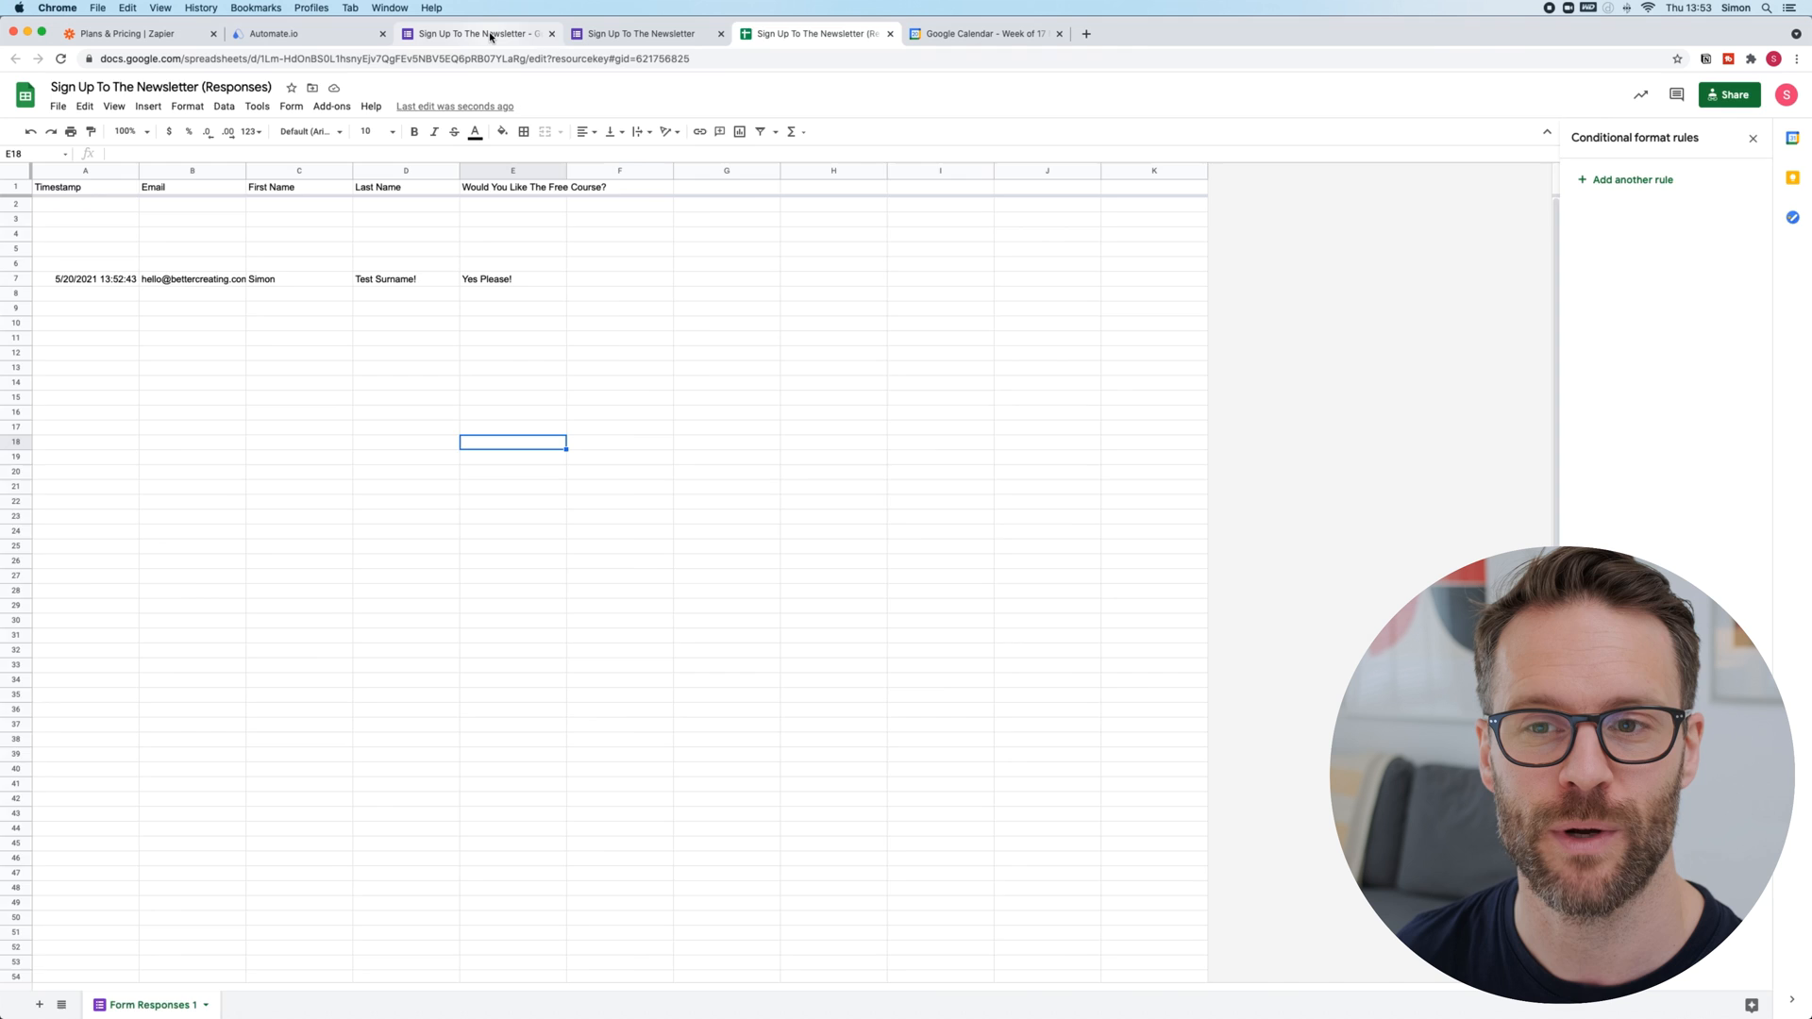
Confirm I'm Done on the live-data test, then view the new Simon row in Notion.
{"action": "left_click", "coordinate": [308, 32]}
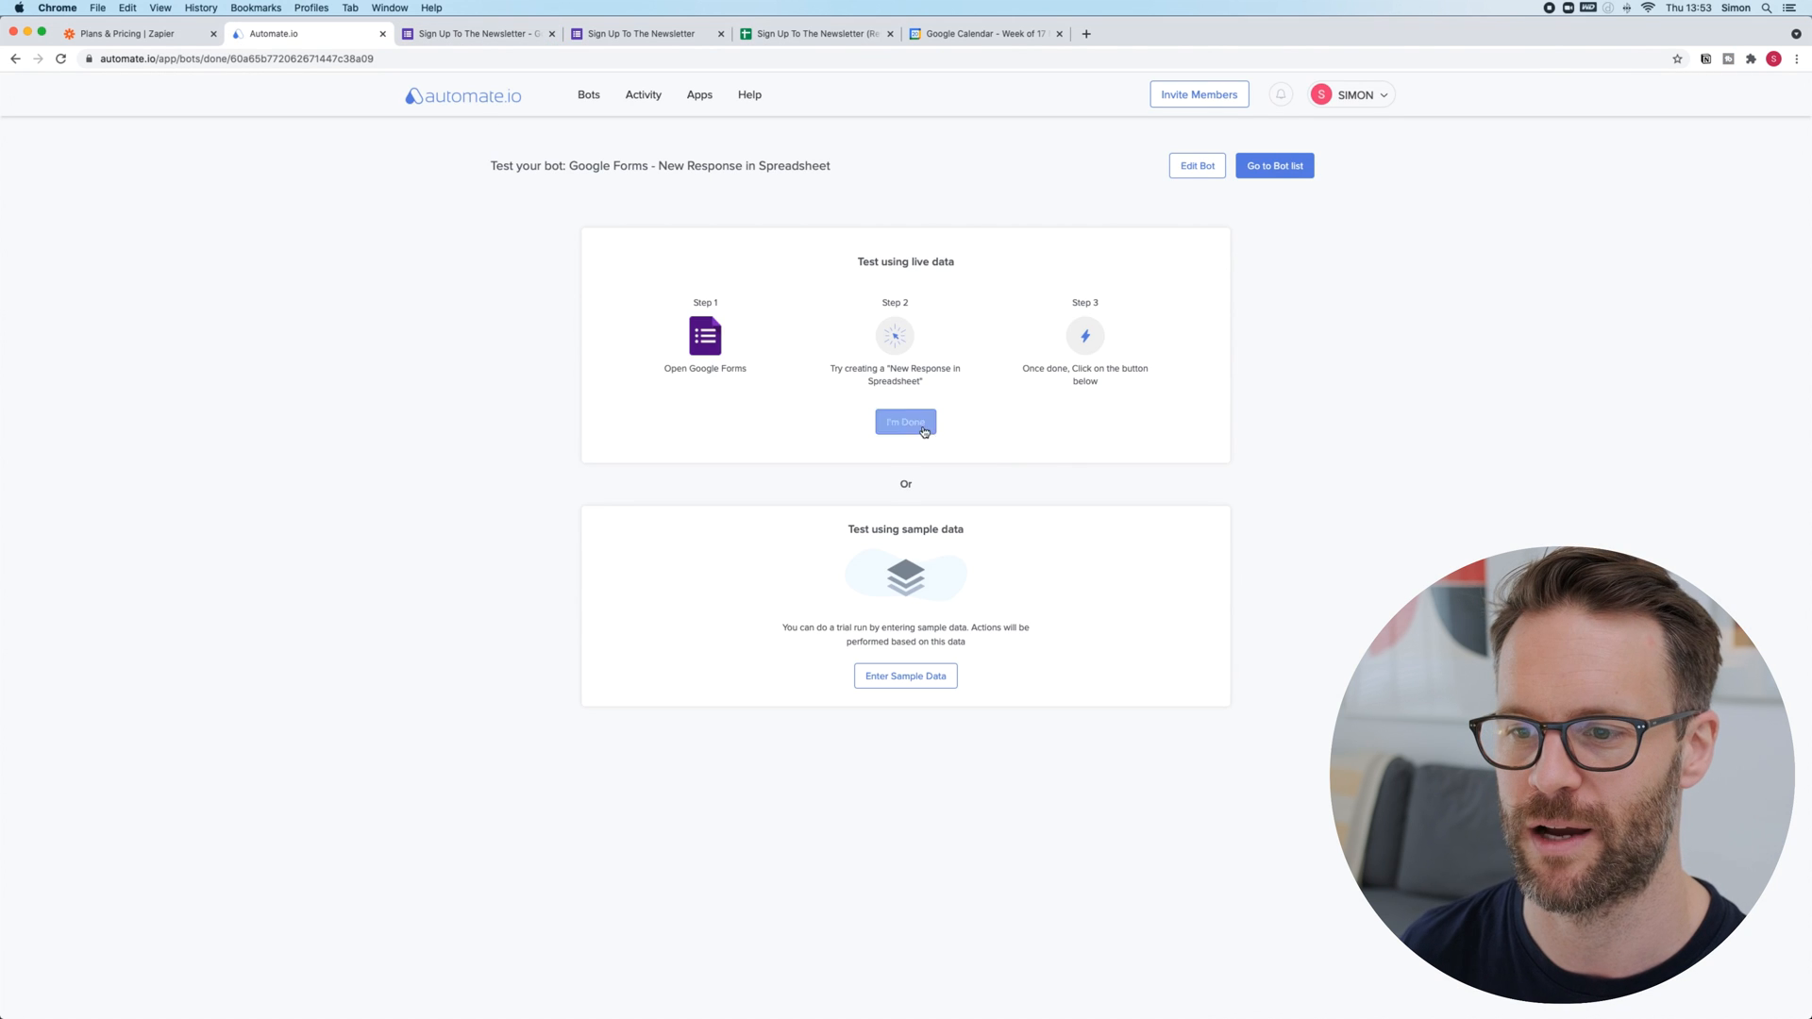
{"action": "left_click", "coordinate": [904, 421]}
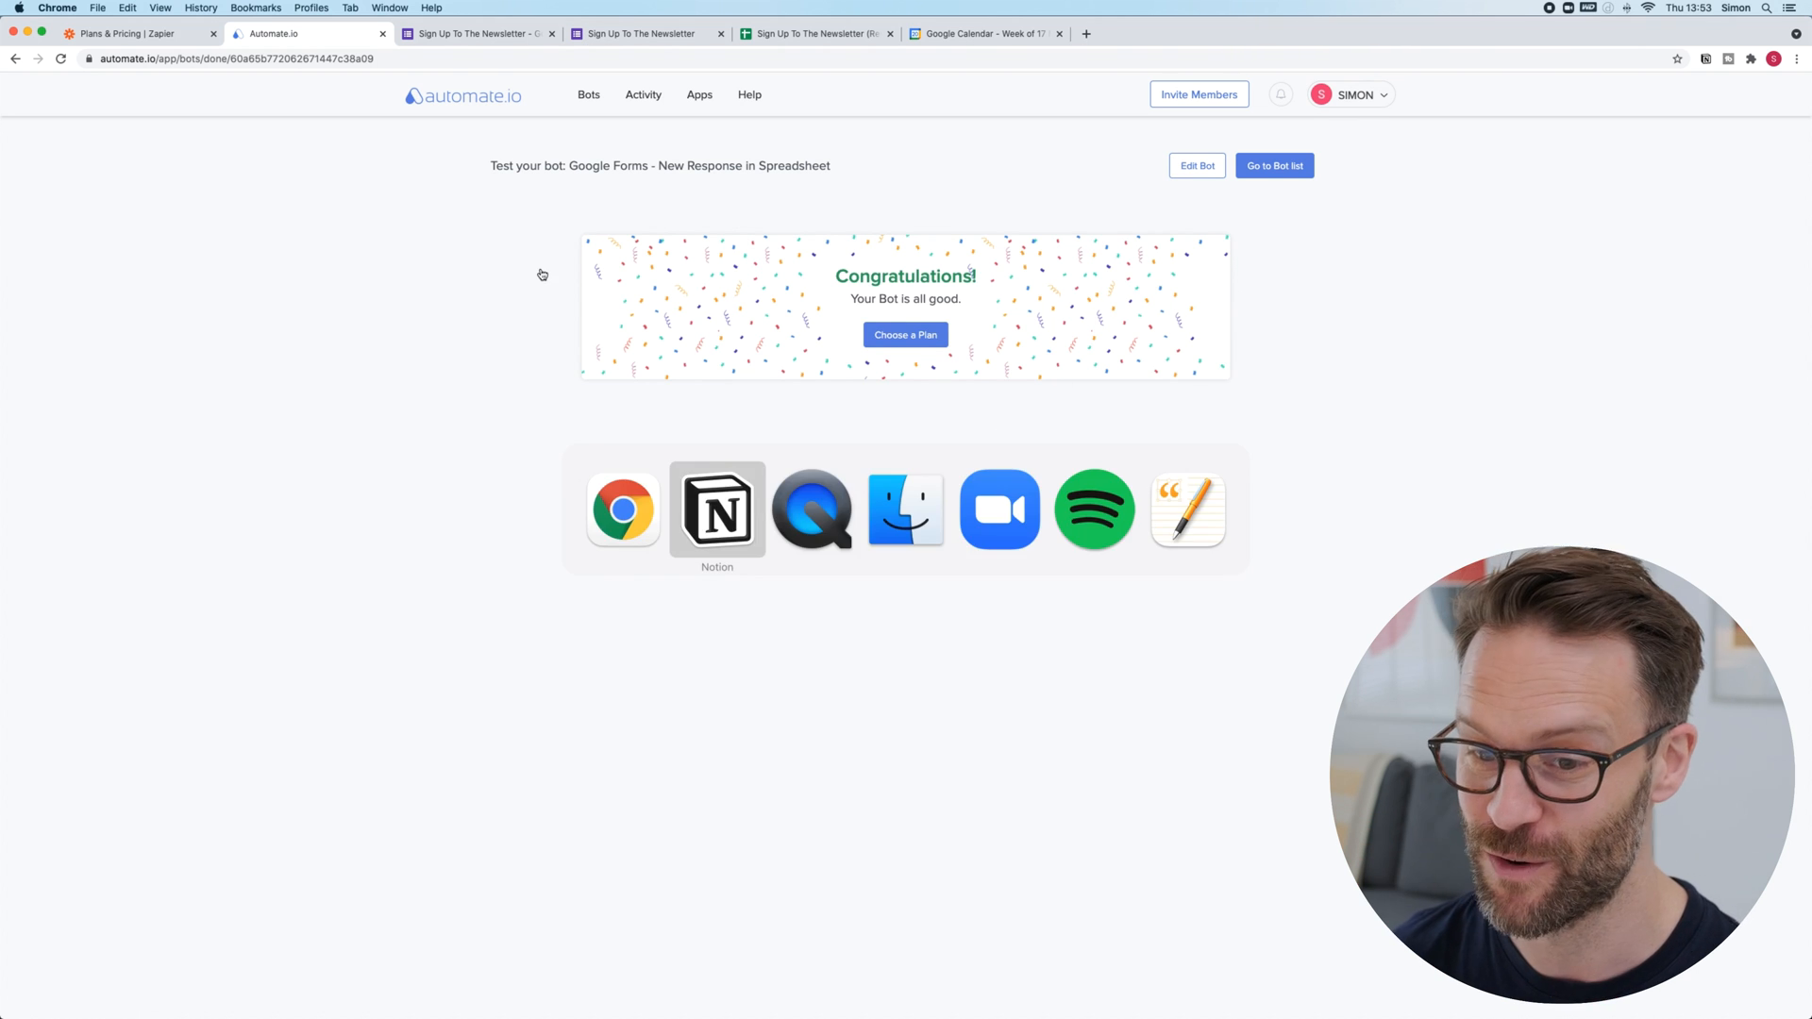
{"action": "left_click", "coordinate": [717, 507]}
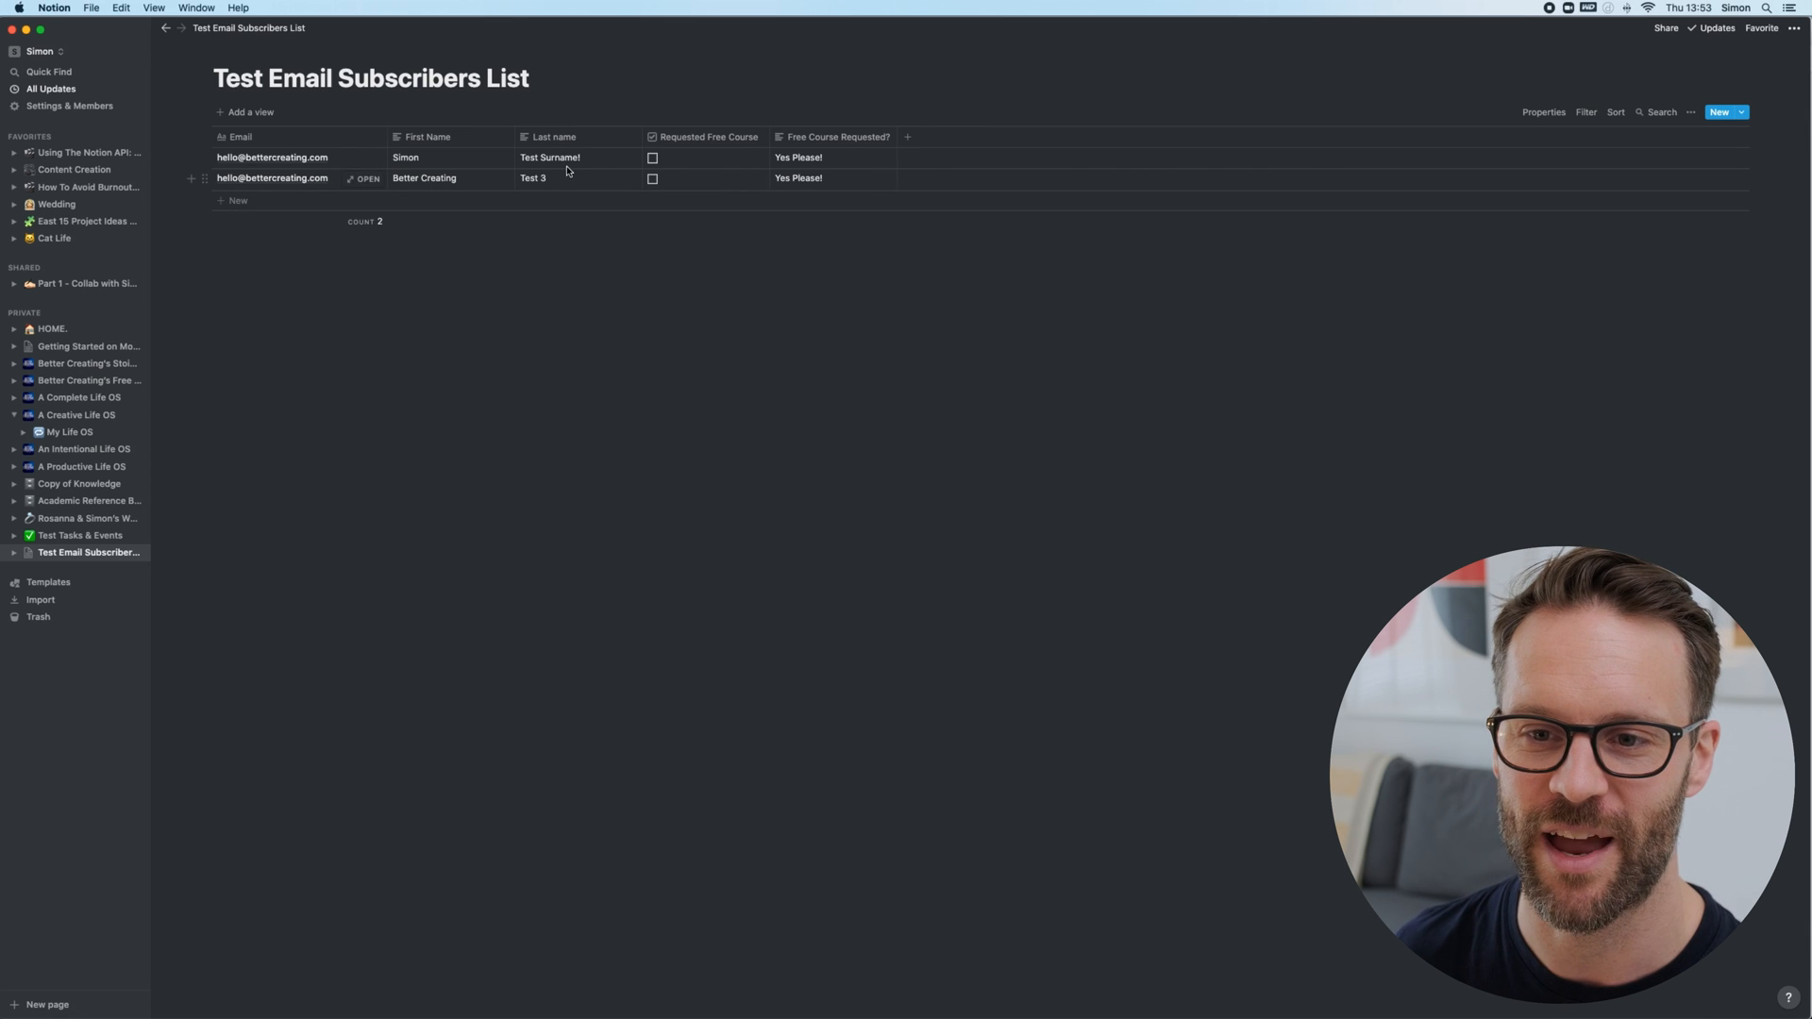